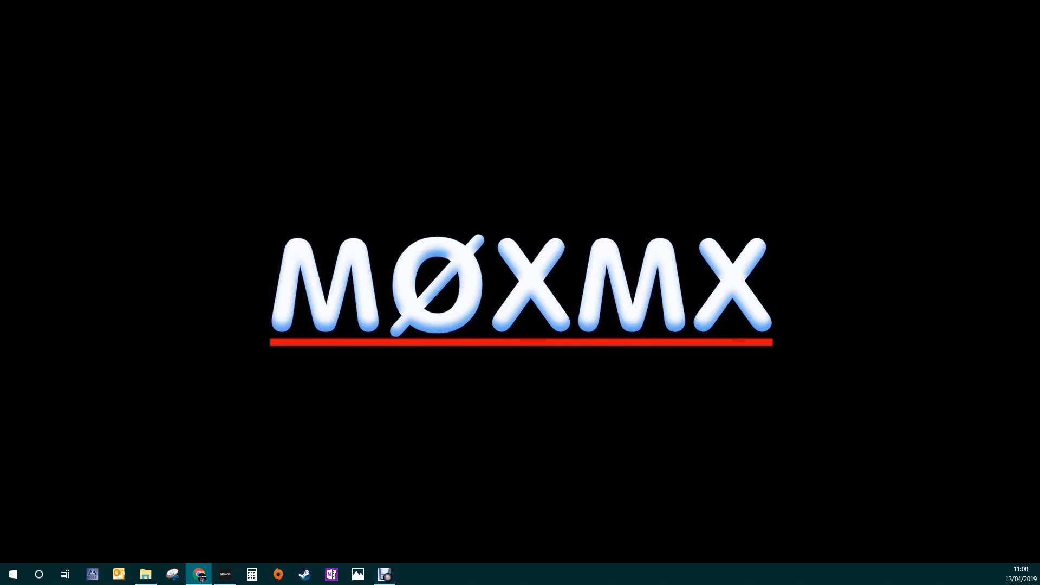
Search Google for "web sdr".
{"action": "left_click", "coordinate": [198, 574]}
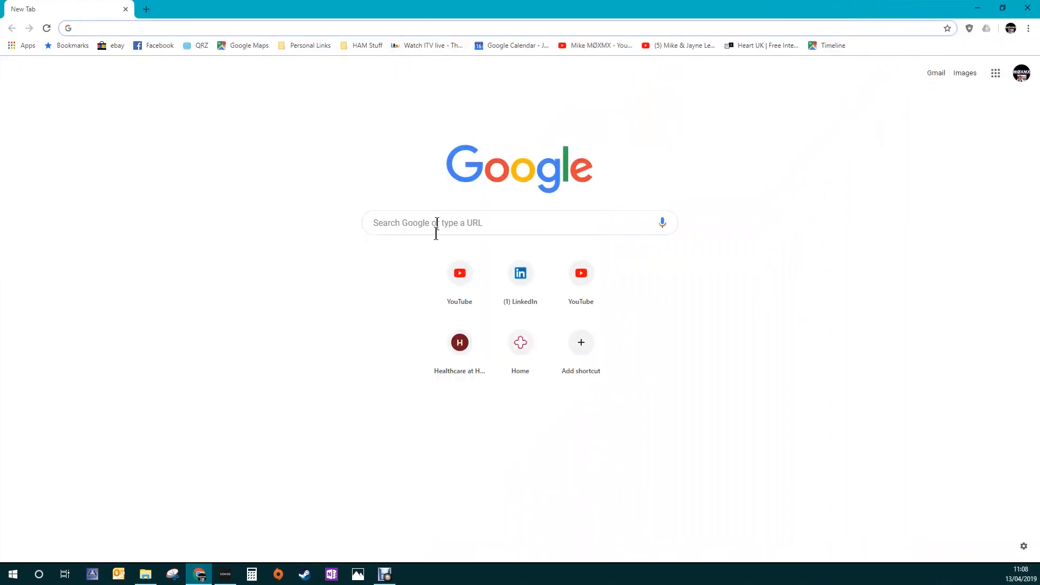
{"action": "type", "text": "web sdr"}
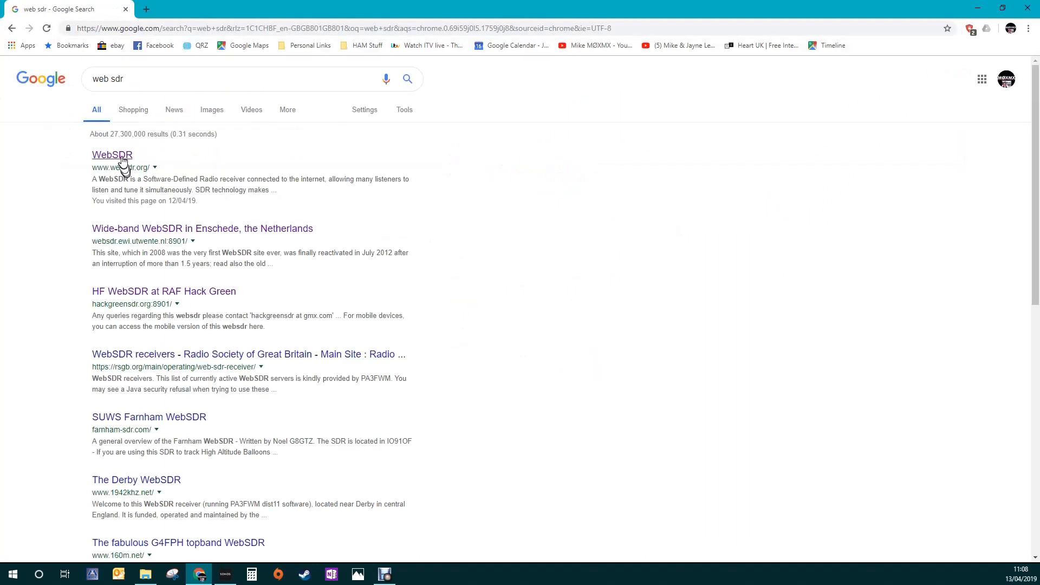
Open the websdr.org directory and look through the active server list.
{"action": "left_click", "coordinate": [112, 155]}
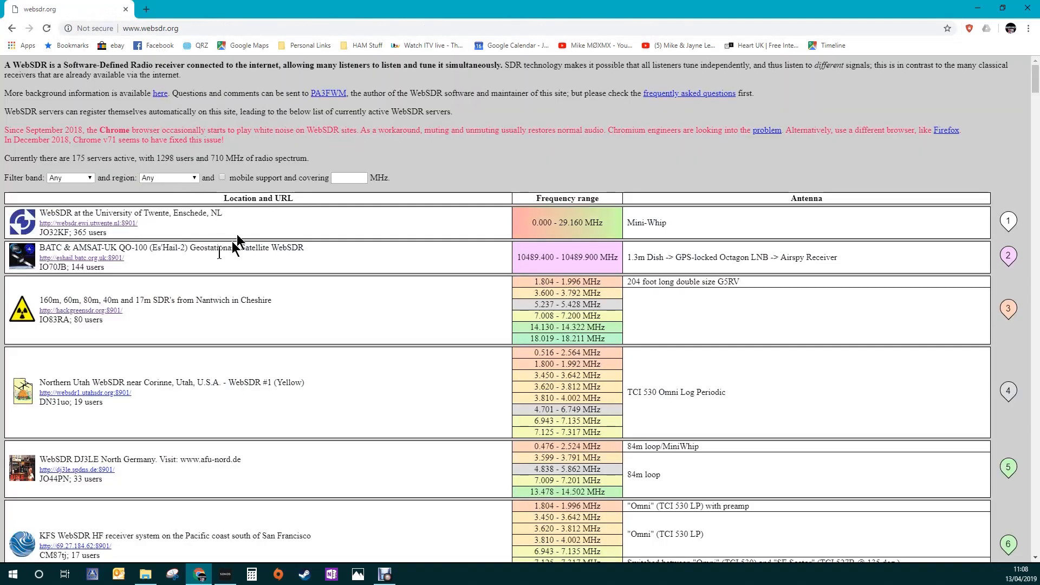
{"action": "scroll", "scroll_direction": "down", "scroll_amount": 3}
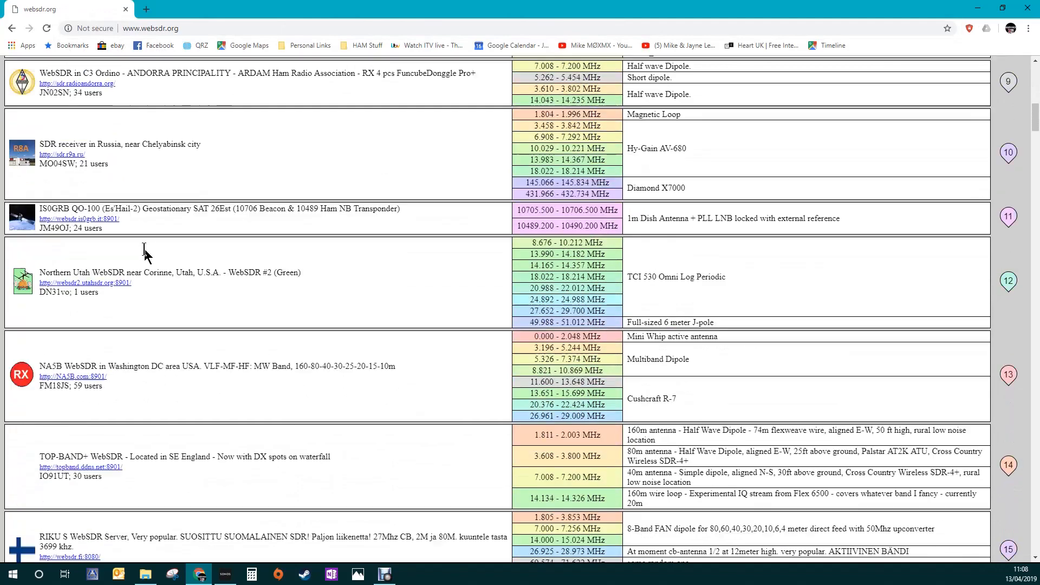
{"action": "scroll", "scroll_direction": "down", "scroll_amount": 3}
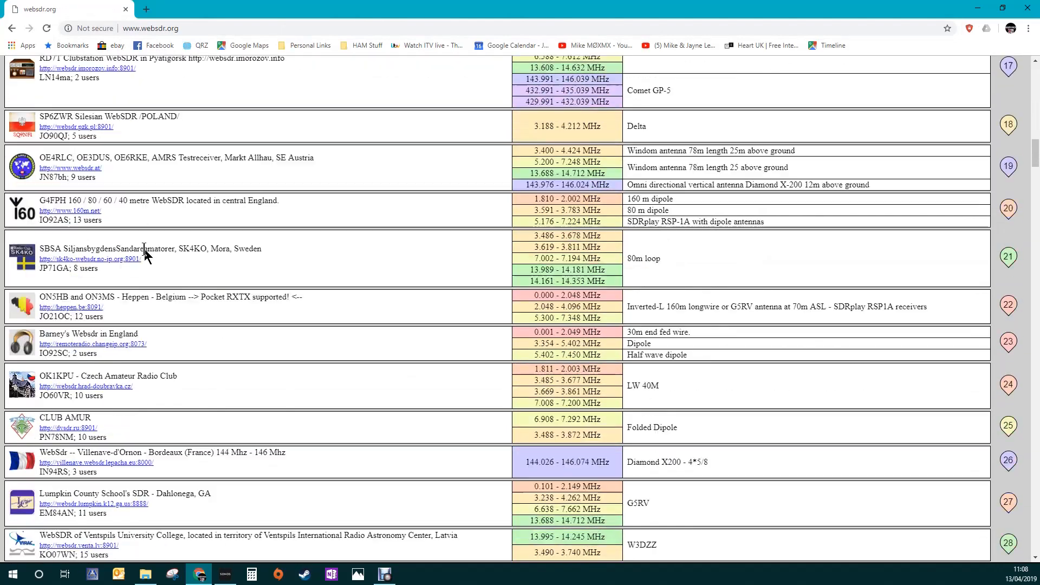
{"action": "scroll", "scroll_direction": "down", "scroll_amount": 3}
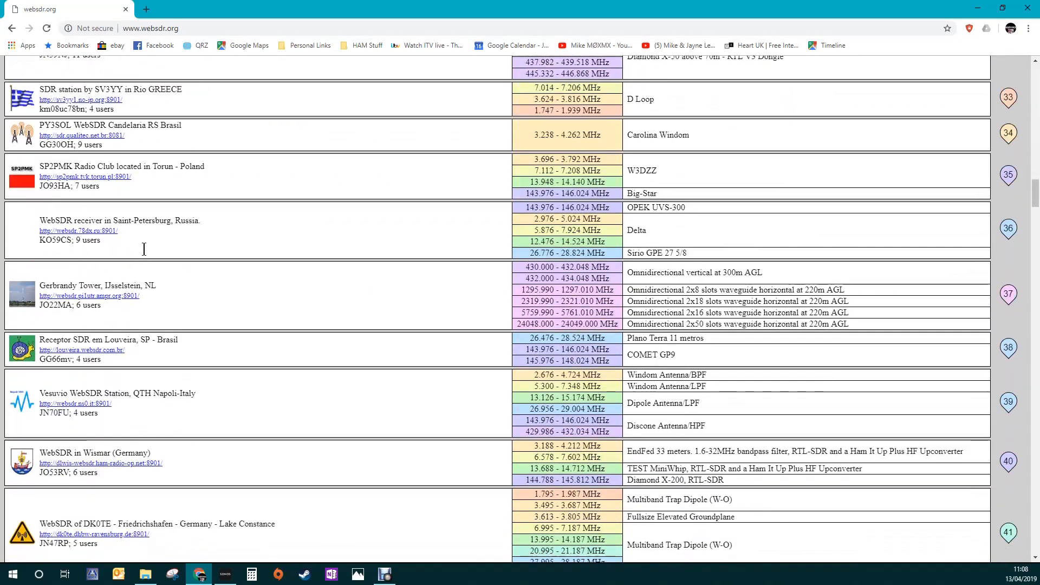
{"action": "scroll", "scroll_direction": "up", "scroll_amount": 3}
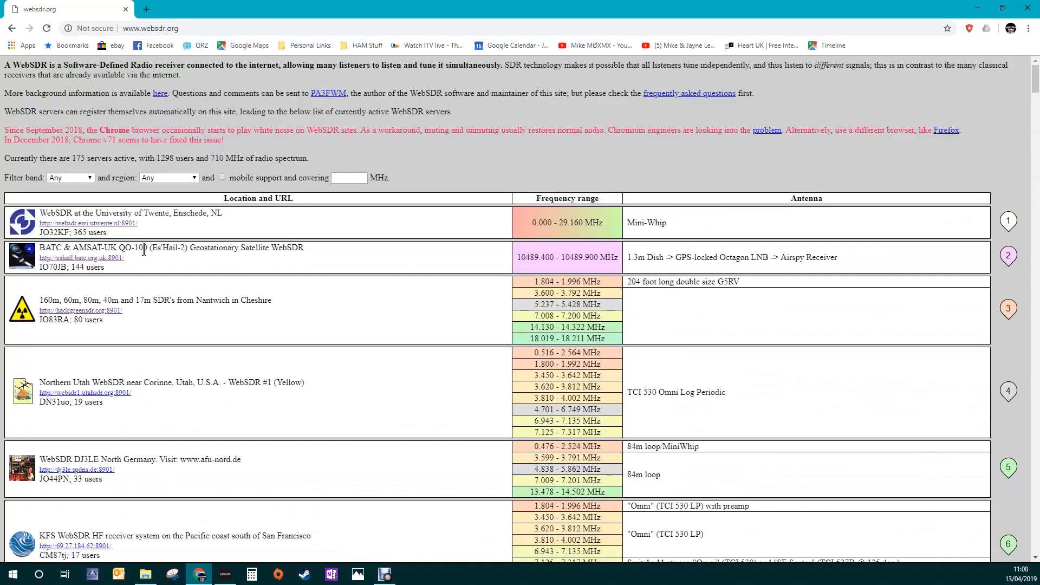
{"action": "mouse_move", "coordinate": [219, 200]}
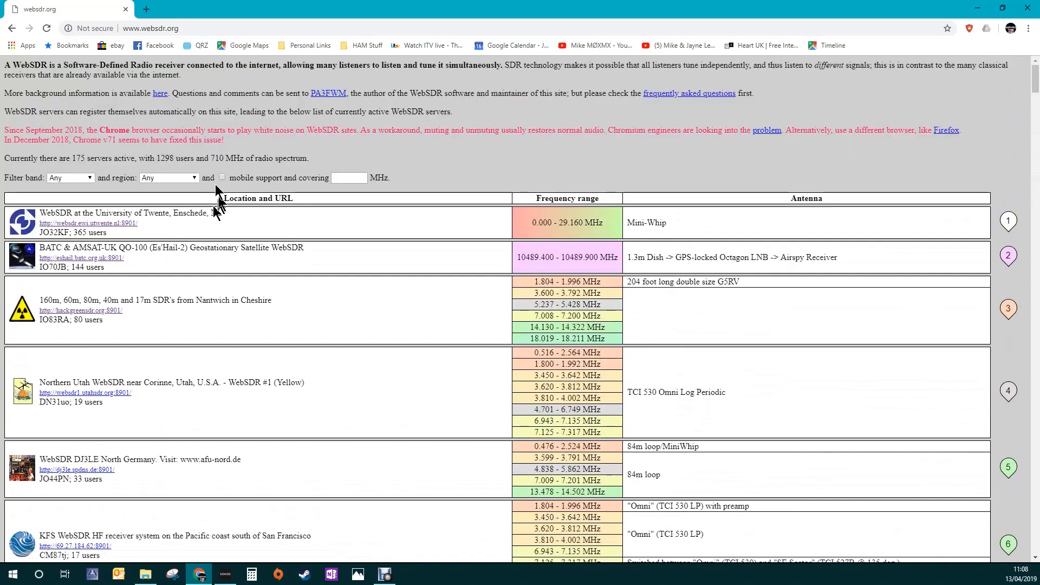
Filter the receiver list to the 2m band and browse the matching servers.
{"action": "left_click", "coordinate": [70, 176]}
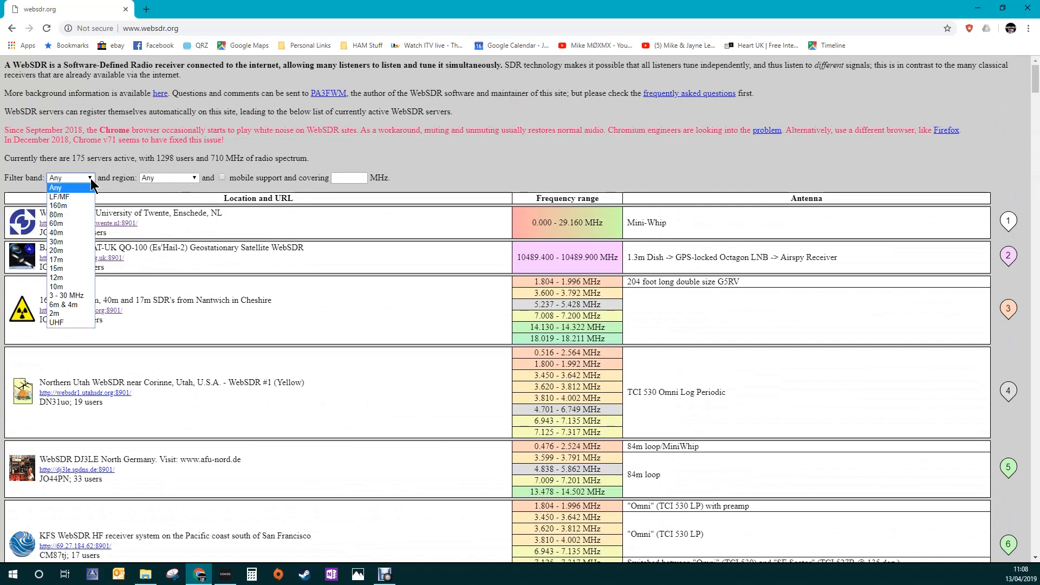
{"action": "mouse_move", "coordinate": [81, 250]}
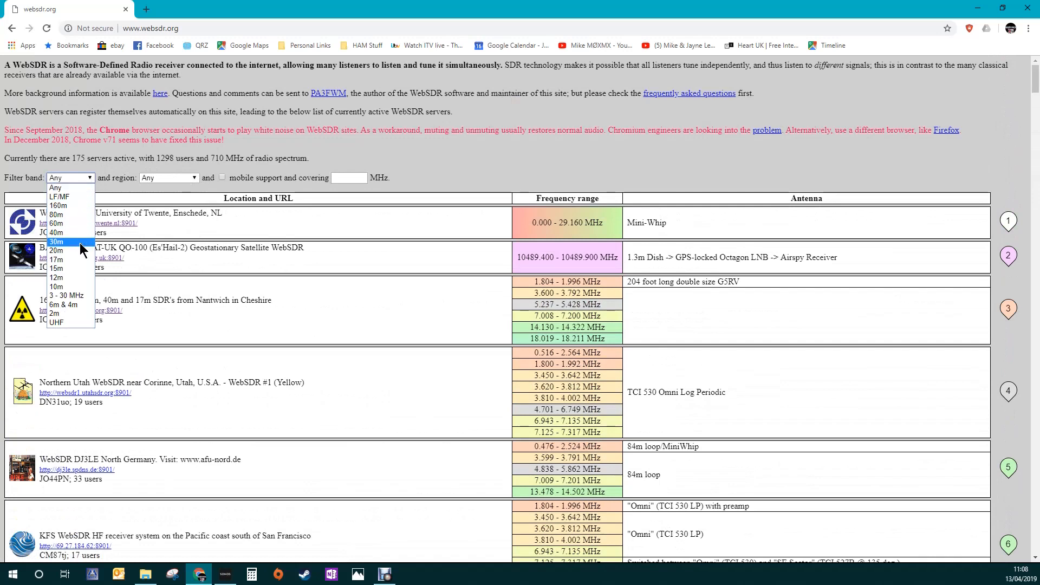
{"action": "mouse_move", "coordinate": [71, 313]}
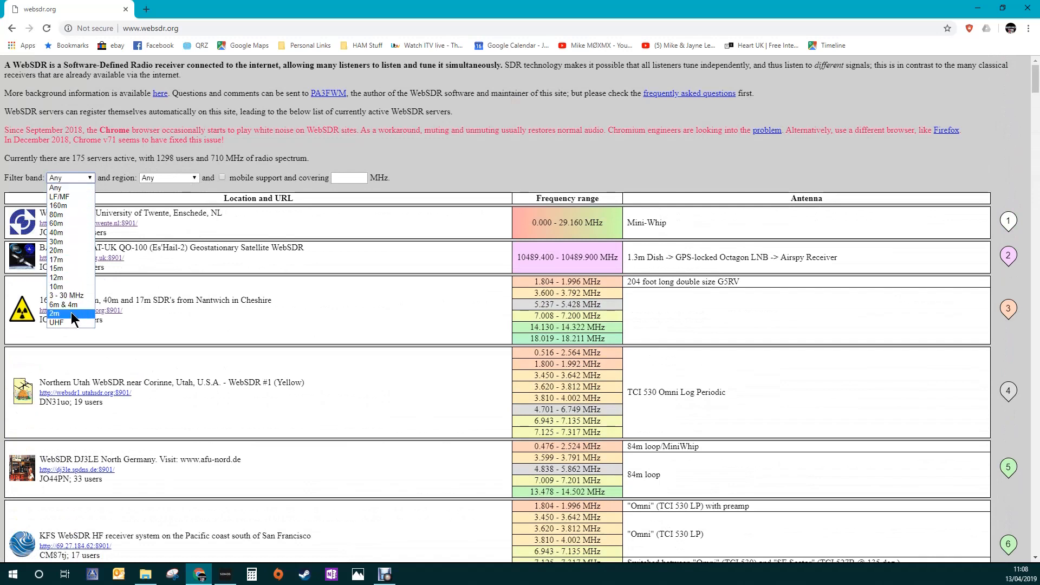
{"action": "left_click", "coordinate": [54, 313]}
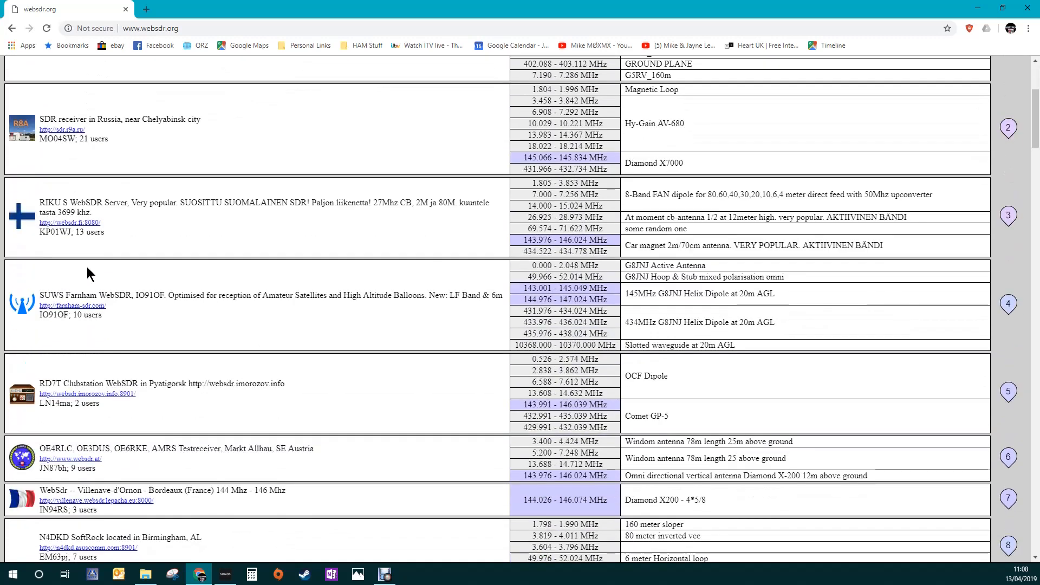
{"action": "scroll", "scroll_direction": "down", "scroll_amount": 3}
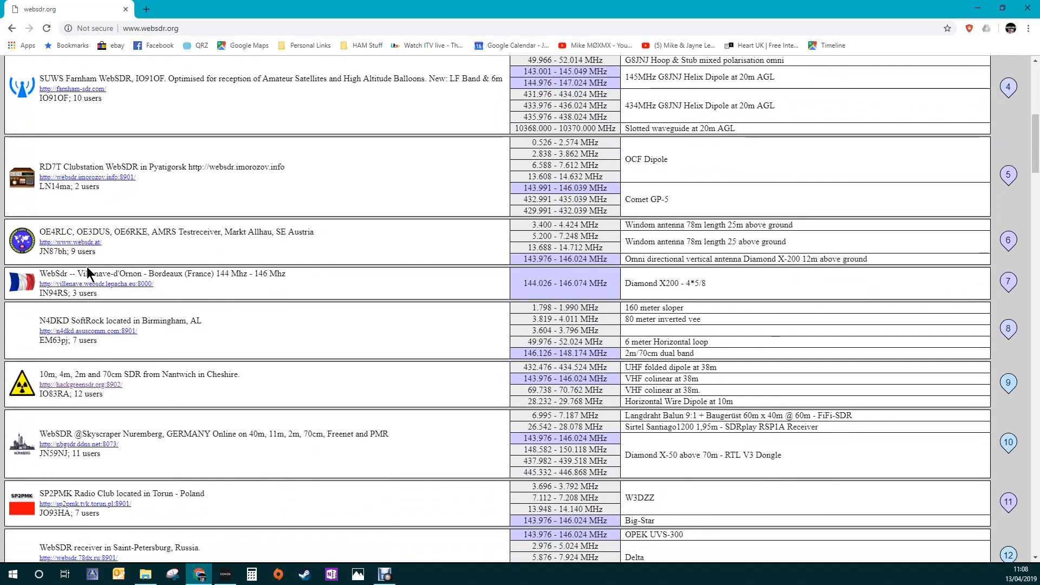
{"action": "scroll", "scroll_direction": "down", "scroll_amount": 3}
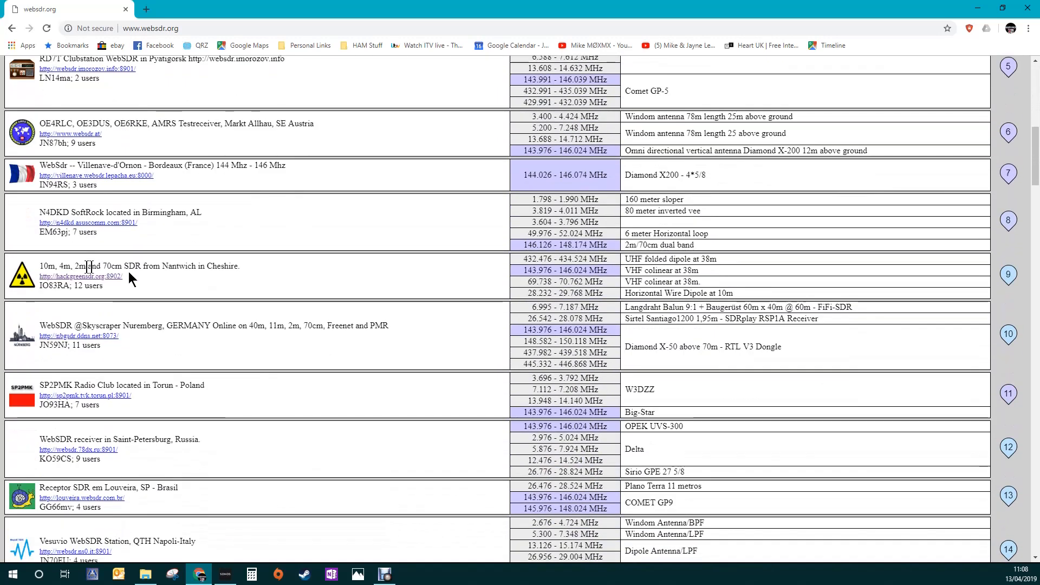
{"action": "scroll", "scroll_direction": "up", "scroll_amount": 3}
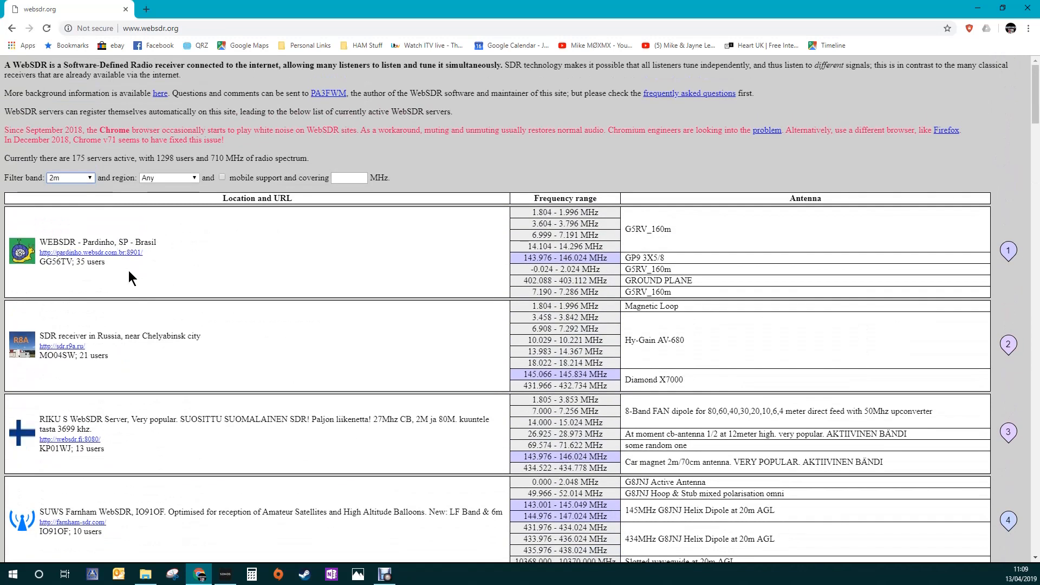
{"action": "mouse_move", "coordinate": [91, 252]}
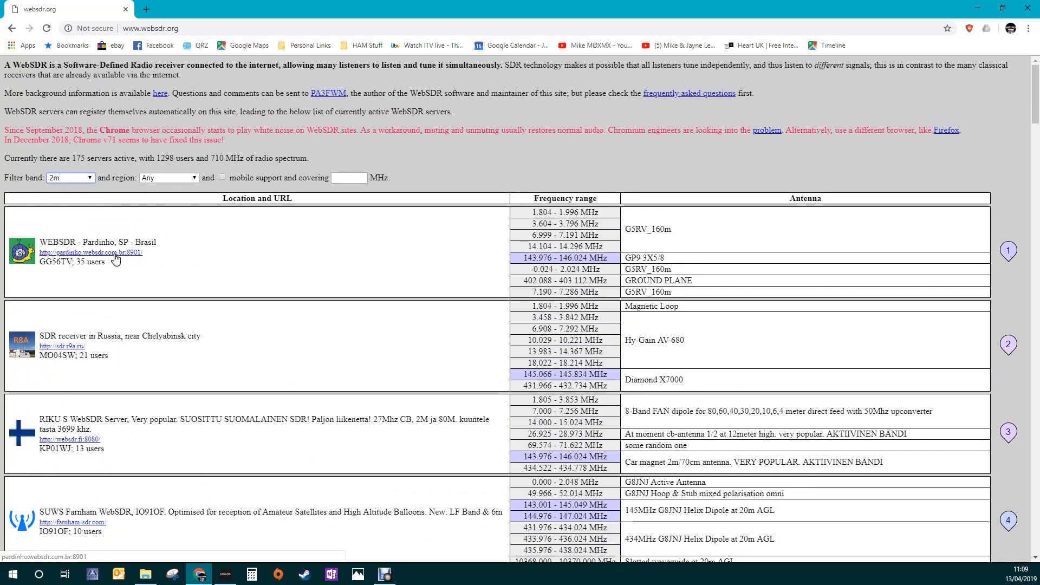
{"action": "mouse_move", "coordinate": [225, 286]}
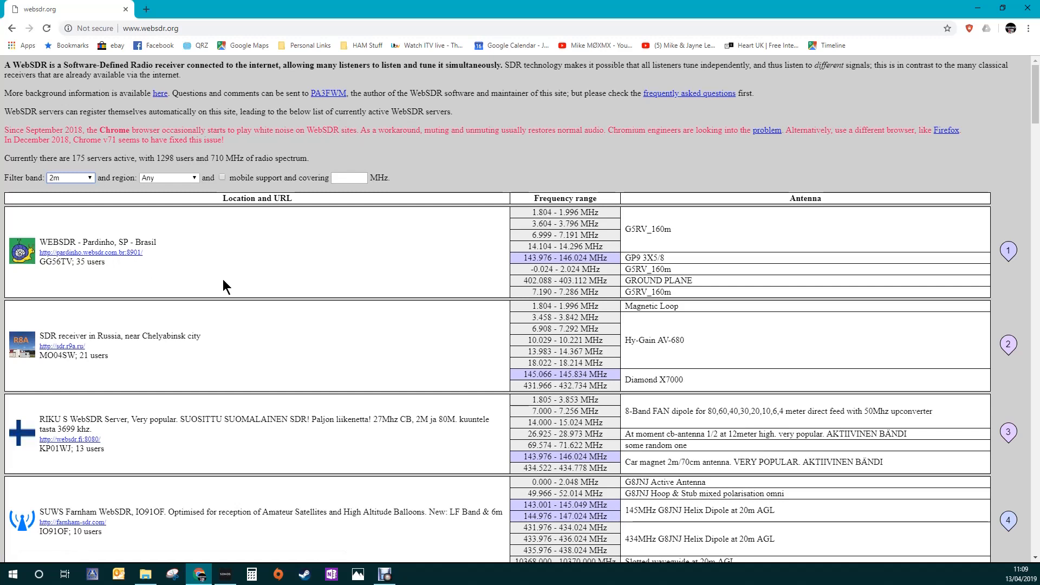
{"action": "mouse_move", "coordinate": [242, 274]}
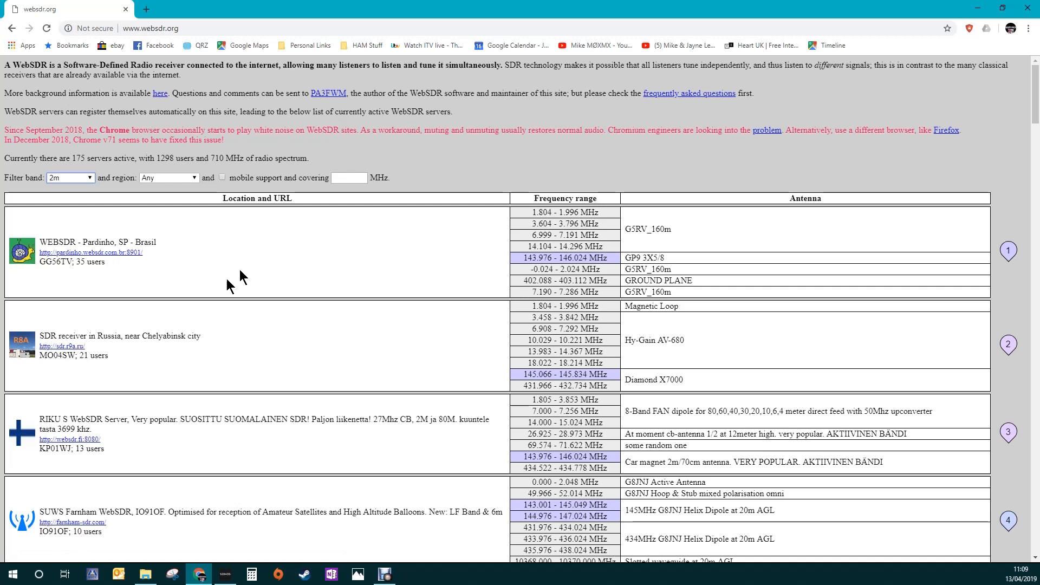
Set the band filter back to Any so all receivers are listed.
{"action": "left_click", "coordinate": [69, 176]}
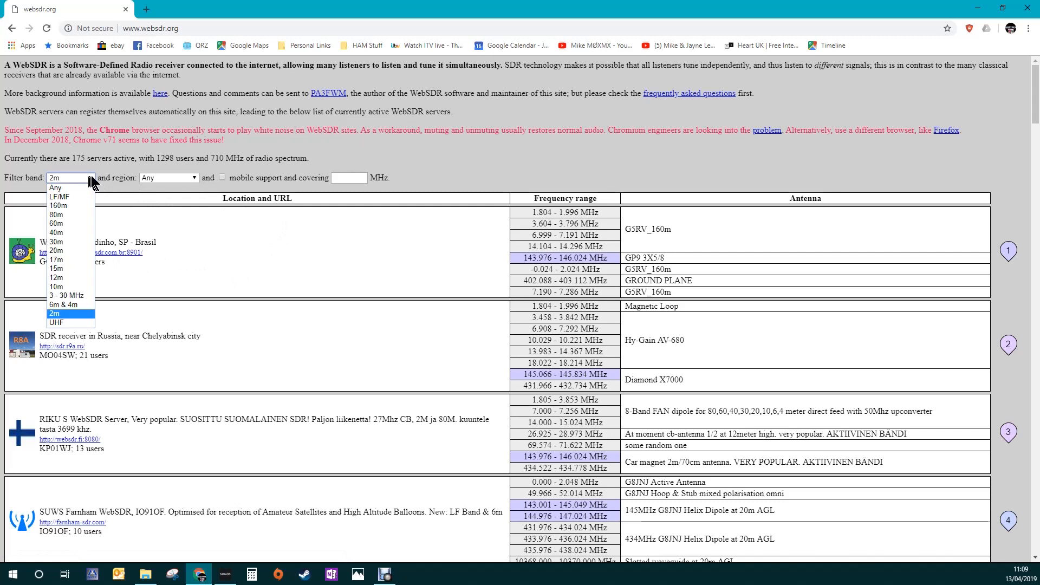
{"action": "mouse_move", "coordinate": [56, 187]}
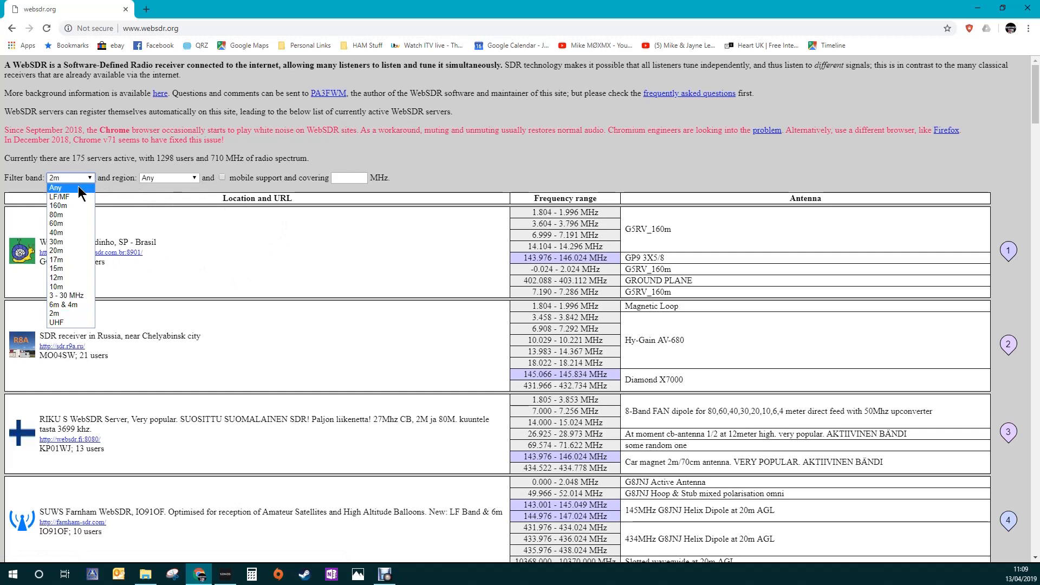
{"action": "left_click", "coordinate": [55, 187]}
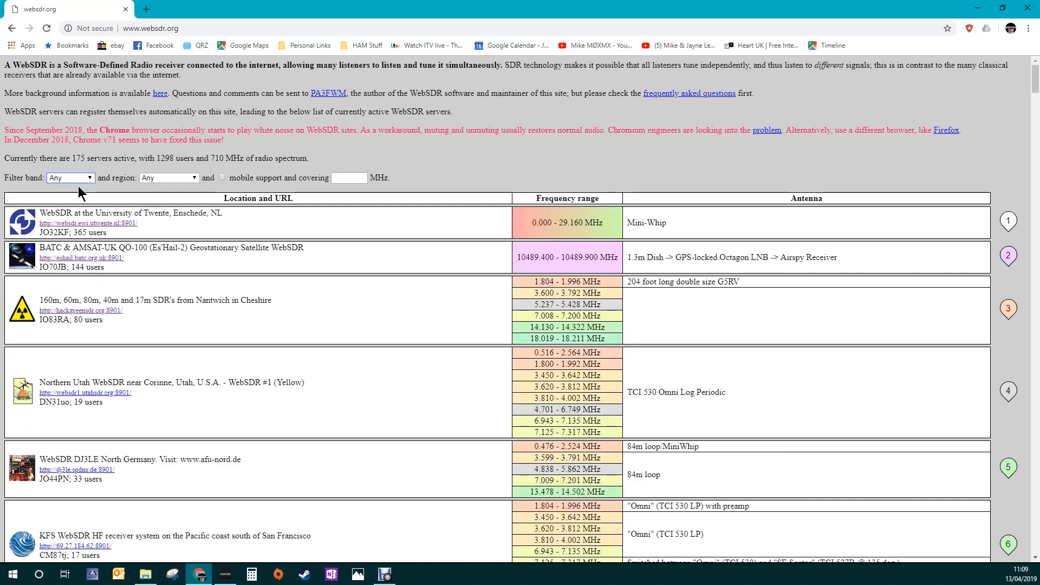
{"action": "mouse_move", "coordinate": [81, 310]}
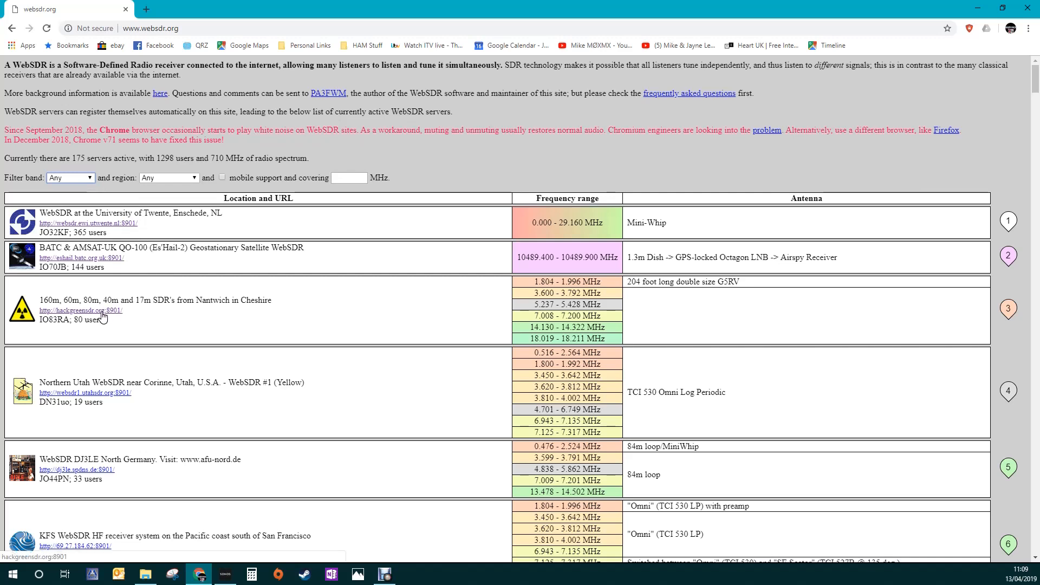
{"action": "mouse_move", "coordinate": [43, 300]}
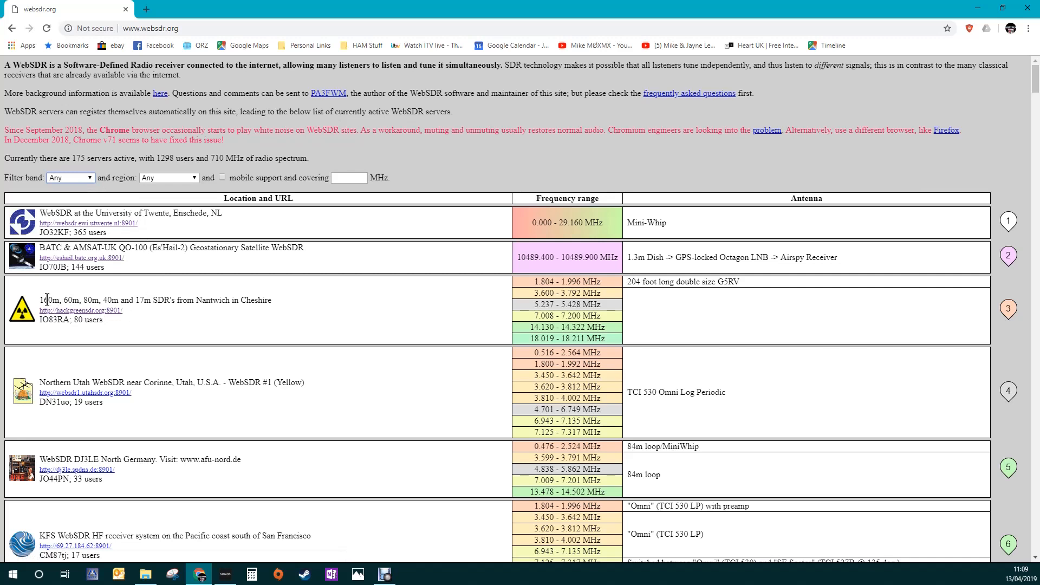
{"action": "mouse_move", "coordinate": [140, 302]}
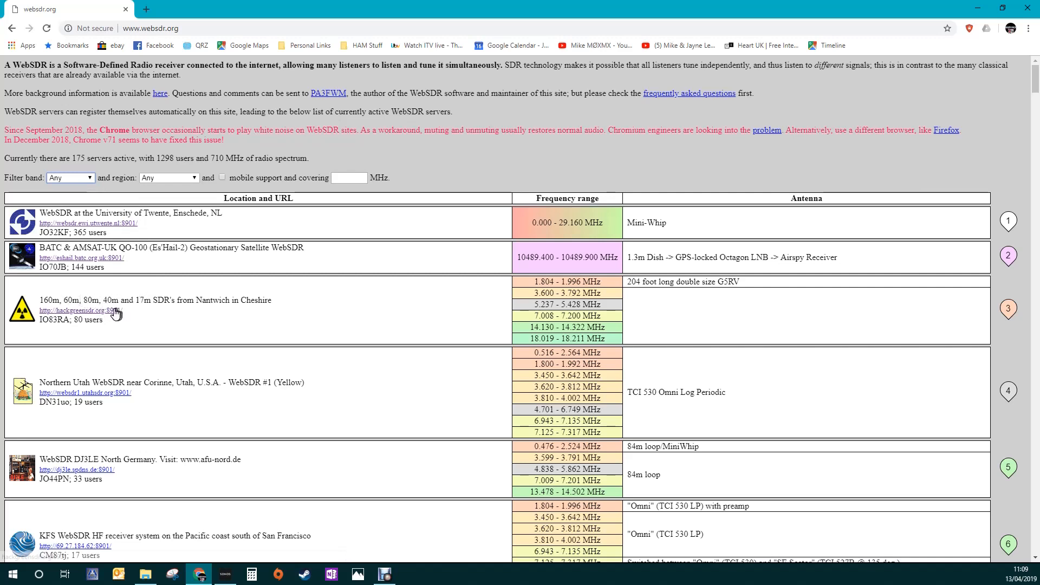
{"action": "mouse_move", "coordinate": [131, 315]}
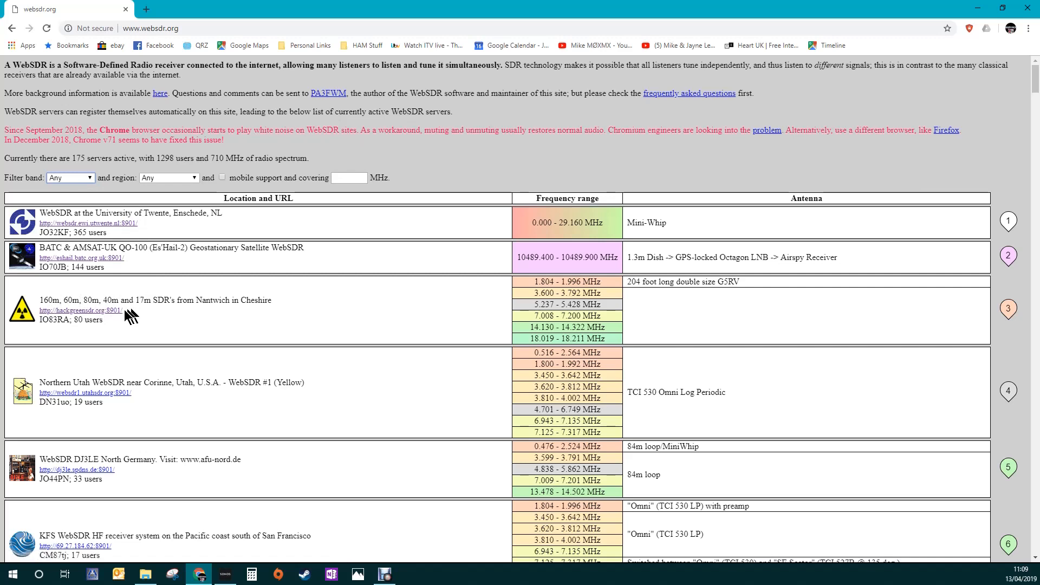
{"action": "mouse_move", "coordinate": [78, 313]}
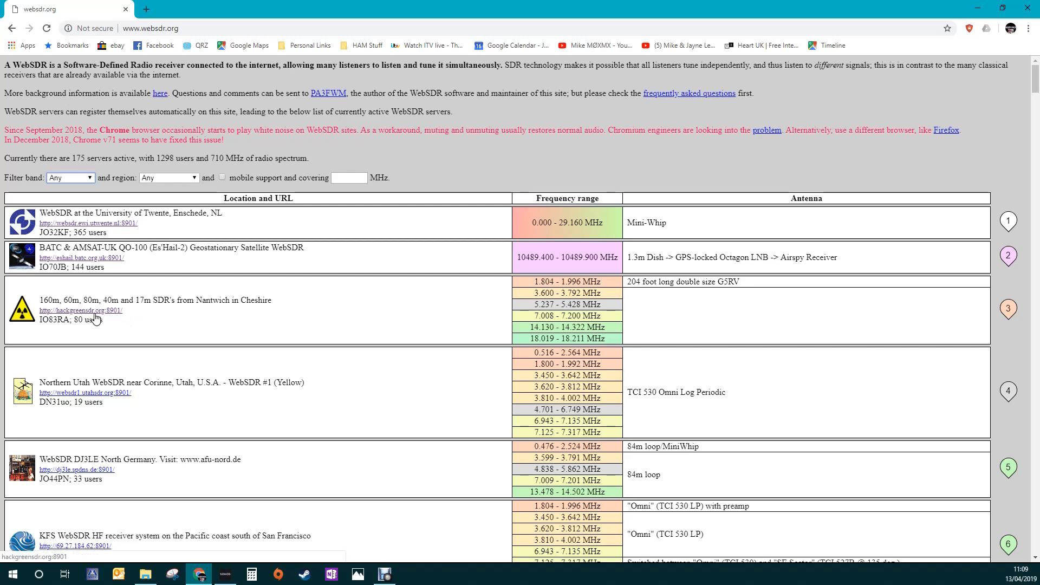
Open the Nantwich Hack Green WebSDR at hackgreensdr.org:8901.
{"action": "left_click", "coordinate": [80, 311]}
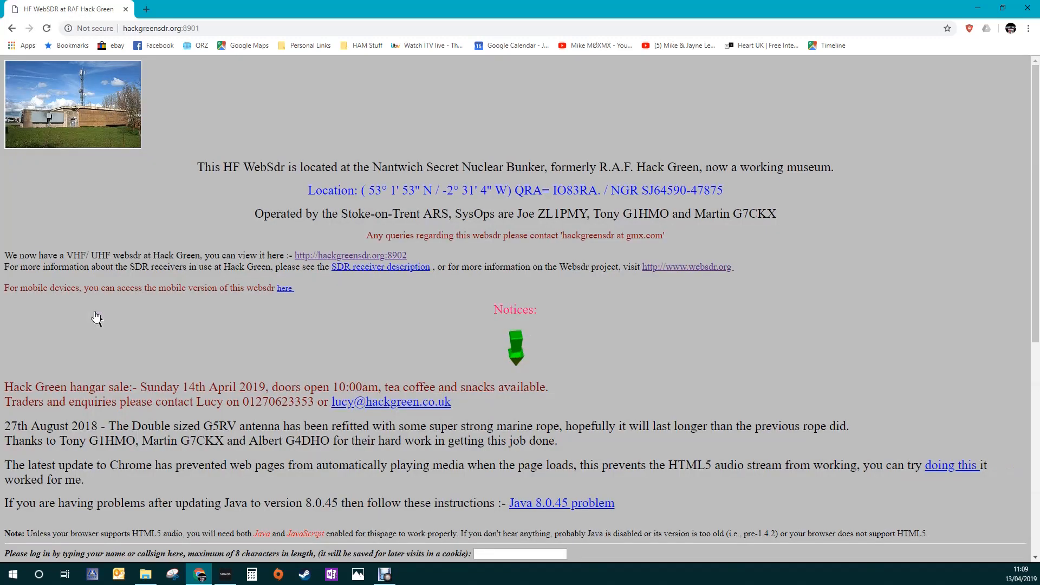
{"action": "mouse_move", "coordinate": [534, 288]}
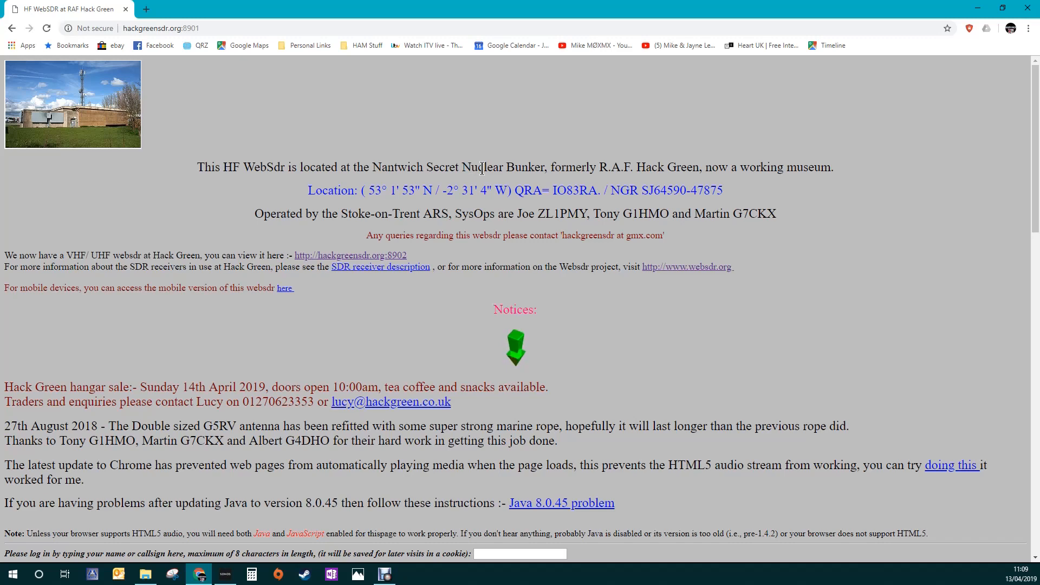
{"action": "mouse_move", "coordinate": [473, 290]}
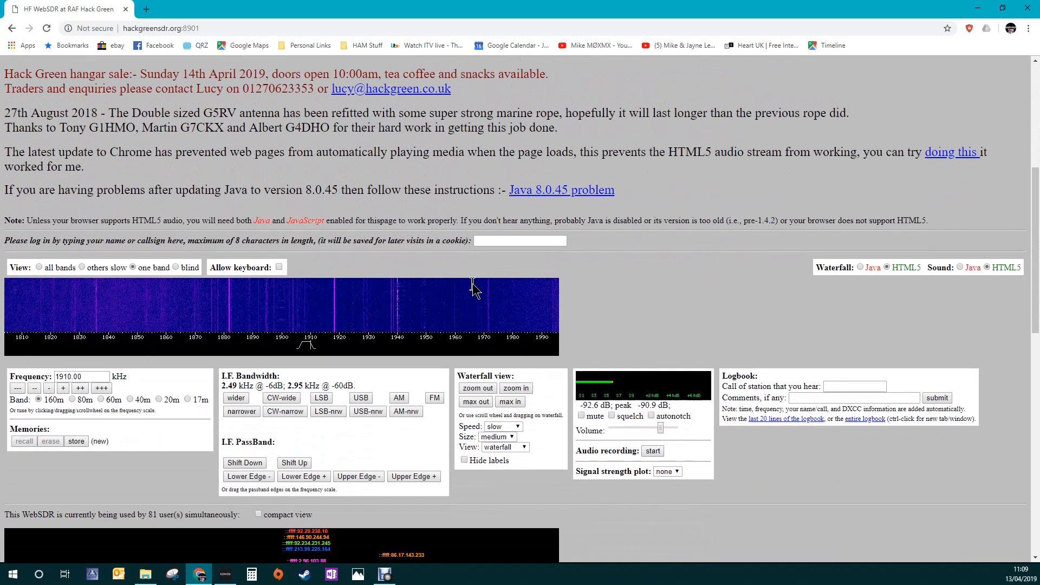
Scroll down to the receiver's live waterfall and frequency controls.
{"action": "scroll", "scroll_direction": "down", "scroll_amount": 3}
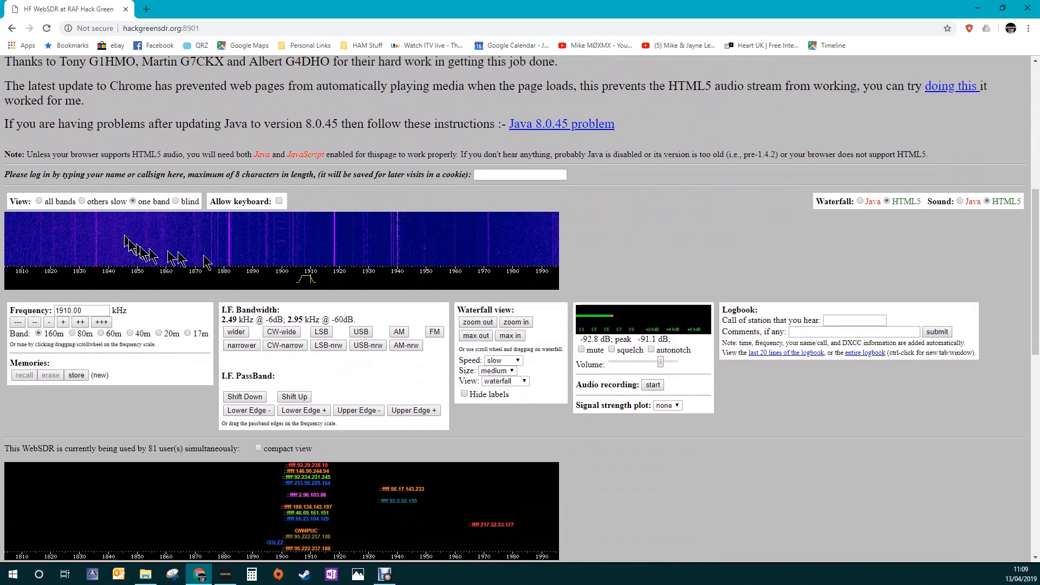
{"action": "mouse_move", "coordinate": [424, 277]}
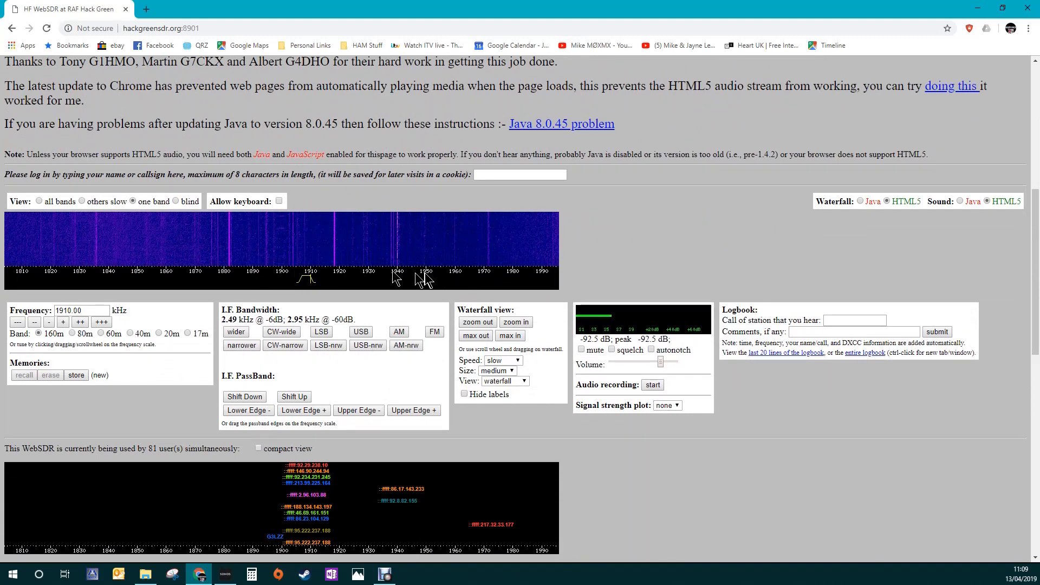
{"action": "mouse_move", "coordinate": [424, 276]}
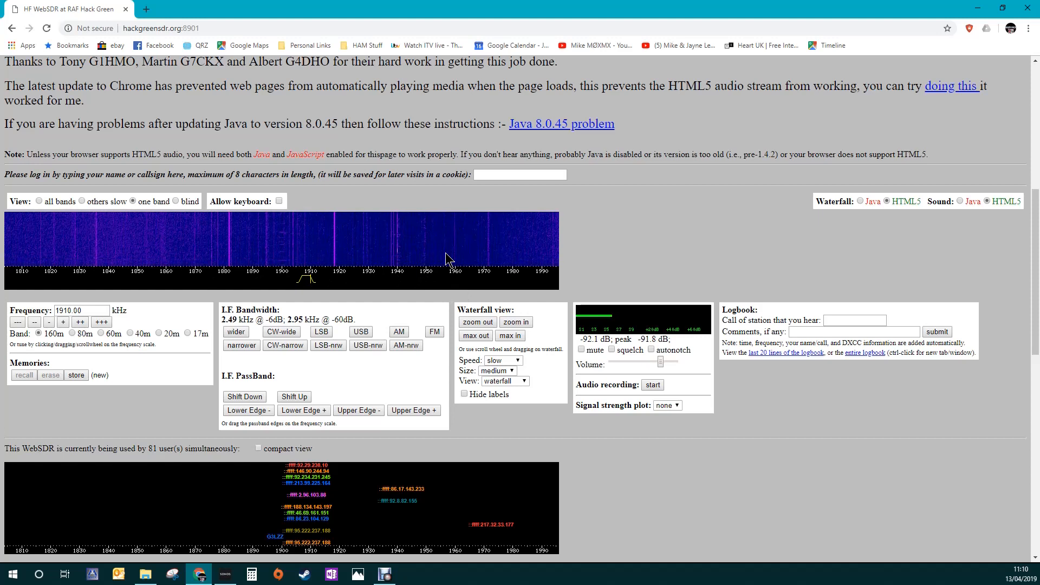
{"action": "mouse_move", "coordinate": [249, 291]}
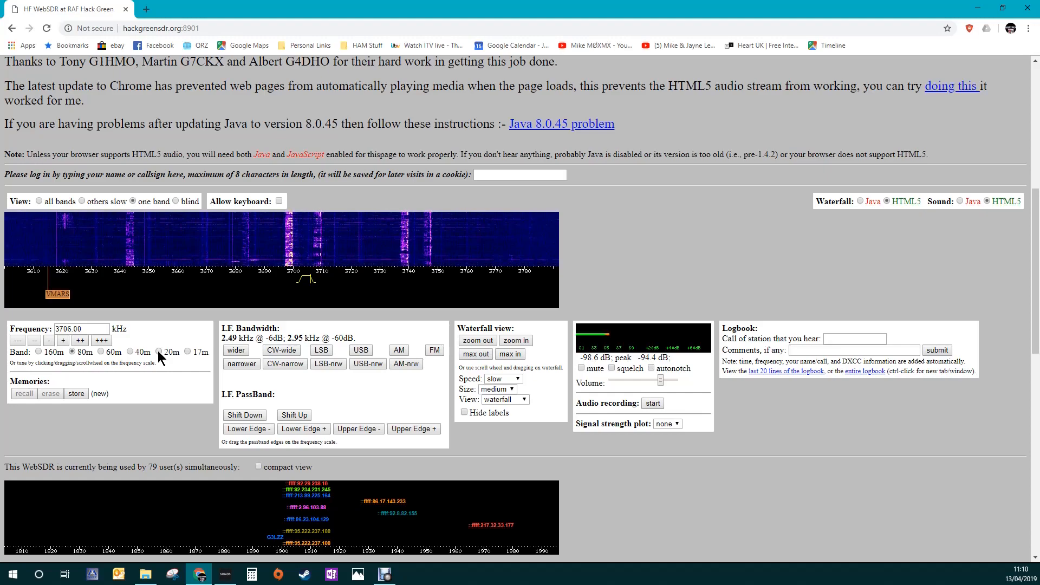
{"action": "mouse_move", "coordinate": [39, 282]}
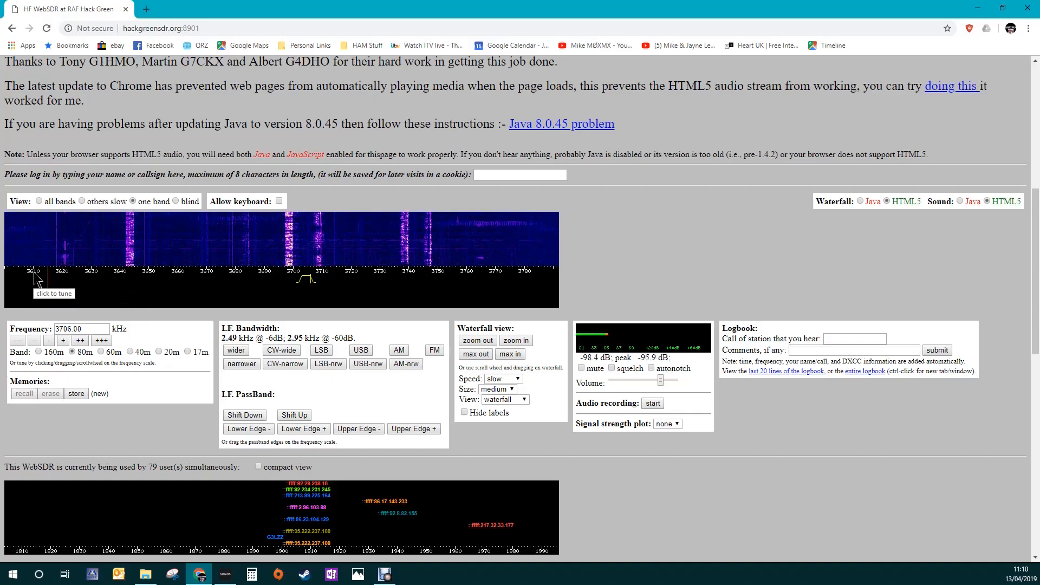
{"action": "mouse_move", "coordinate": [524, 278]}
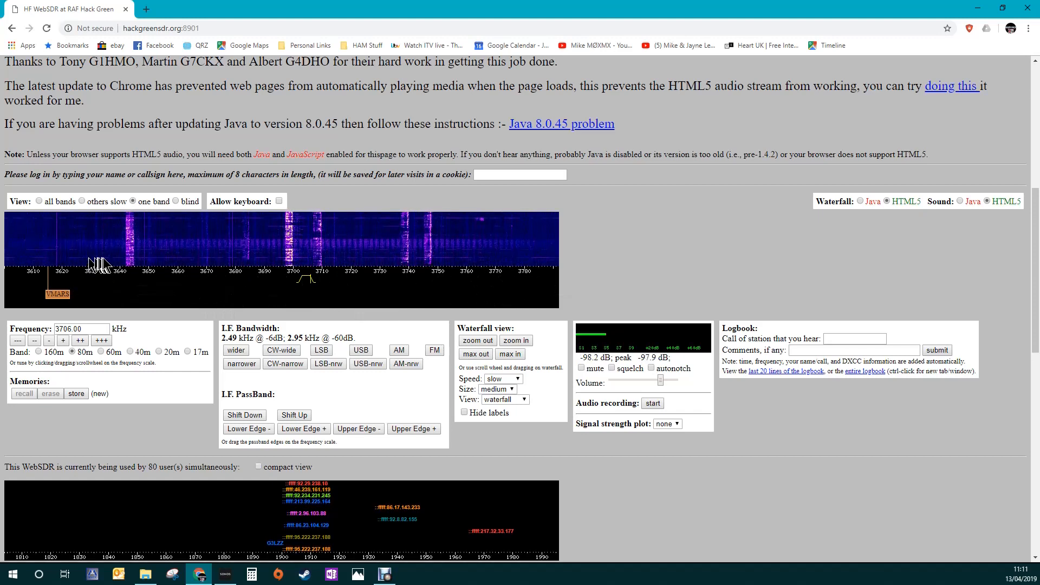
{"action": "mouse_move", "coordinate": [140, 272]}
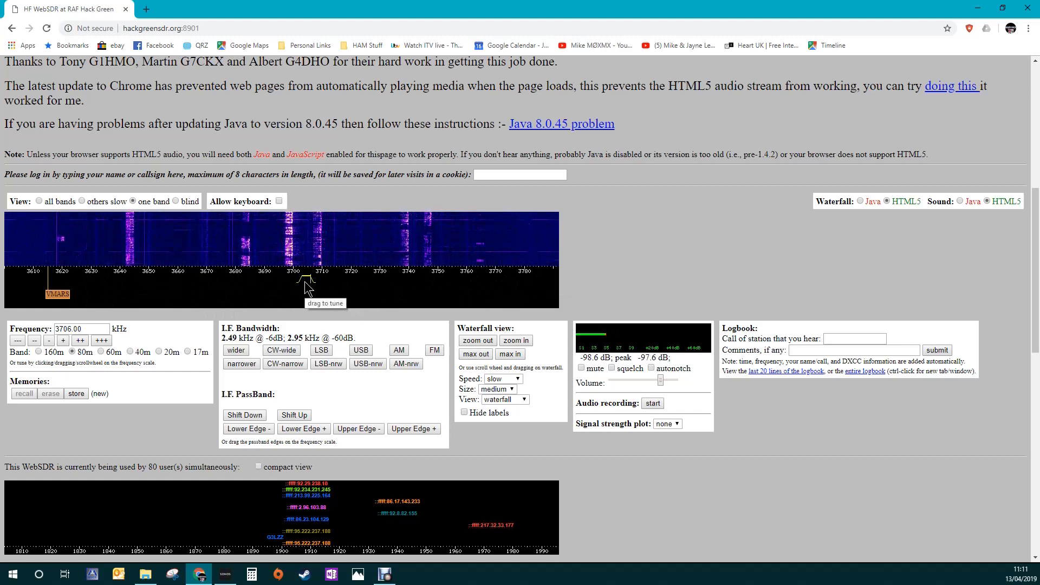
Tune across 80 m signals at 3704, 3705.8, 3700, 3694 and 3716.5 kHz, zooming the waterfall in.
{"action": "left_click", "coordinate": [299, 271]}
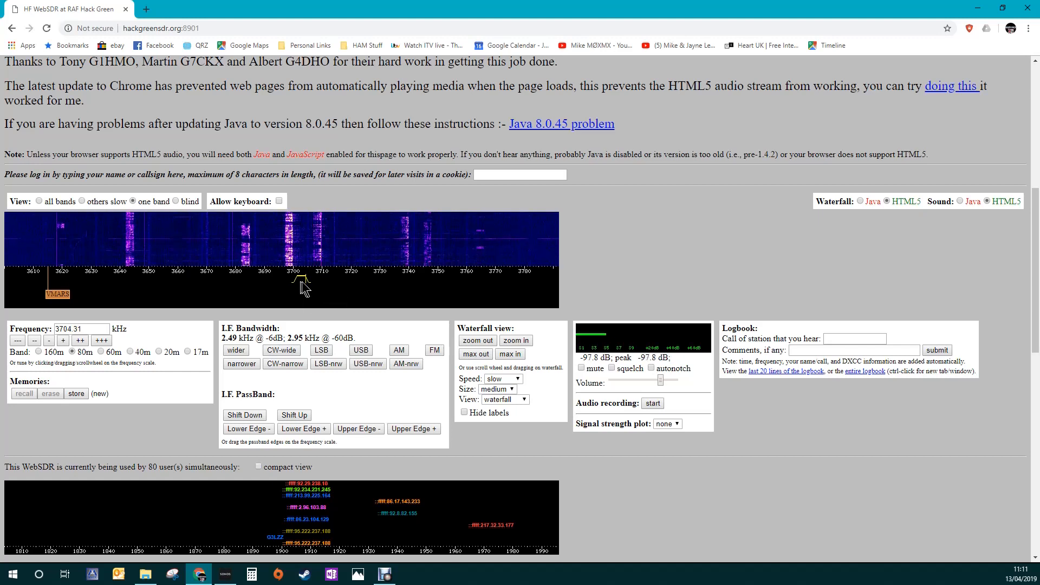
{"action": "left_click", "coordinate": [304, 278]}
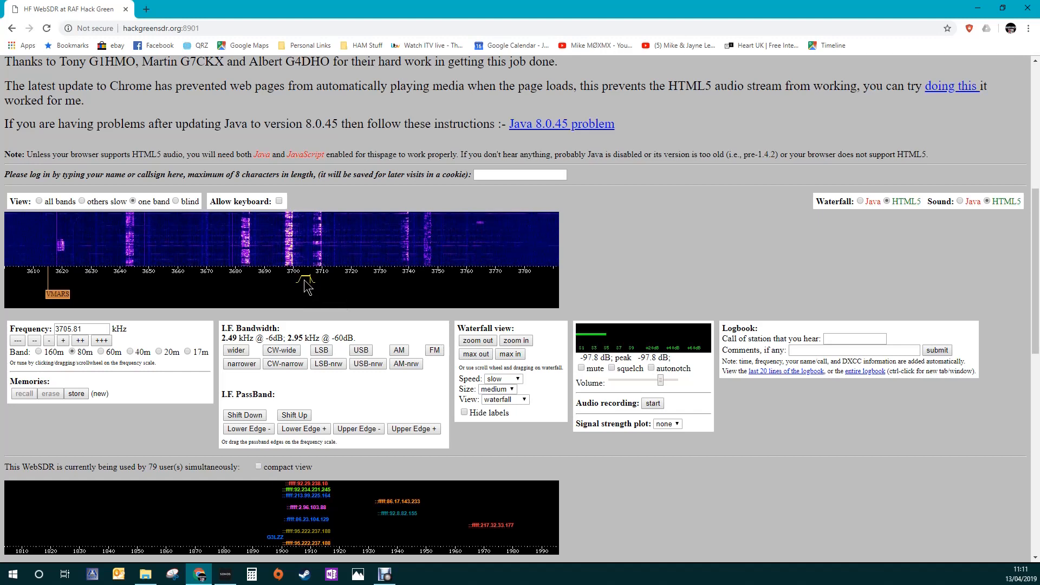
{"action": "left_click", "coordinate": [291, 285]}
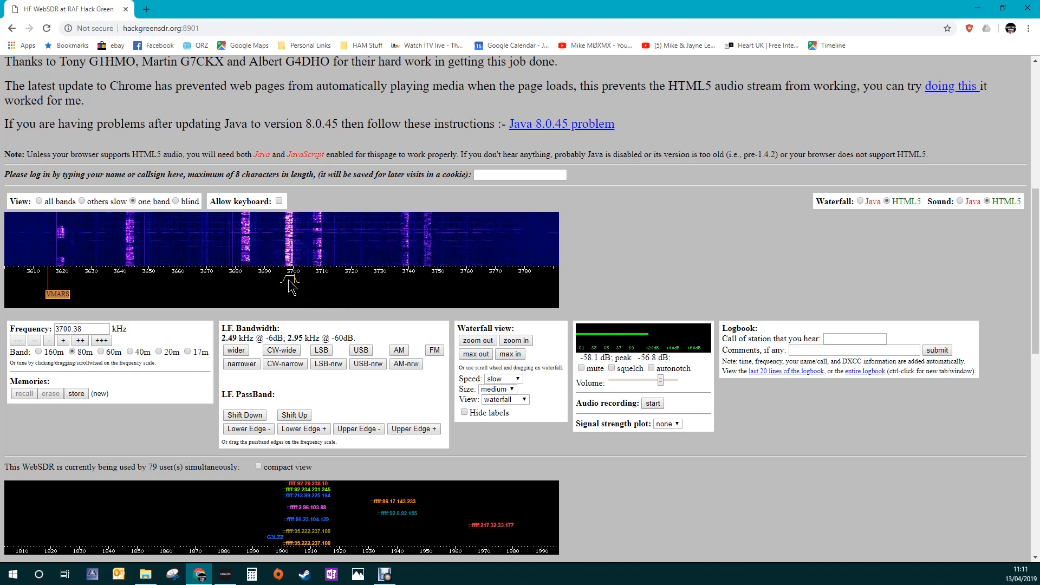
{"action": "left_click", "coordinate": [274, 285]}
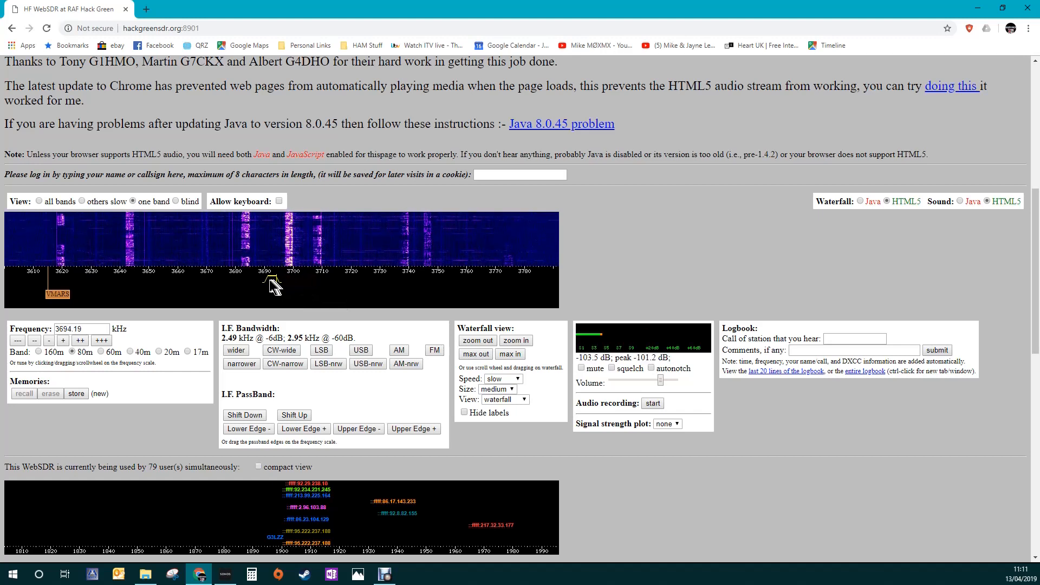
{"action": "left_click", "coordinate": [315, 270]}
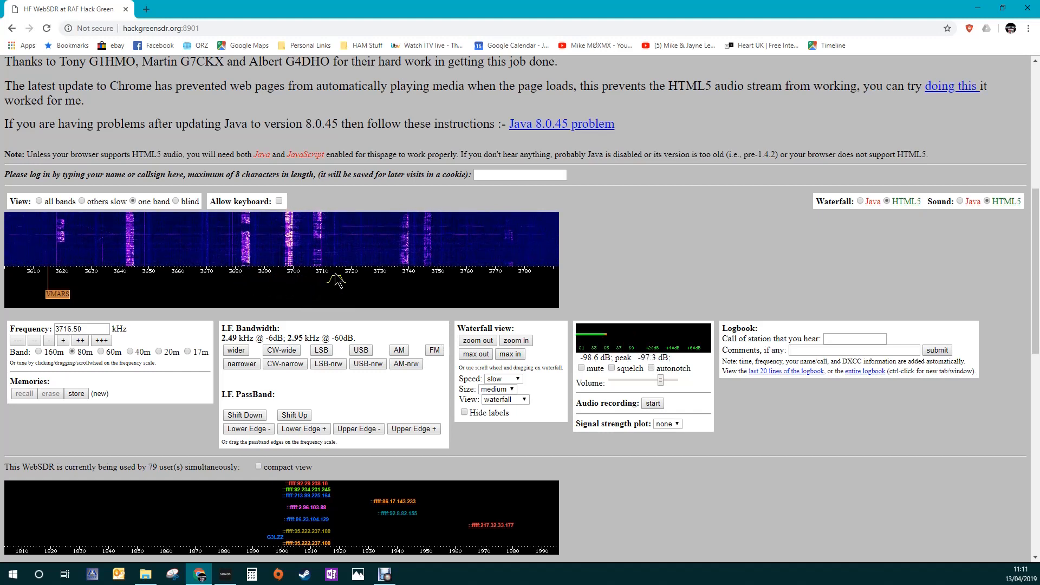
{"action": "mouse_move", "coordinate": [338, 276]}
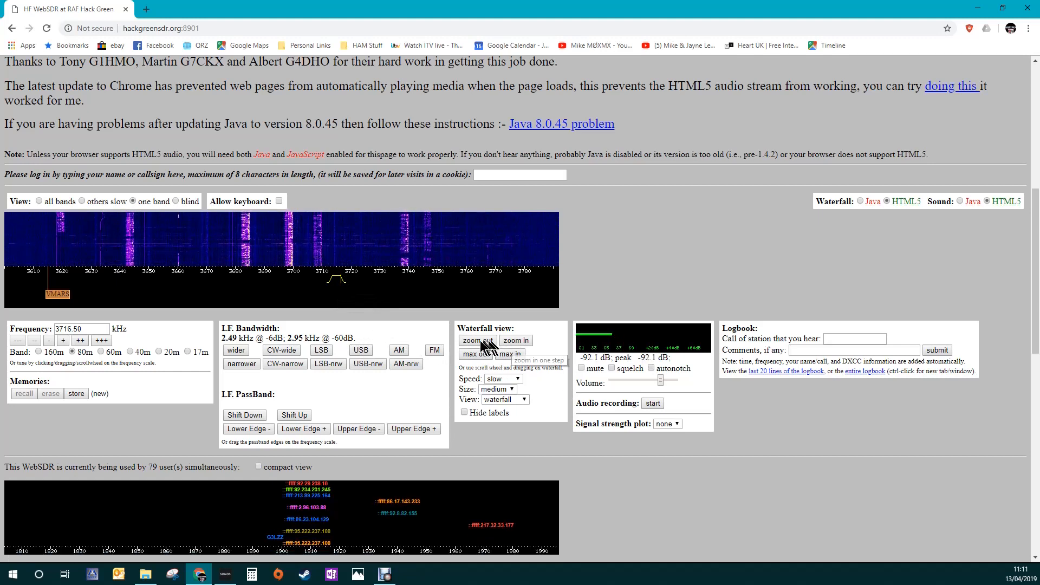
{"action": "left_click", "coordinate": [516, 340]}
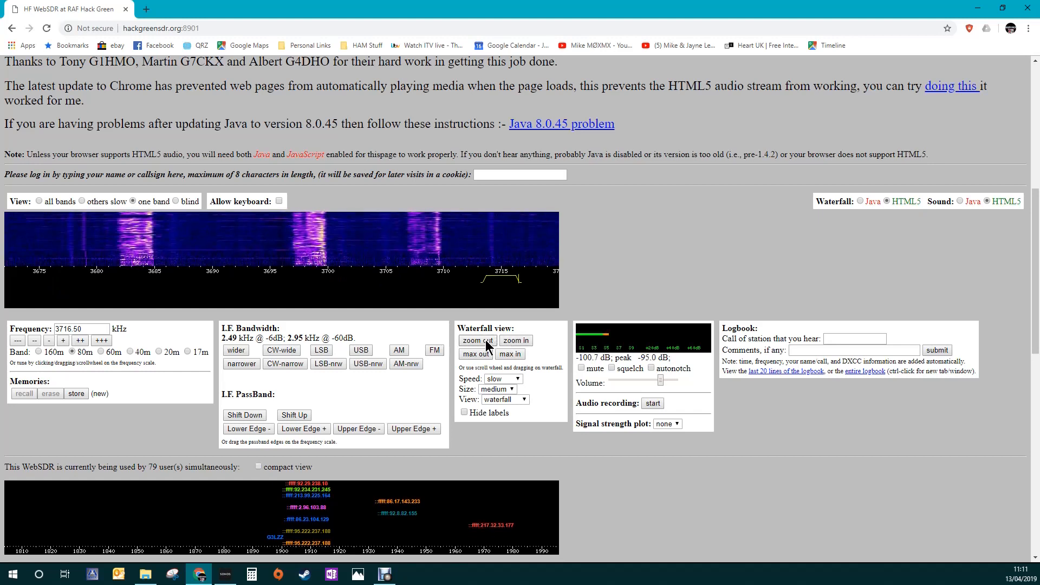
{"action": "mouse_move", "coordinate": [476, 340]}
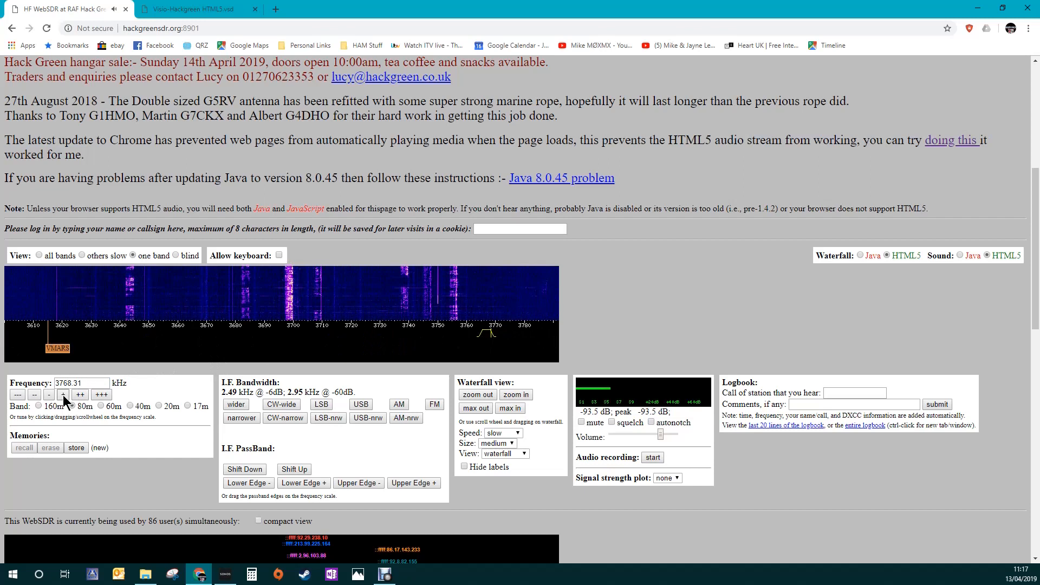
Step through 3768–3772 kHz, zoom in further and tune to the signal near 3706 kHz.
{"action": "left_click", "coordinate": [64, 394]}
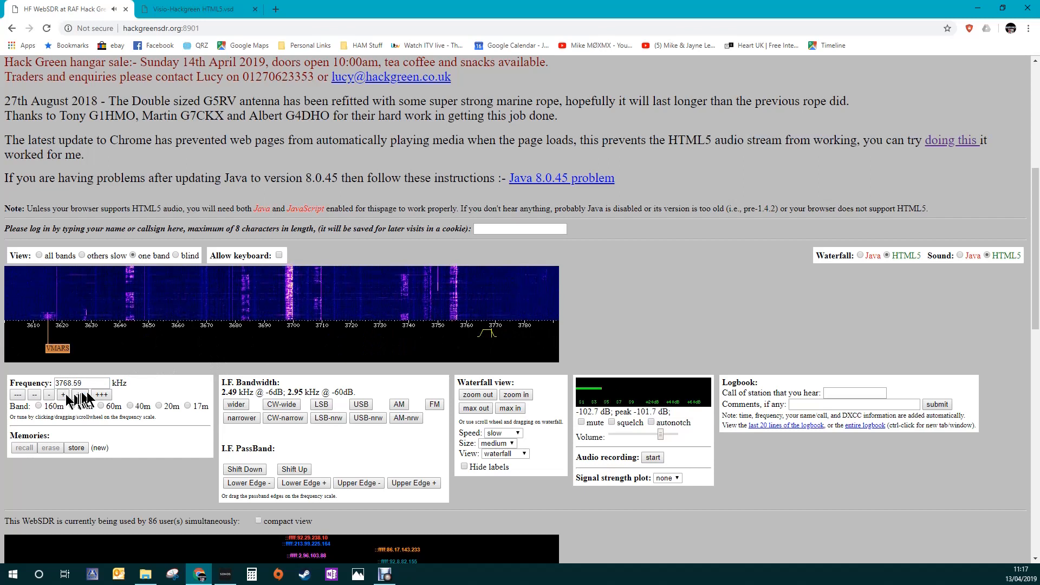
{"action": "left_click", "coordinate": [63, 394]}
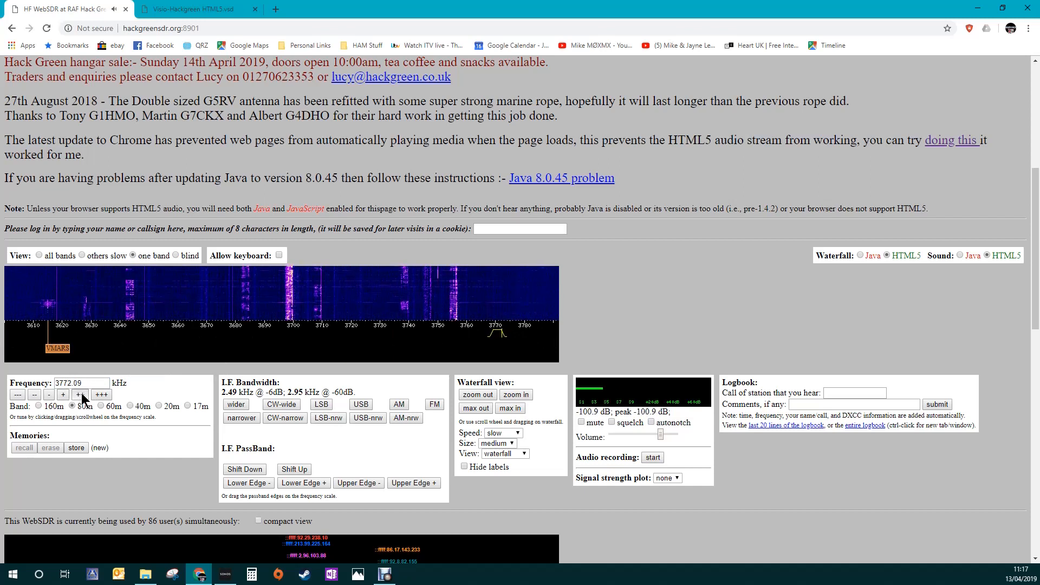
{"action": "left_click", "coordinate": [78, 394]}
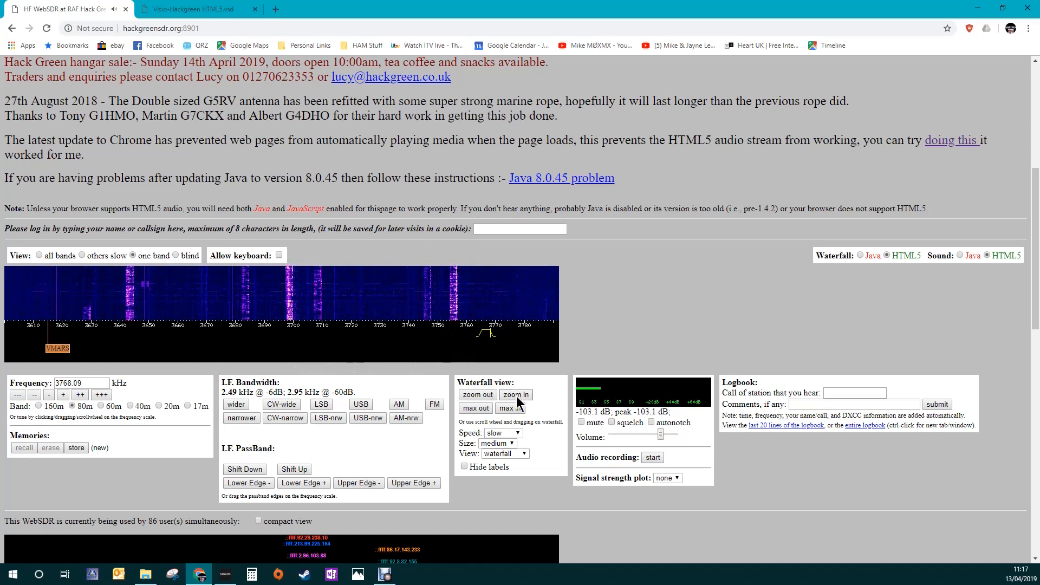
{"action": "left_click", "coordinate": [515, 395]}
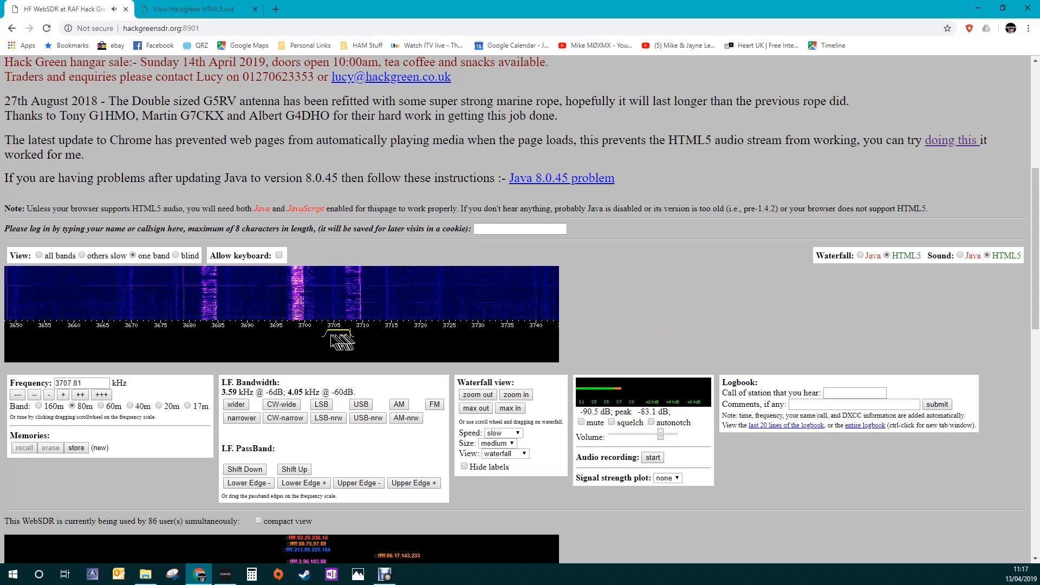
{"action": "left_click", "coordinate": [331, 338]}
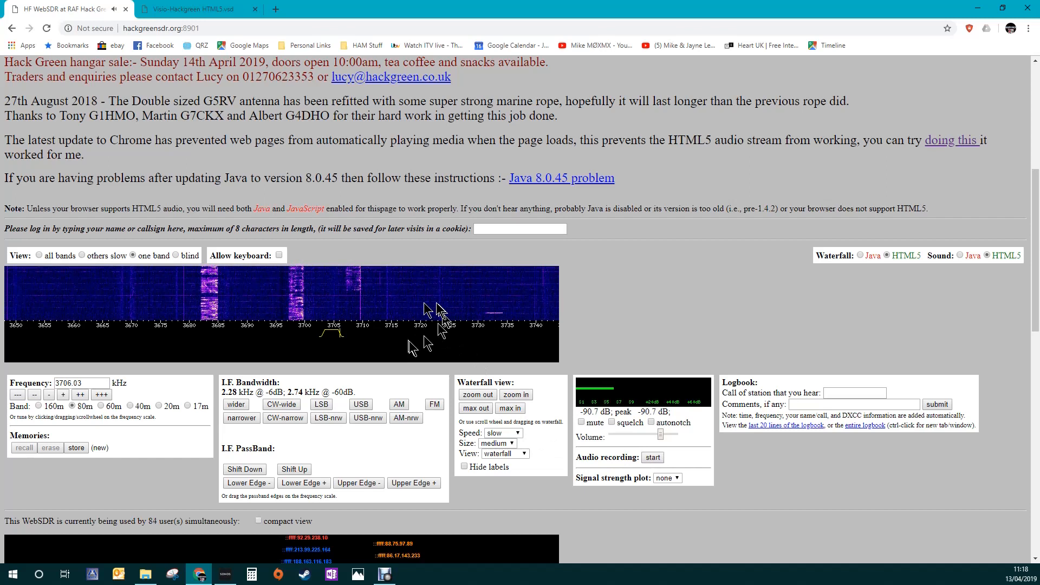
{"action": "left_click", "coordinate": [501, 432]}
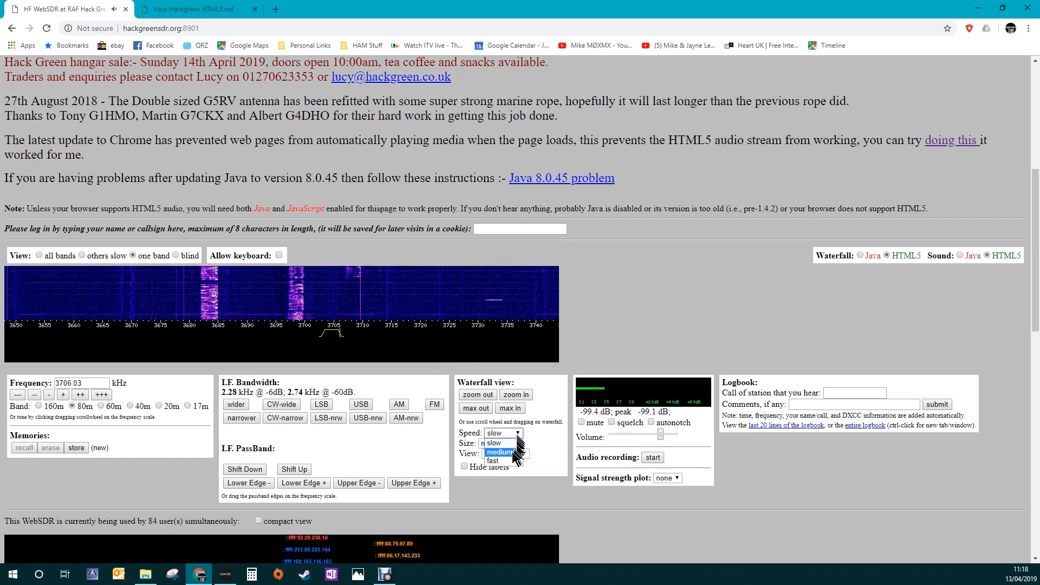
{"action": "left_click", "coordinate": [499, 451]}
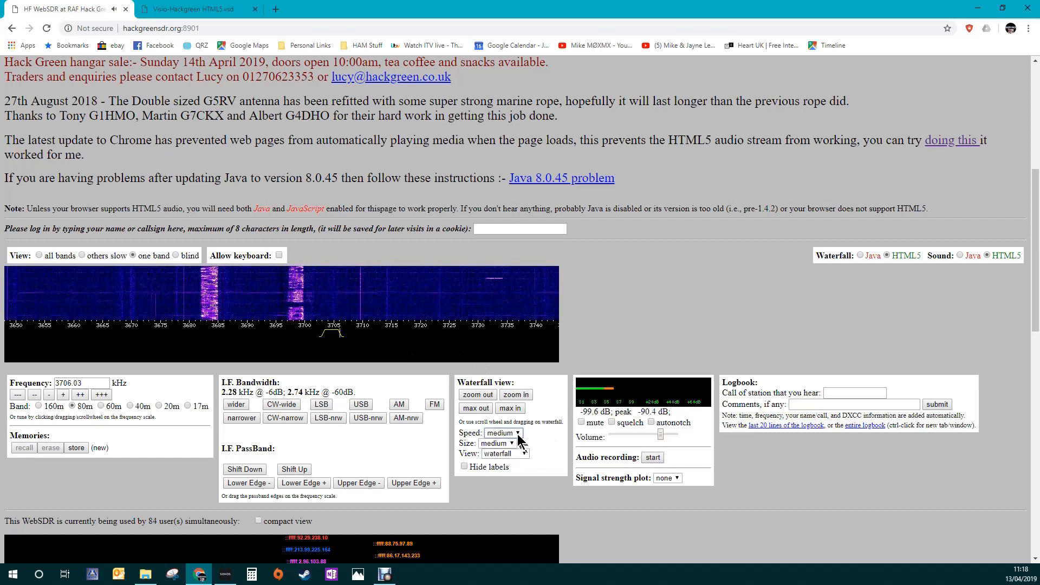
{"action": "left_click", "coordinate": [502, 432]}
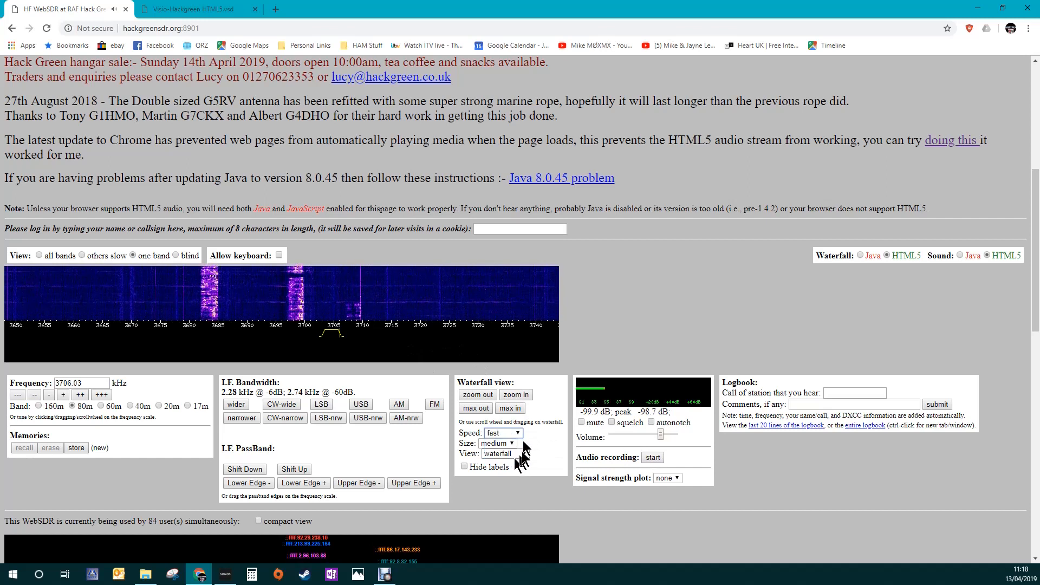
{"action": "left_click", "coordinate": [497, 443]}
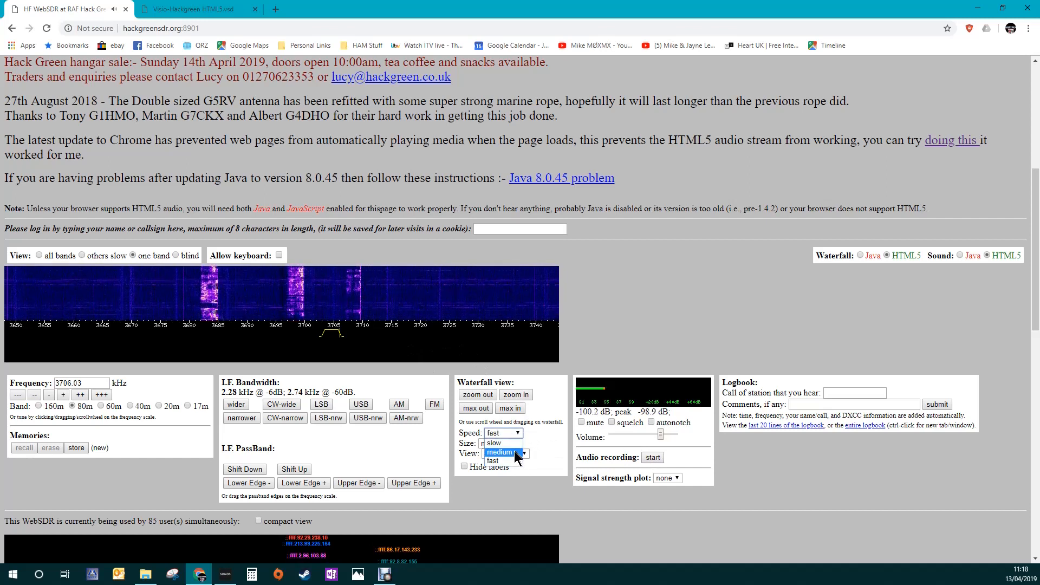
{"action": "left_click", "coordinate": [492, 442]}
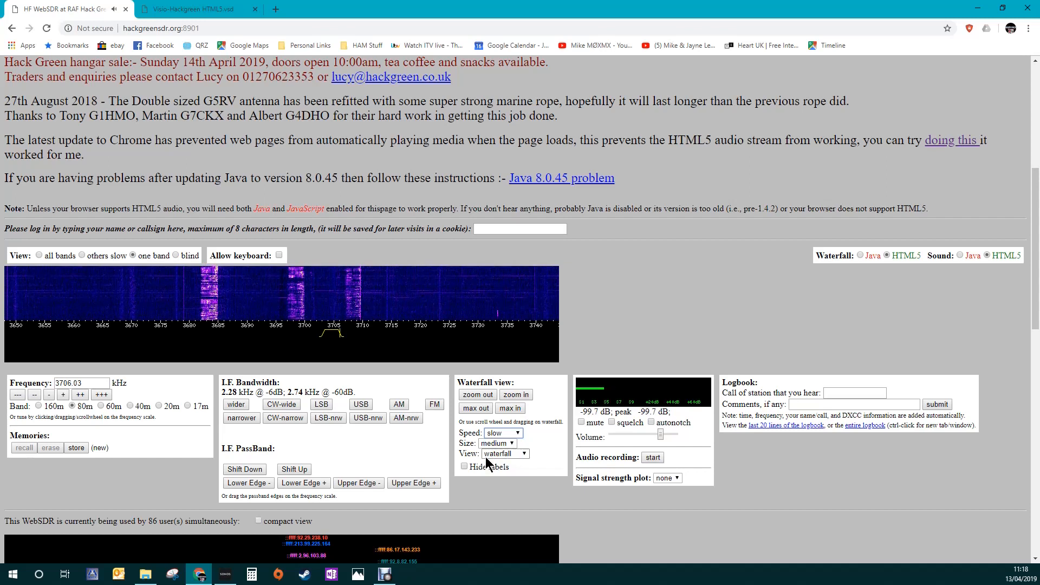
{"action": "mouse_move", "coordinate": [382, 444]}
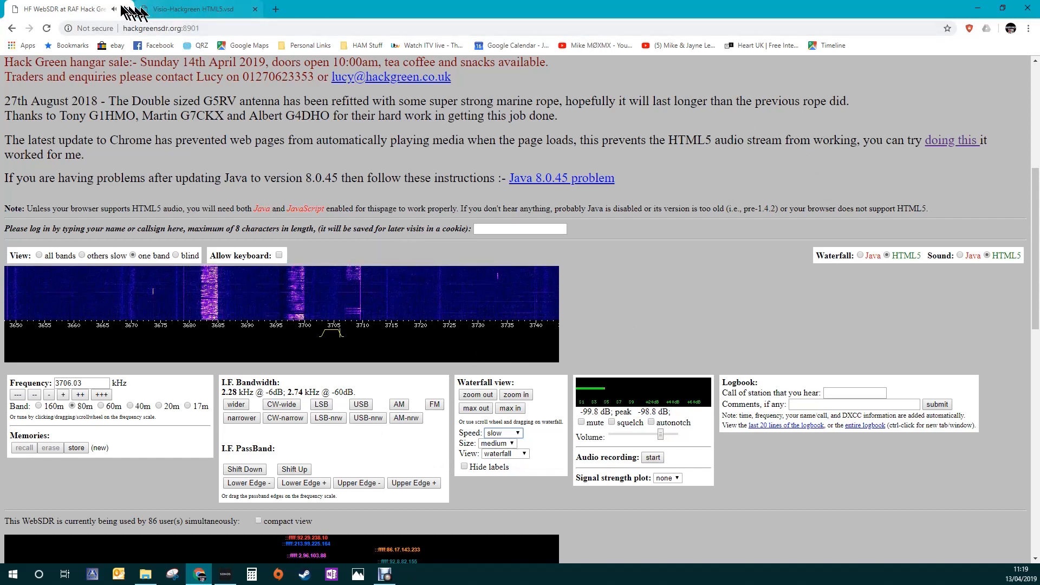
{"action": "mouse_move", "coordinate": [114, 10]}
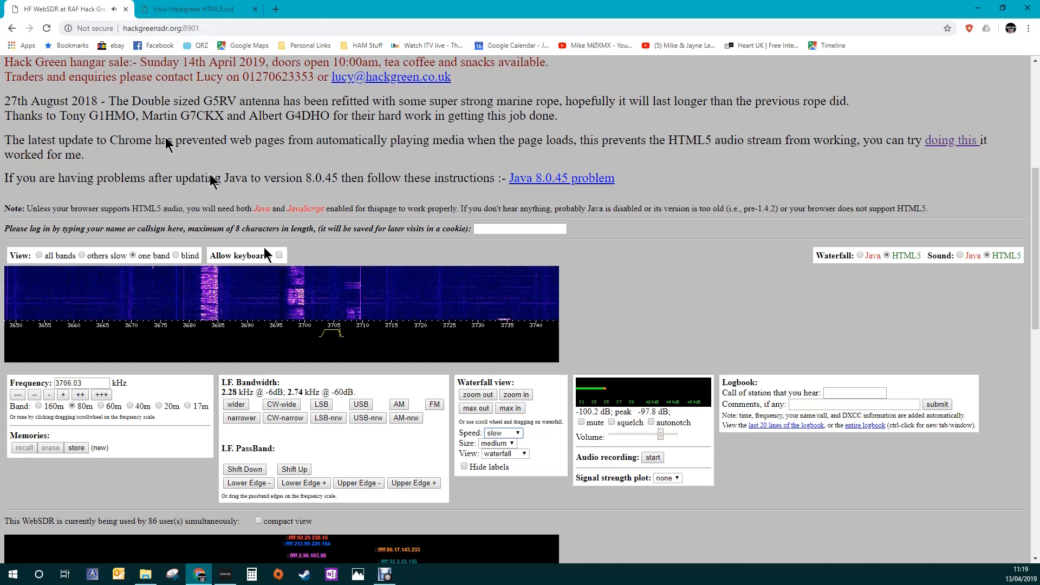
Tune onto the strong signal and fine-tune to exactly 3700 kHz.
{"action": "left_click", "coordinate": [303, 338]}
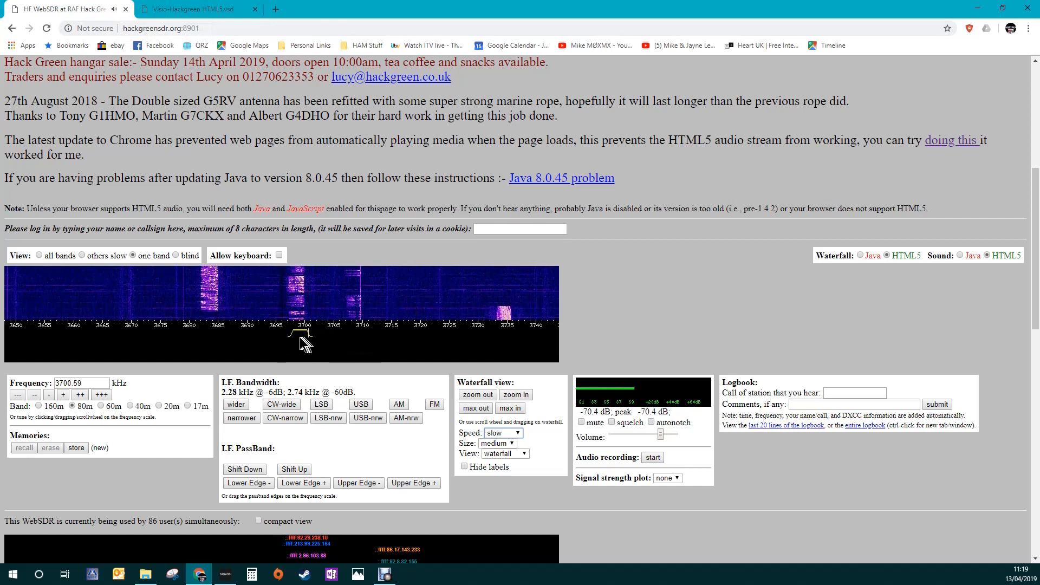
{"action": "left_click", "coordinate": [296, 341]}
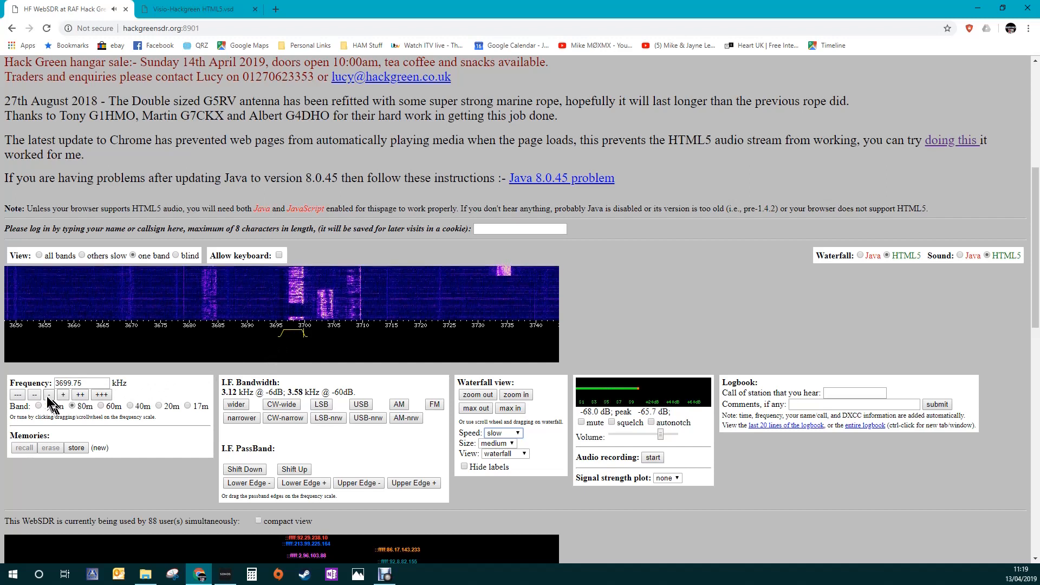
{"action": "left_click", "coordinate": [49, 395]}
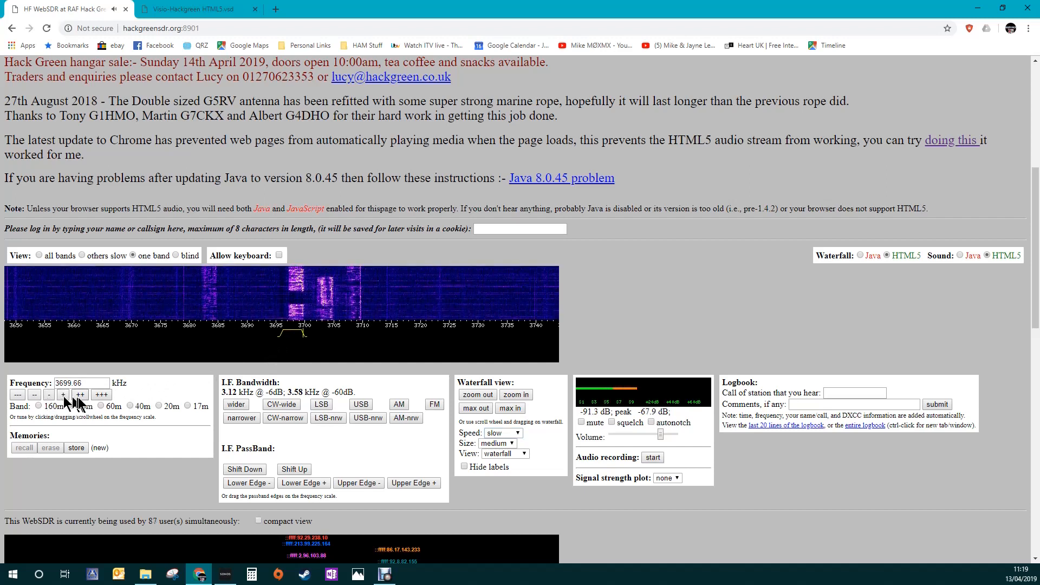
{"action": "left_click", "coordinate": [63, 394]}
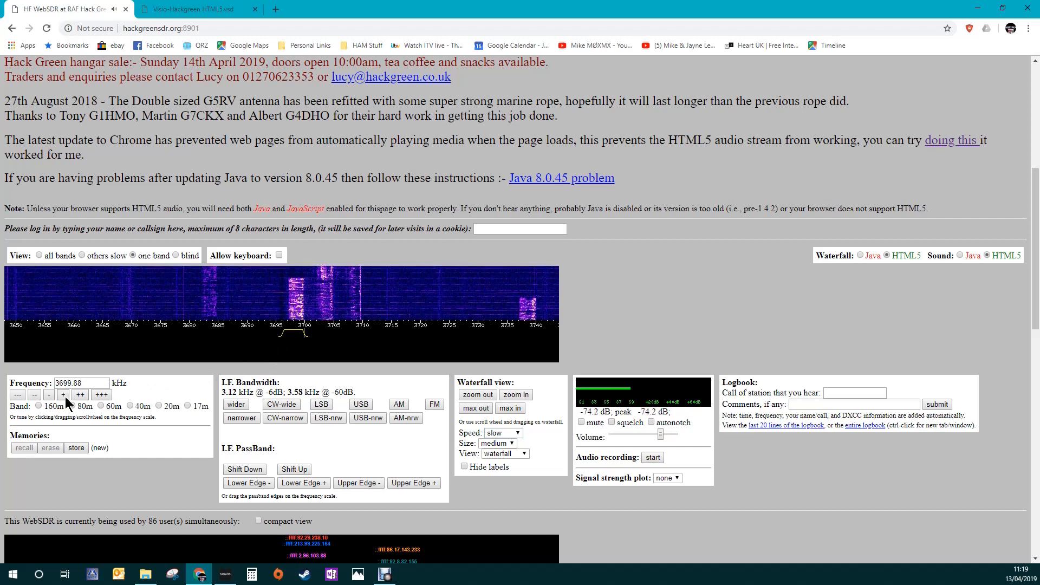
{"action": "left_click", "coordinate": [64, 394]}
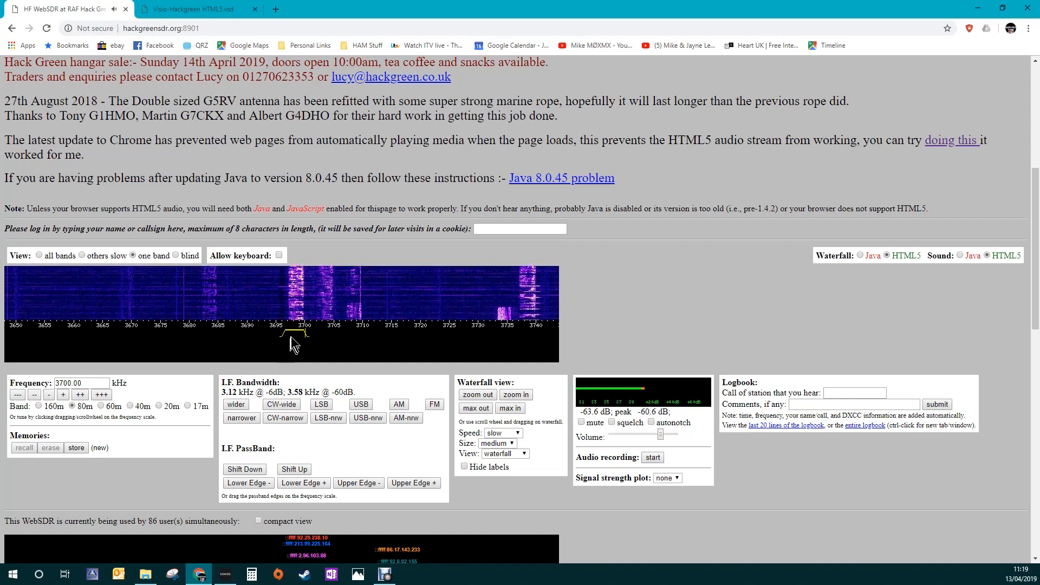
Tune up through 3705 kHz and nudge the frequency to 3710.00 kHz.
{"action": "left_click", "coordinate": [306, 332]}
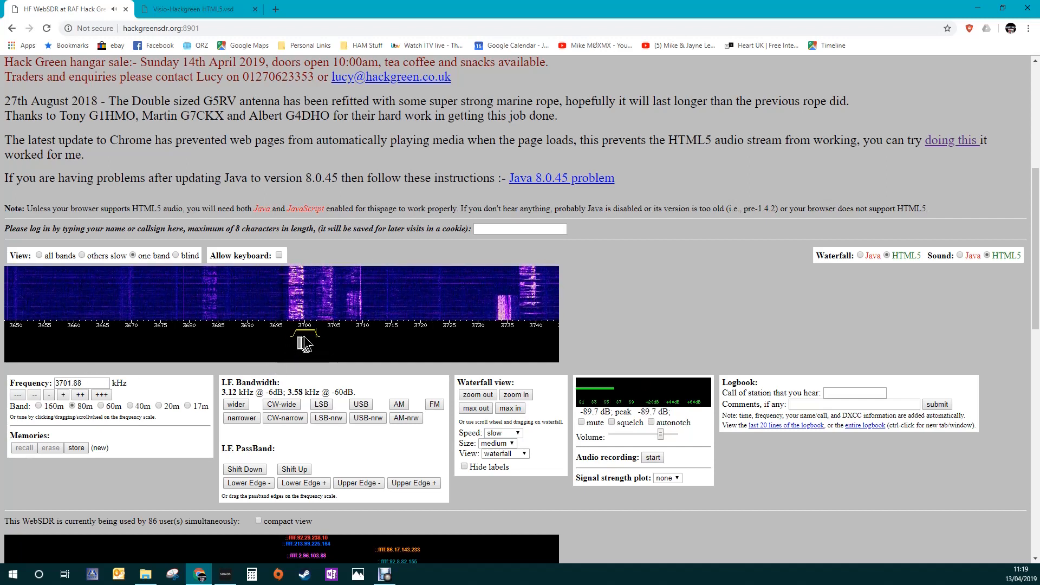
{"action": "left_click", "coordinate": [325, 335]}
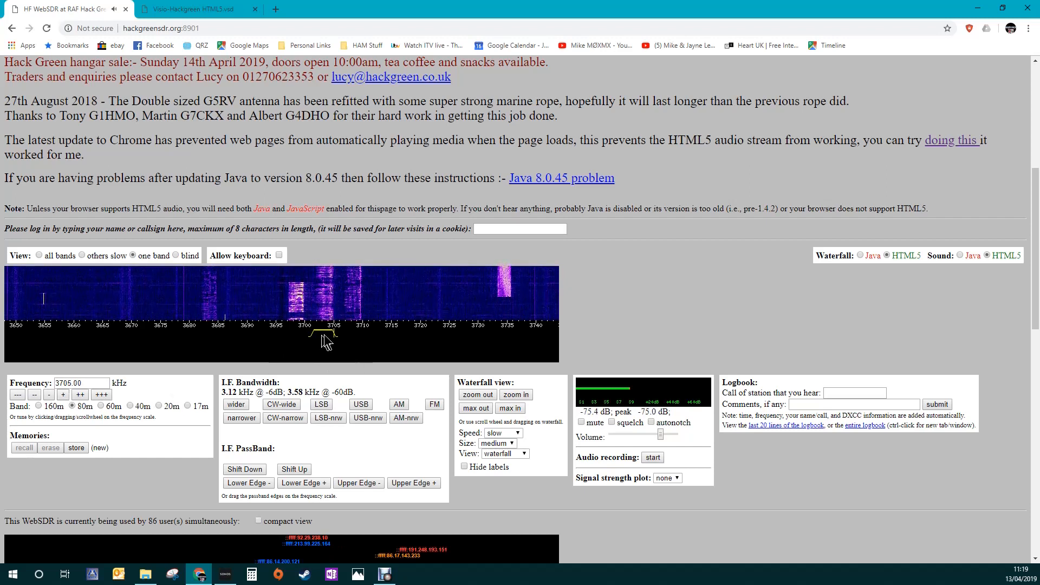
{"action": "left_click", "coordinate": [350, 334]}
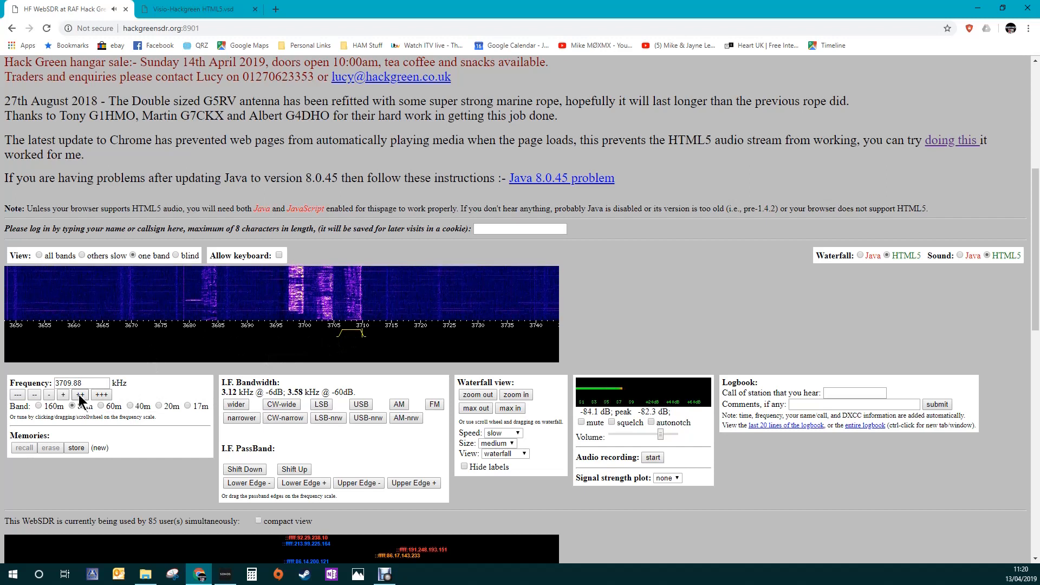
{"action": "left_click", "coordinate": [79, 394]}
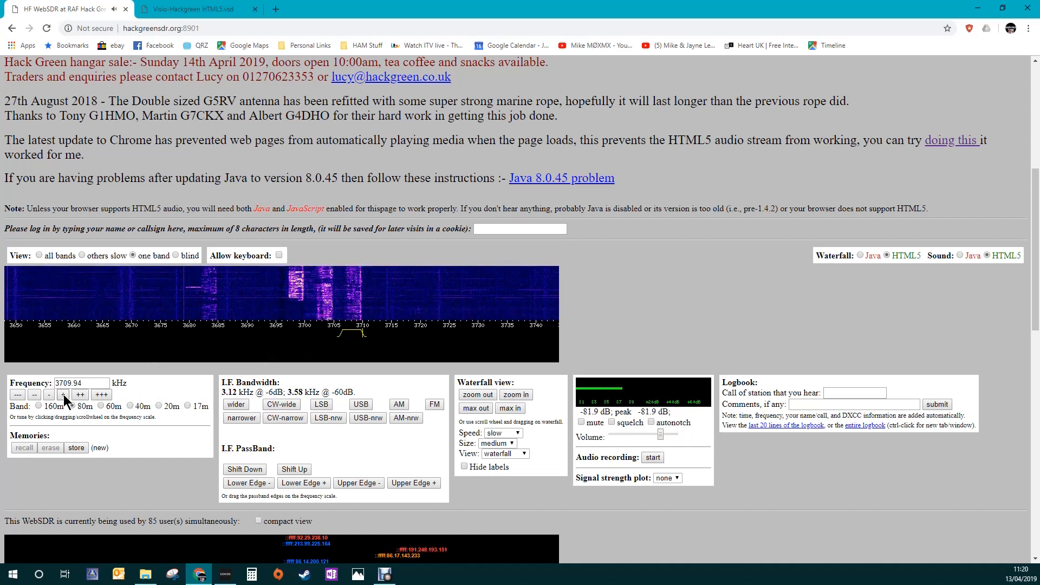
{"action": "left_click", "coordinate": [63, 394]}
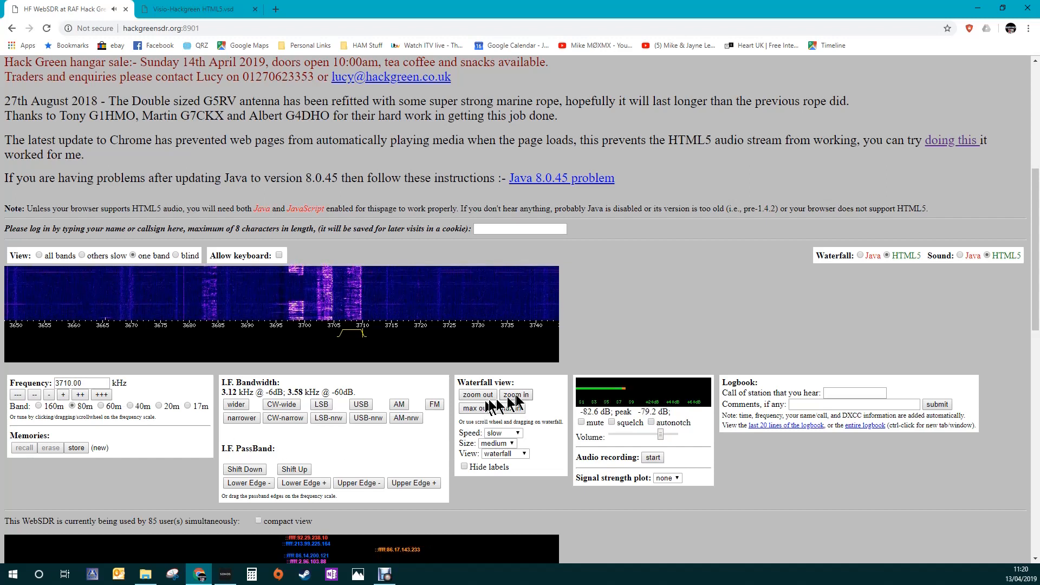
Zoom the waterfall out and tune signals near 3748 kHz, ending at 3757.00 kHz.
{"action": "left_click", "coordinate": [477, 395]}
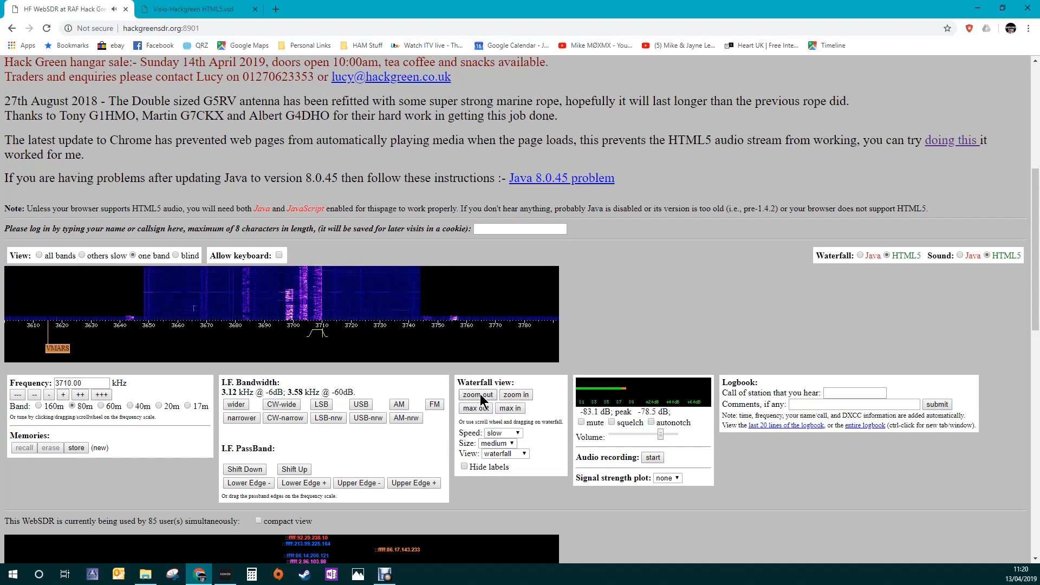
{"action": "mouse_move", "coordinate": [314, 340]}
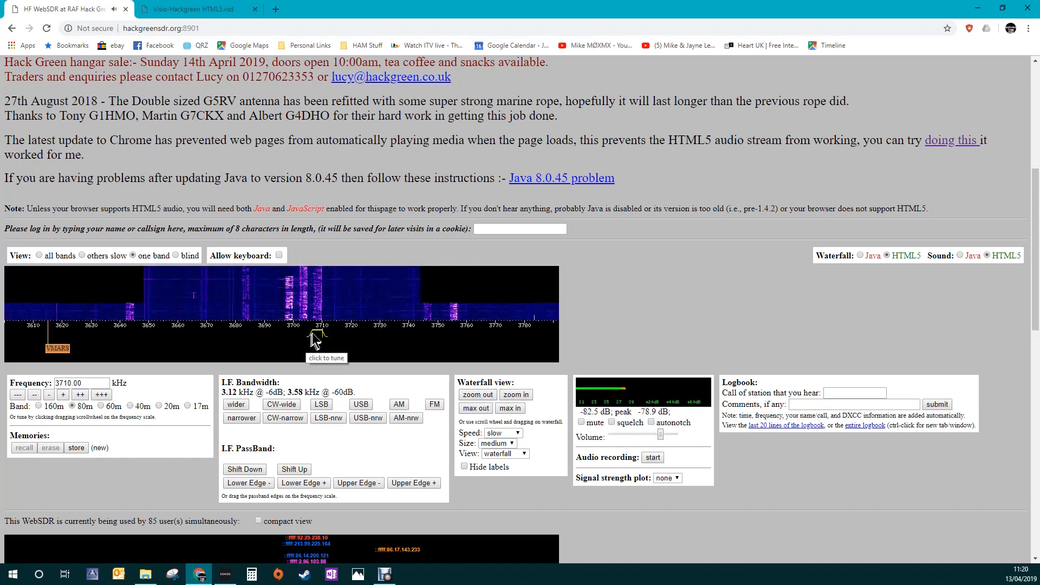
{"action": "left_click", "coordinate": [411, 325]}
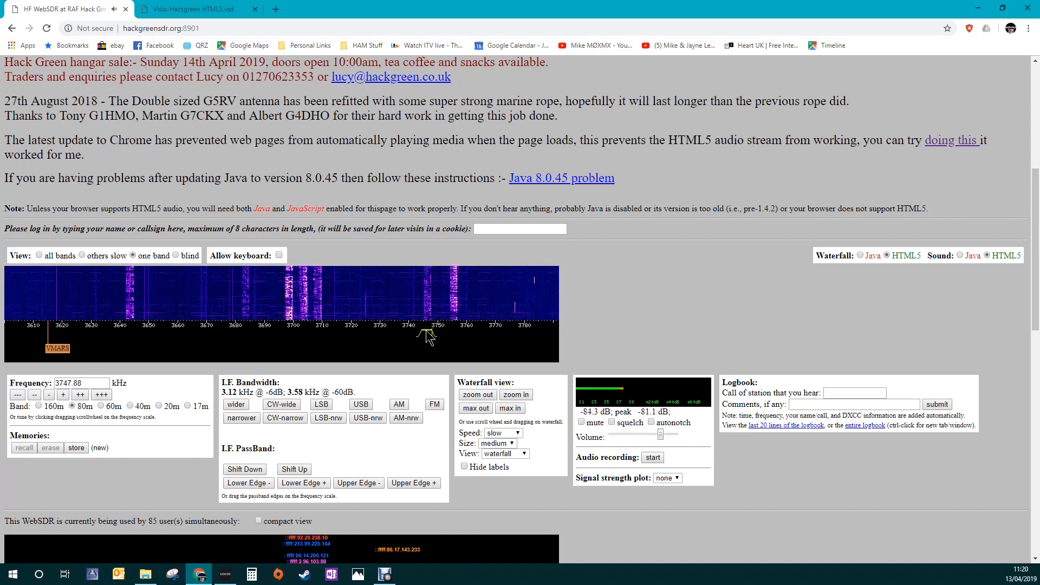
{"action": "left_click", "coordinate": [65, 395]}
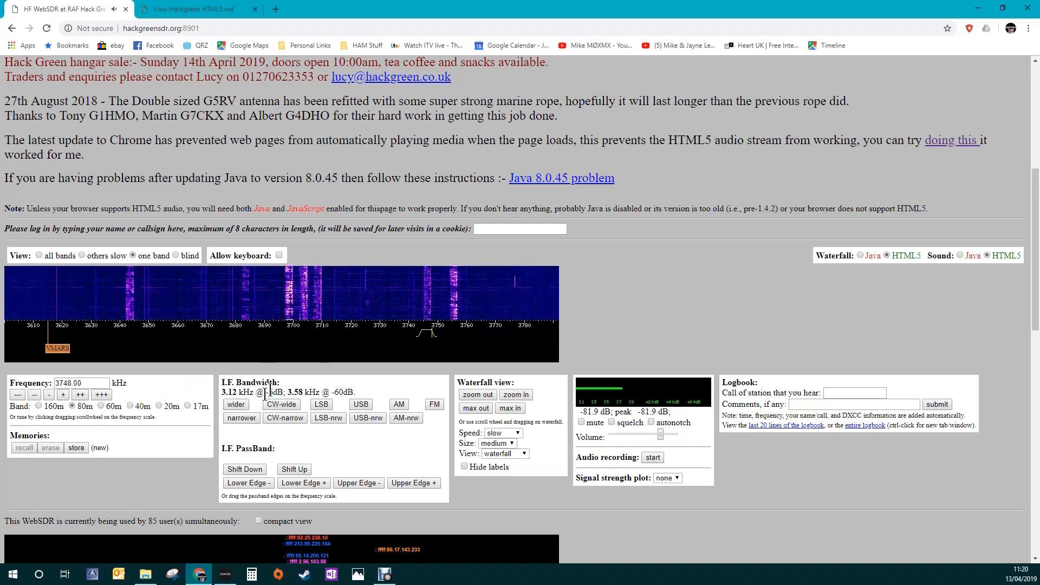
{"action": "left_click", "coordinate": [437, 325]}
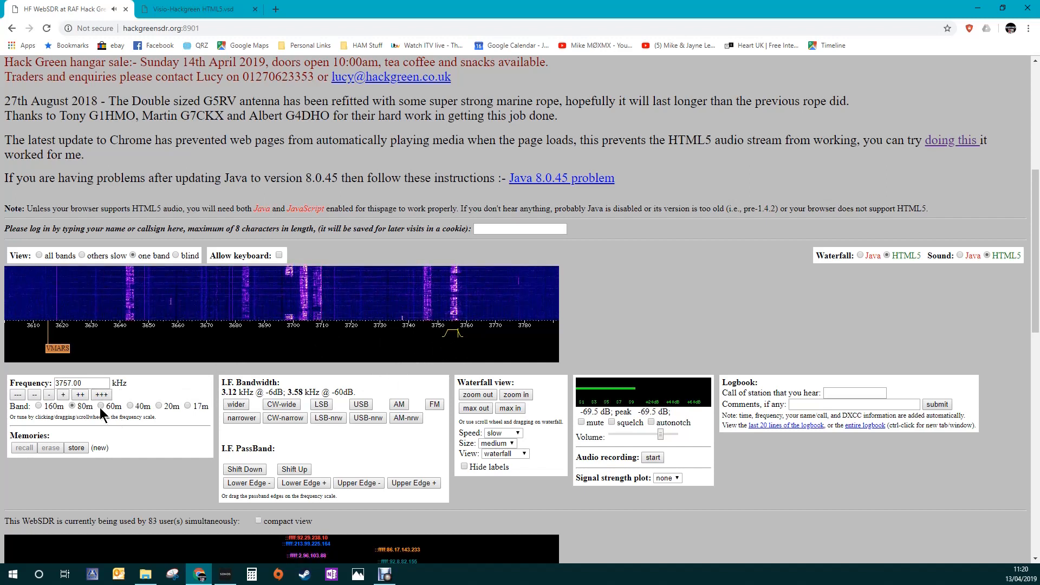
Switch via 60 m to the 40 m band and tune around 7099–7085 kHz, zooming in.
{"action": "left_click", "coordinate": [111, 406]}
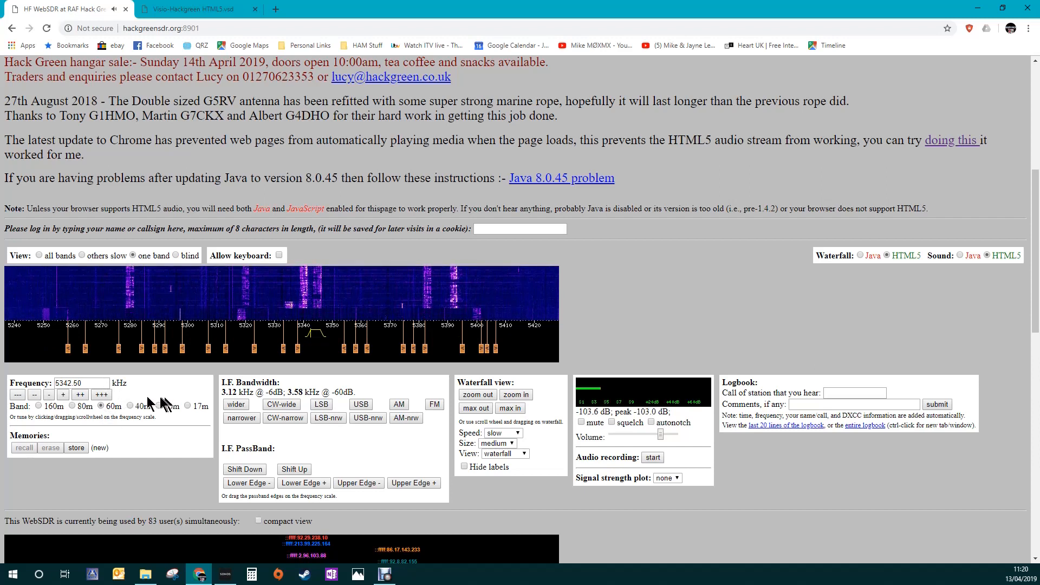
{"action": "left_click", "coordinate": [131, 406]}
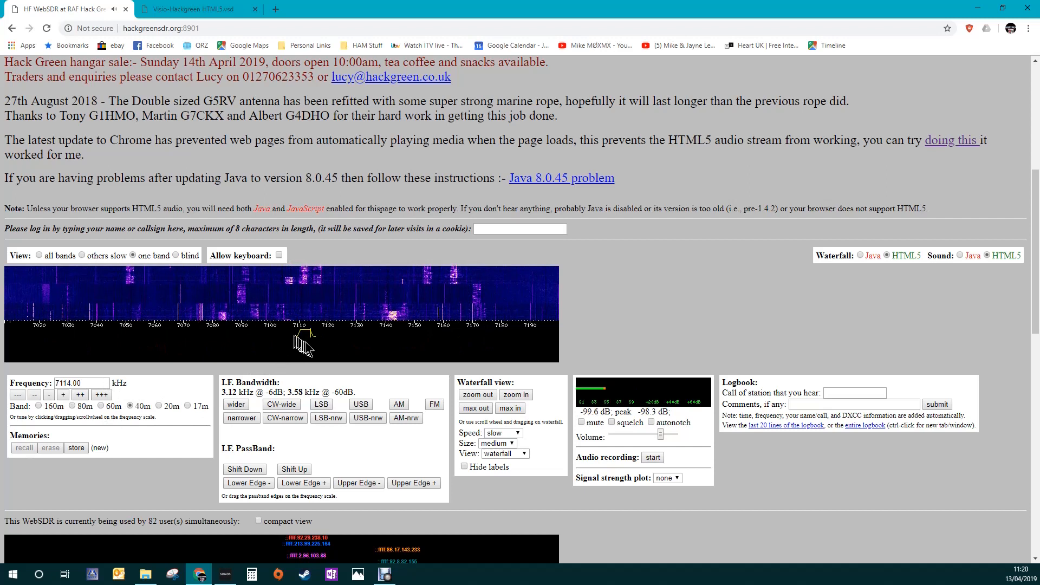
{"action": "left_click", "coordinate": [269, 331]}
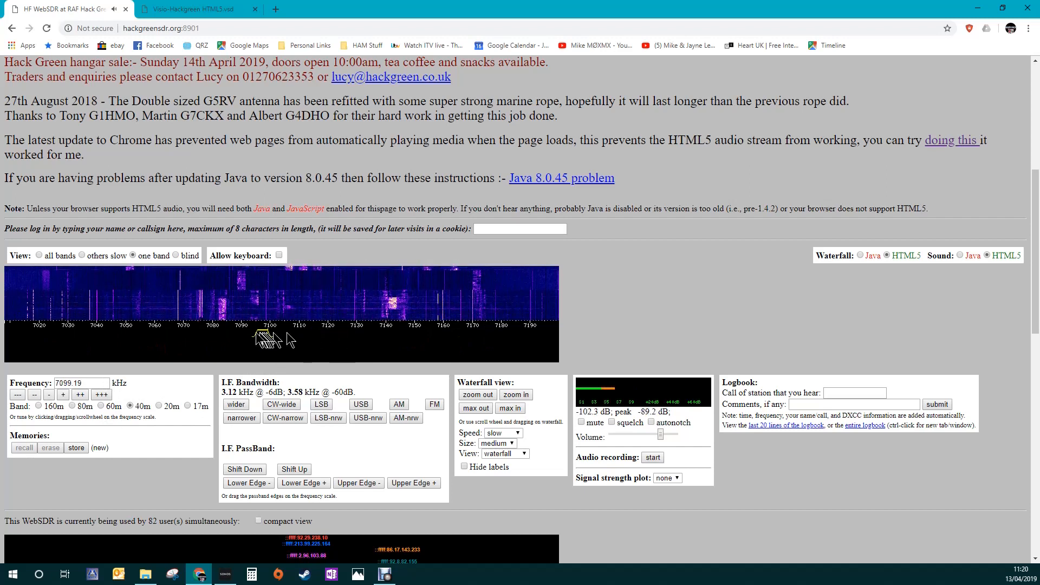
{"action": "left_click", "coordinate": [221, 335]}
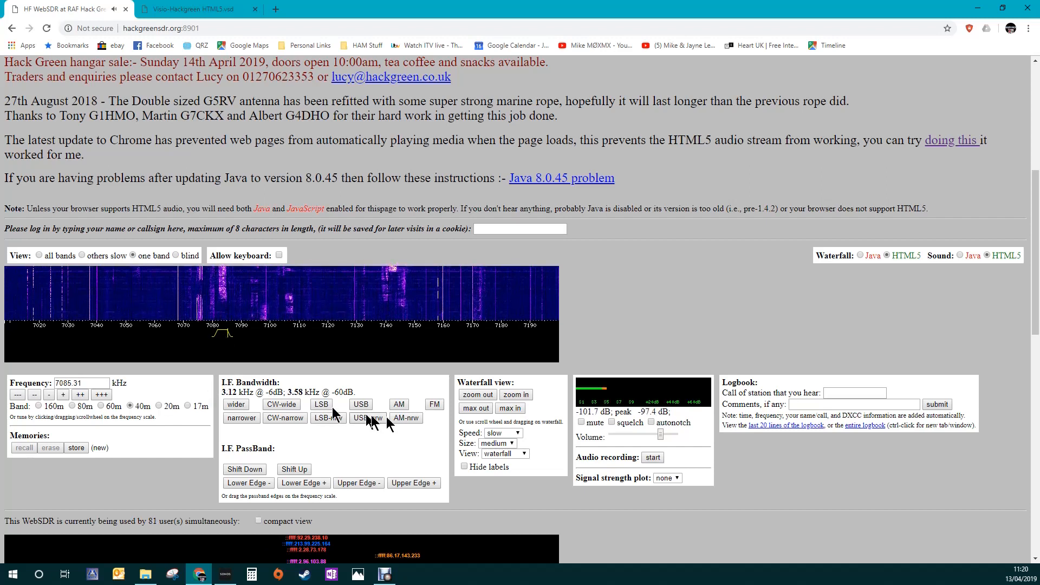
{"action": "left_click", "coordinate": [515, 394]}
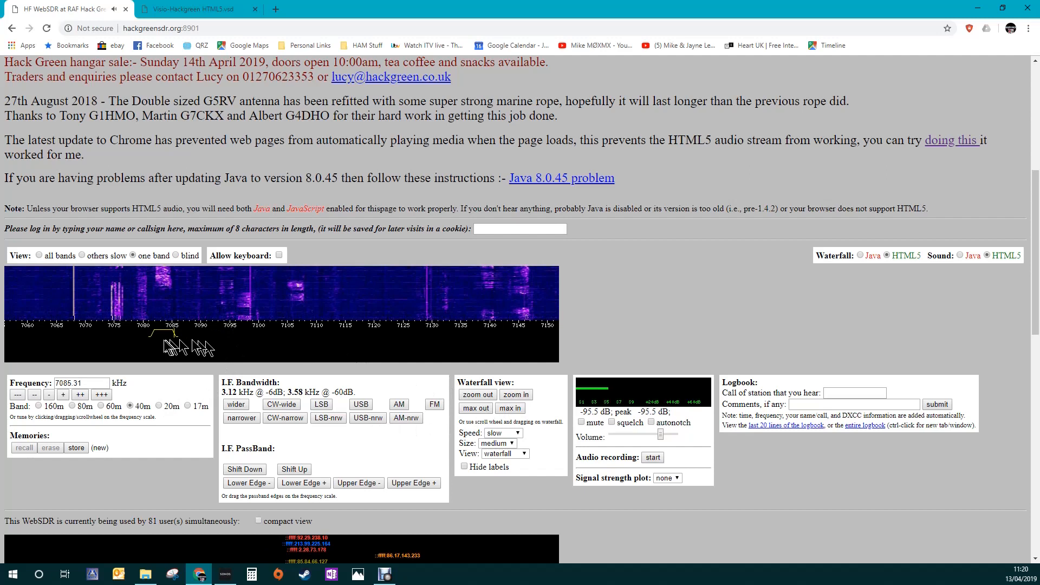
Tune through 7081–7099 kHz, then onto the signal near 7140.7 kHz.
{"action": "left_click", "coordinate": [138, 334]}
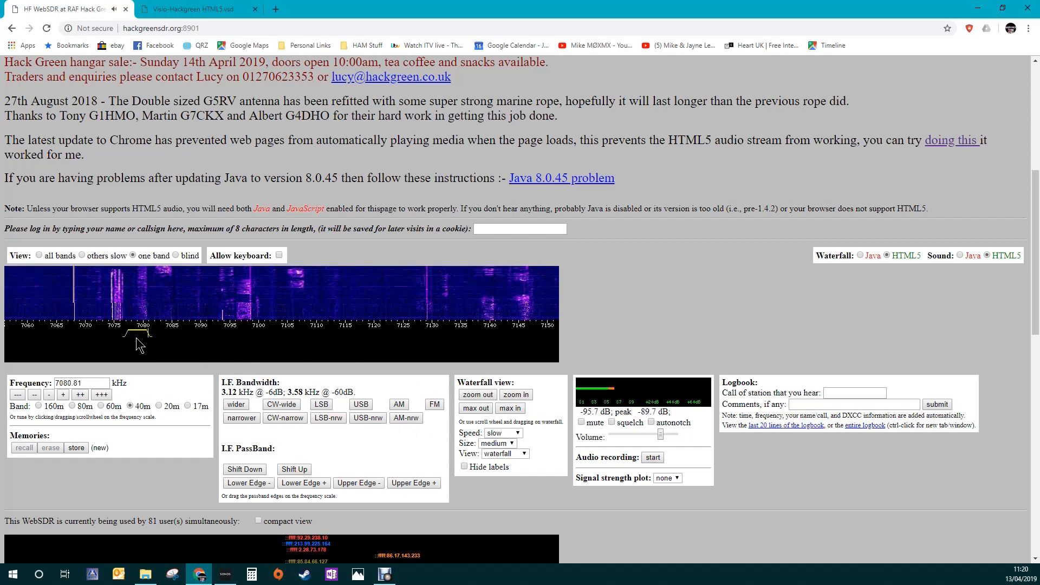
{"action": "left_click", "coordinate": [238, 334]}
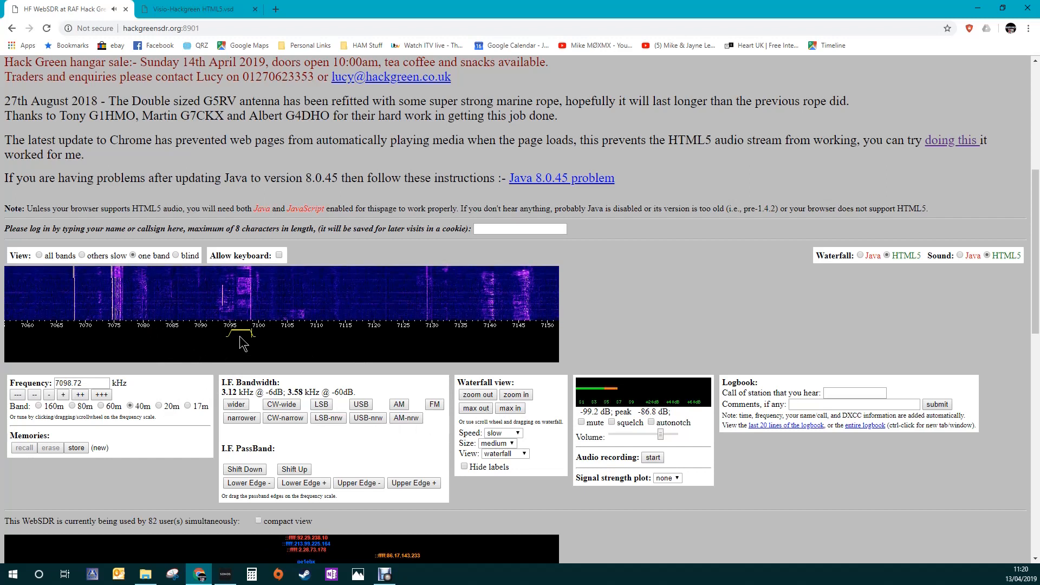
{"action": "left_click", "coordinate": [230, 335]}
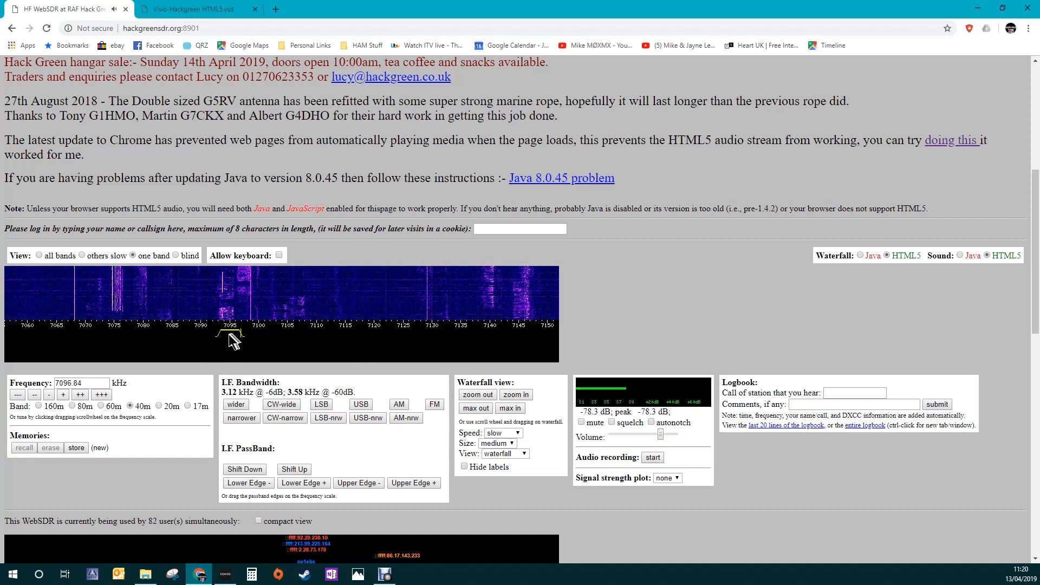
{"action": "left_click", "coordinate": [219, 335]}
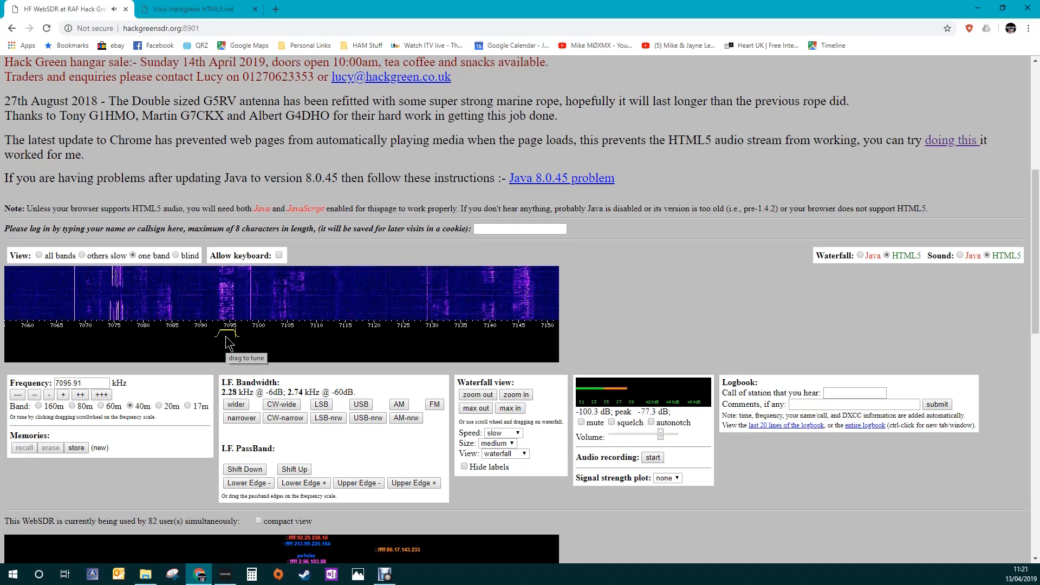
{"action": "left_click", "coordinate": [478, 325]}
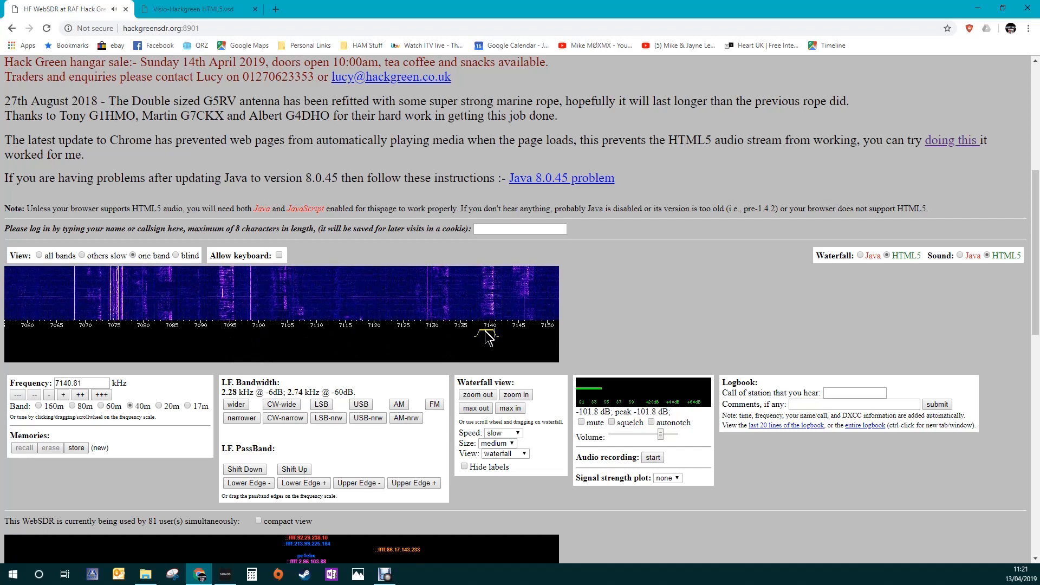
{"action": "mouse_move", "coordinate": [527, 355]}
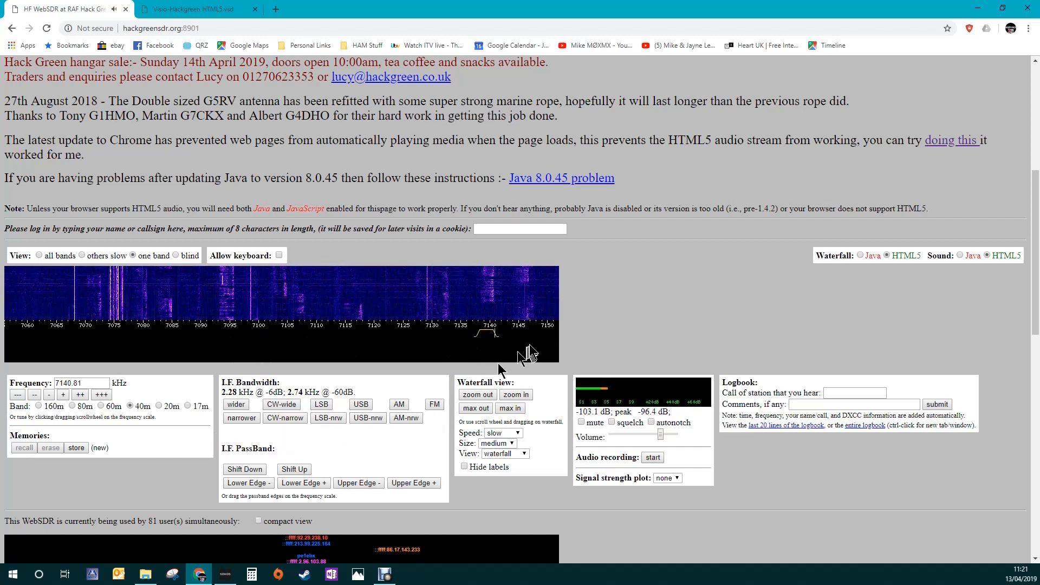
{"action": "mouse_move", "coordinate": [489, 342]}
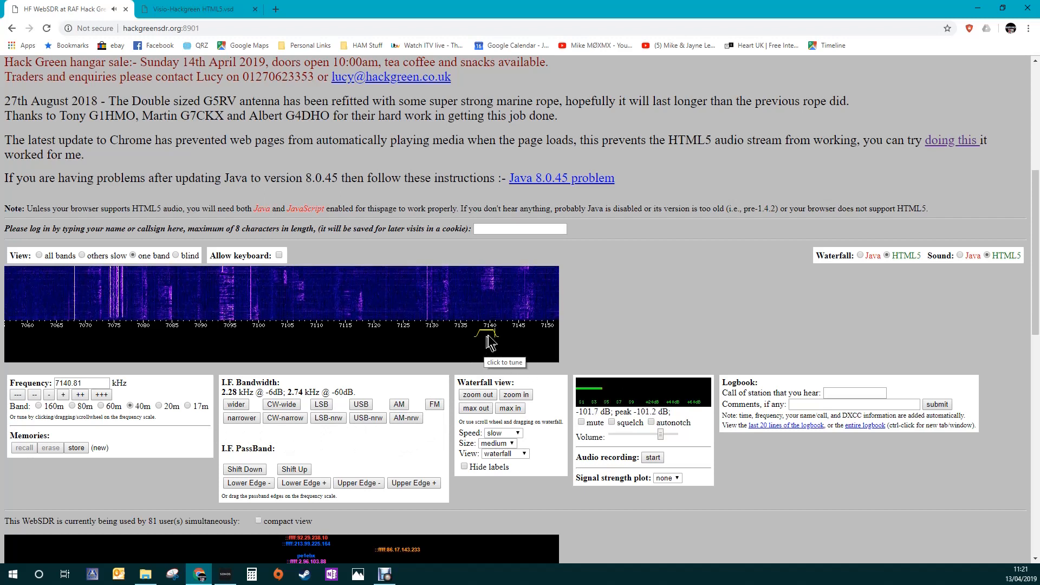
{"action": "left_click", "coordinate": [494, 338]}
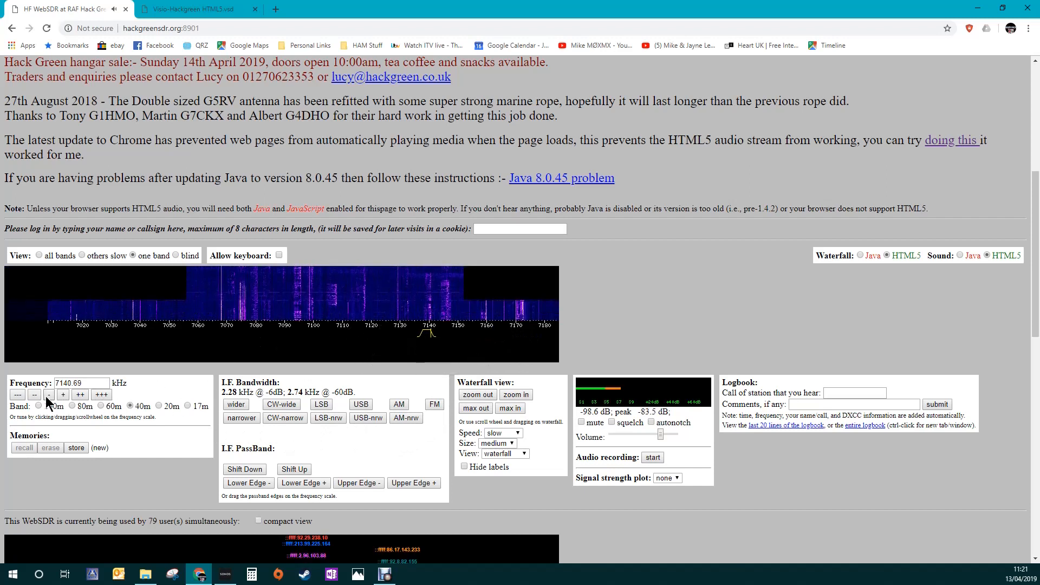
Fine-tune around 7140 kHz with the step buttons, settling on 7140.68 kHz with a 2.49 kHz passband.
{"action": "left_click", "coordinate": [35, 394]}
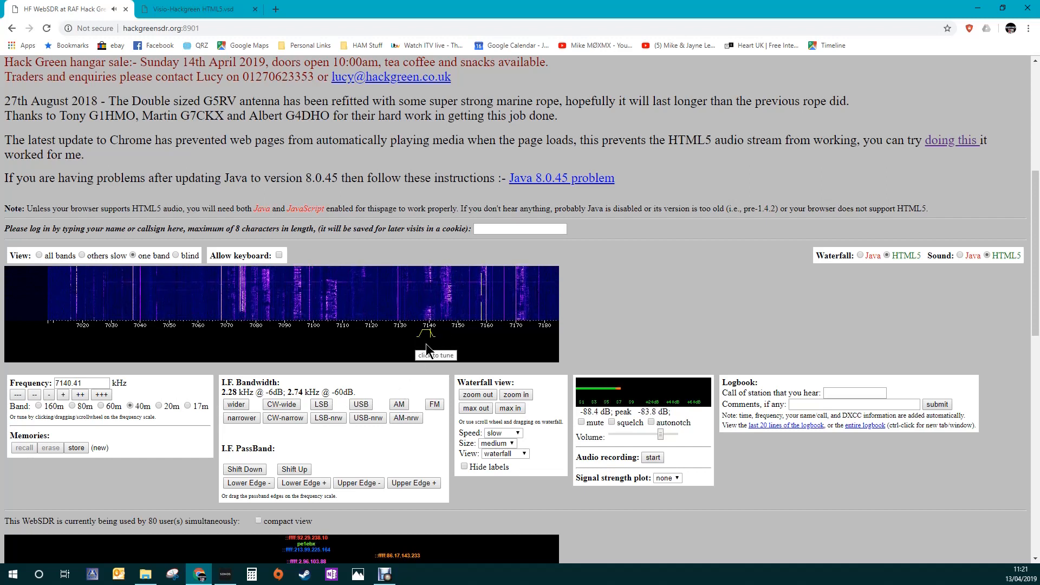
{"action": "mouse_move", "coordinate": [431, 338]}
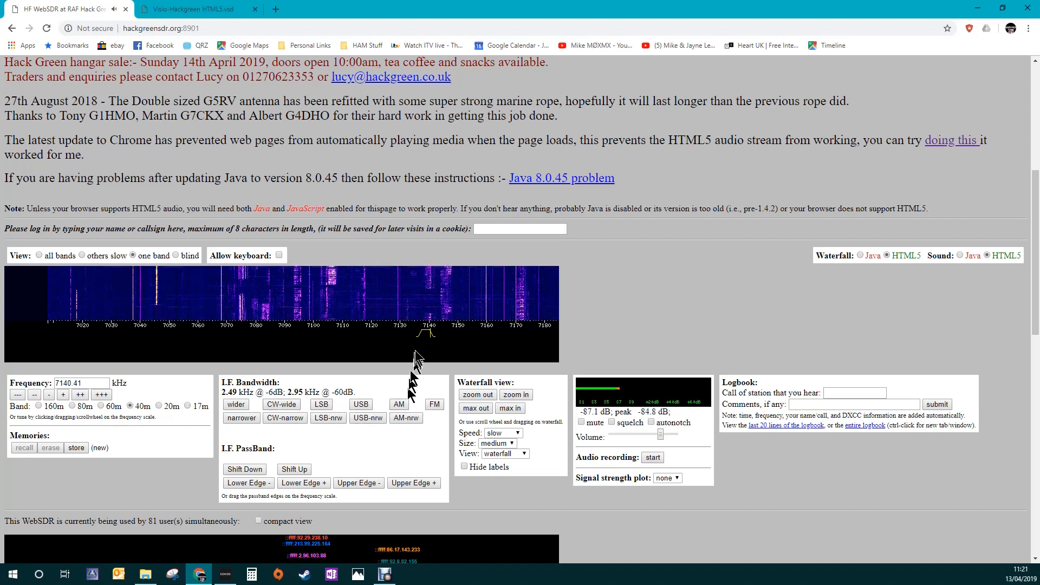
{"action": "left_click", "coordinate": [424, 345]}
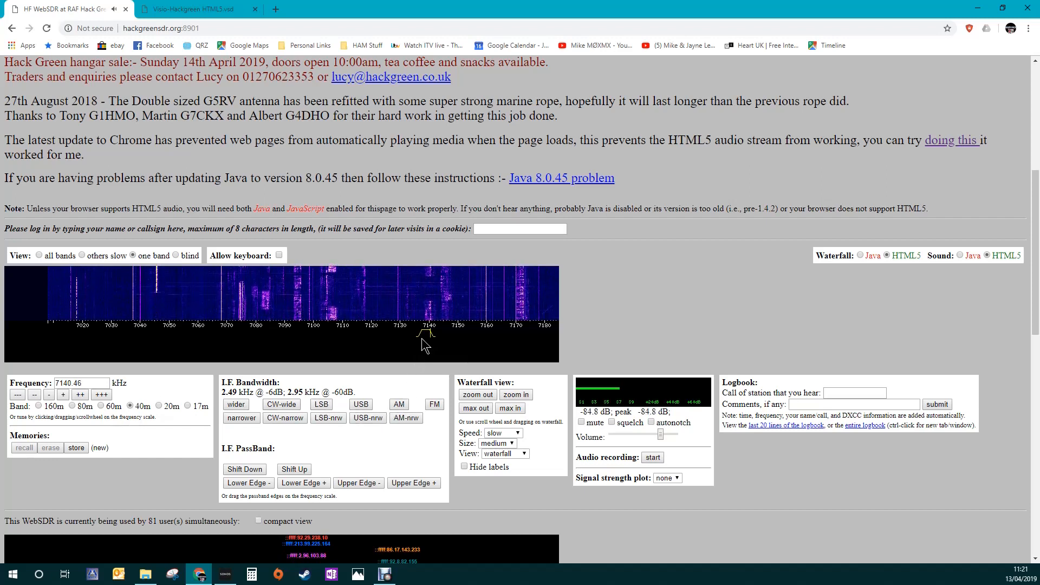
{"action": "left_click", "coordinate": [430, 324]}
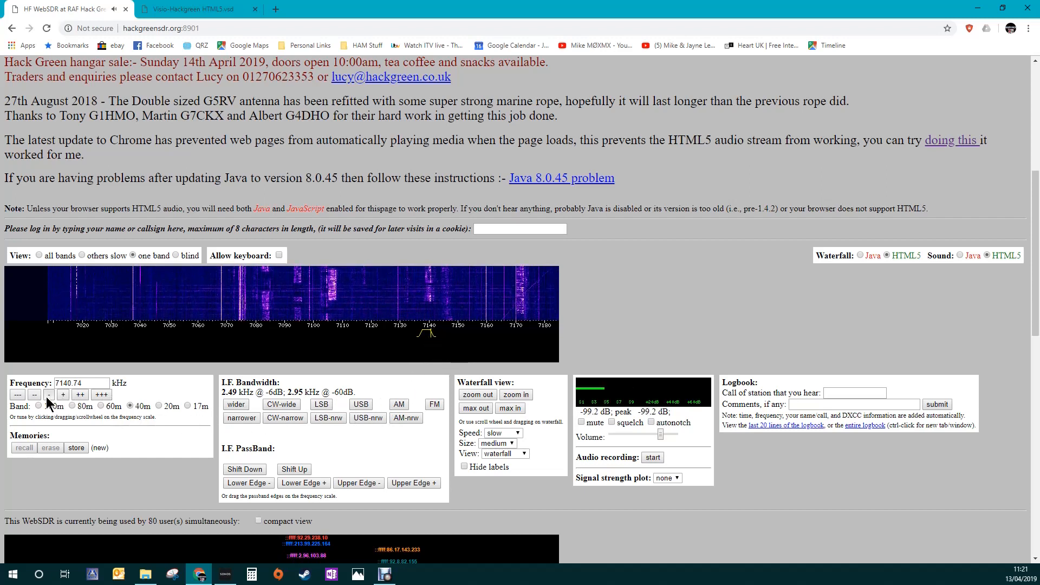
{"action": "left_click", "coordinate": [35, 394]}
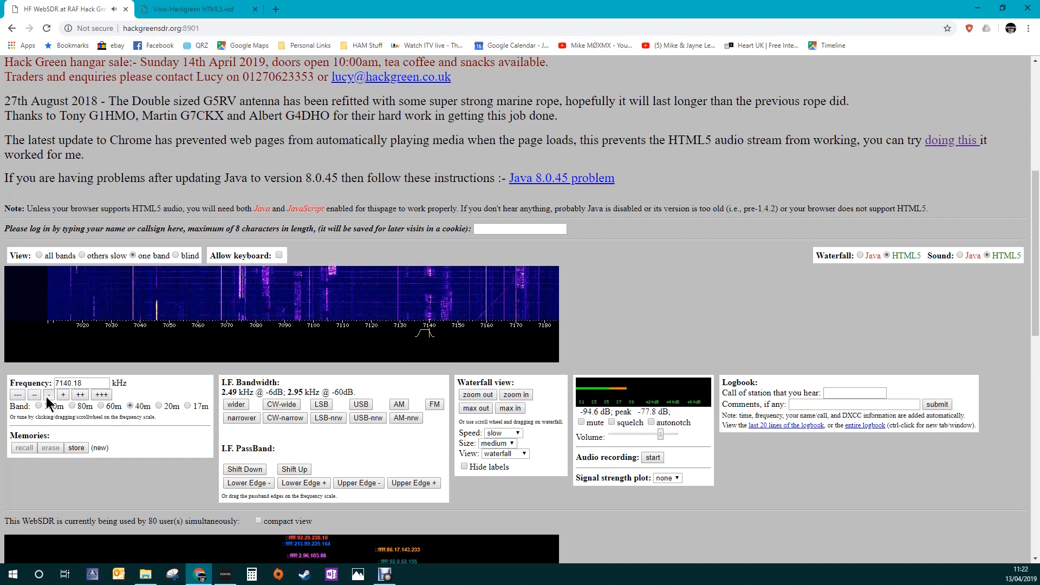
{"action": "left_click", "coordinate": [35, 394]}
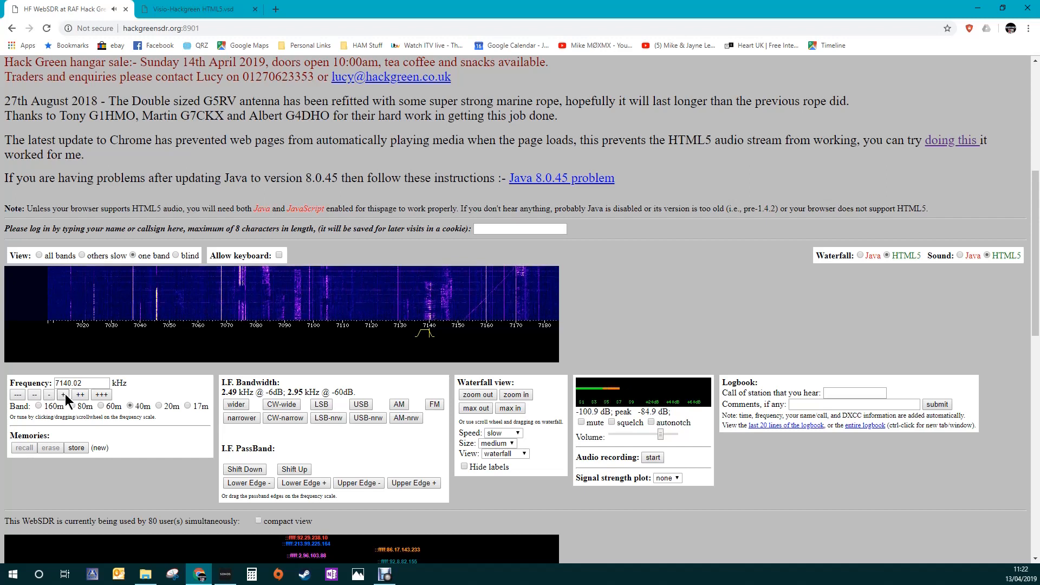
{"action": "left_click", "coordinate": [63, 395]}
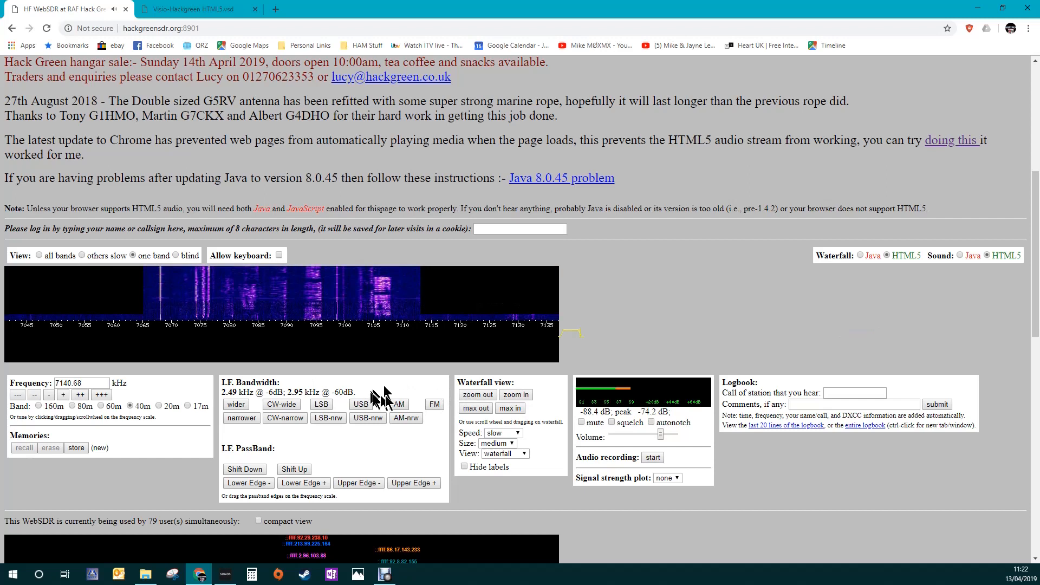
Tune near 7141 kHz and zoom the waterfall out to span roughly 7010–7195 kHz across 40 m.
{"action": "left_click", "coordinate": [481, 332]}
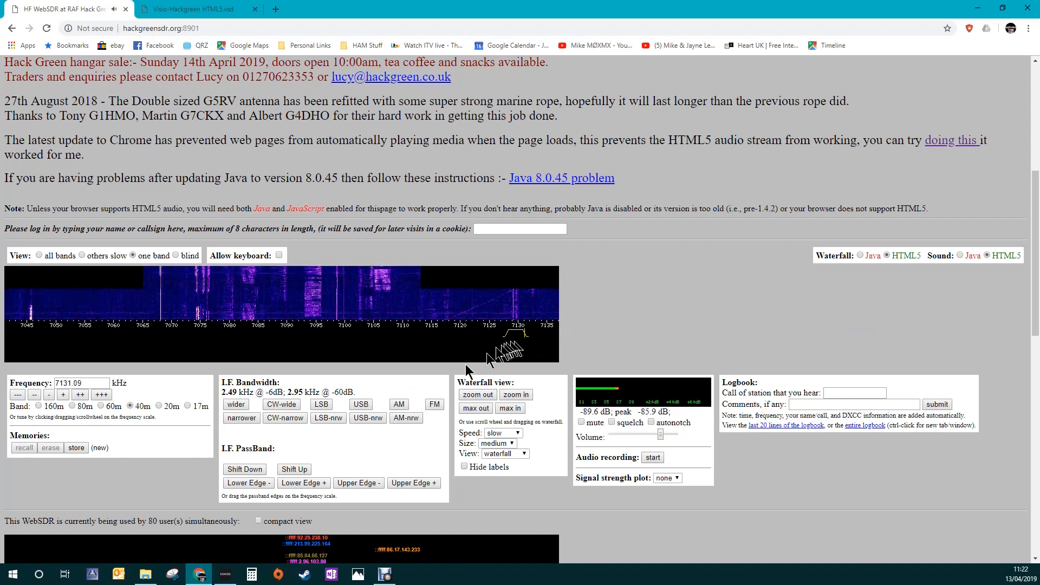
{"action": "left_click", "coordinate": [477, 395]}
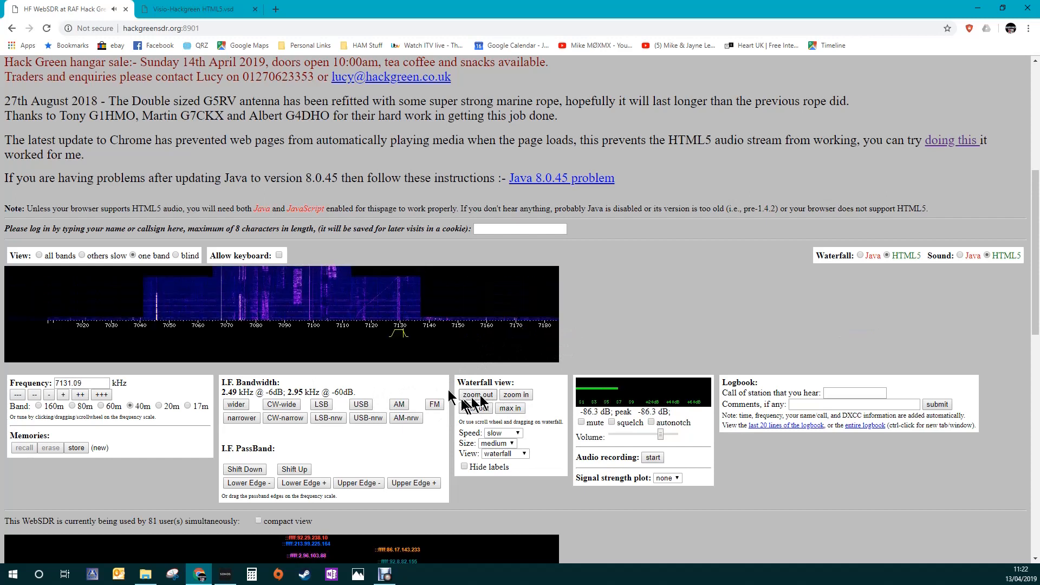
{"action": "left_click", "coordinate": [430, 329]}
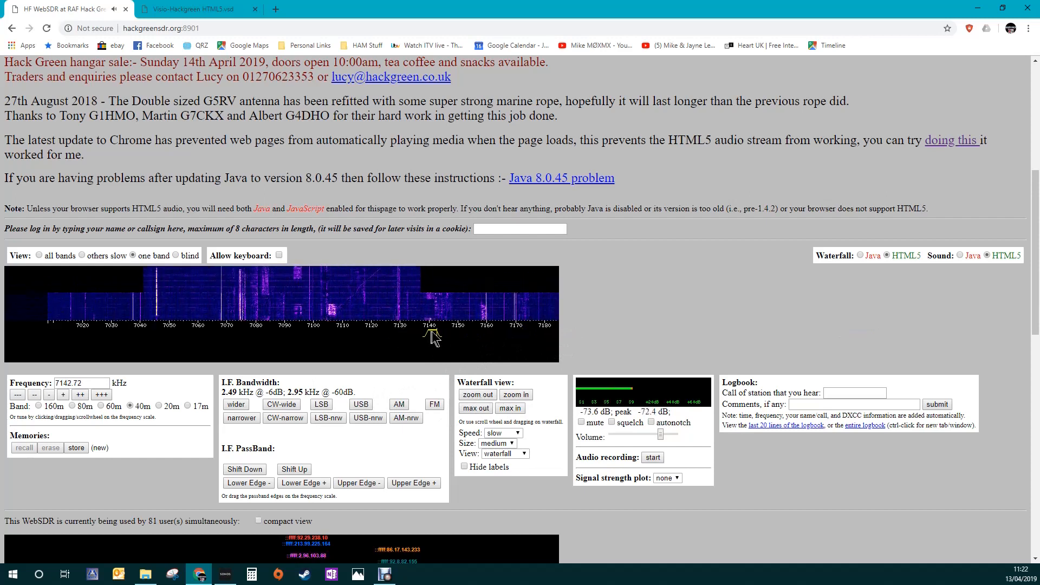
{"action": "left_click", "coordinate": [428, 335]}
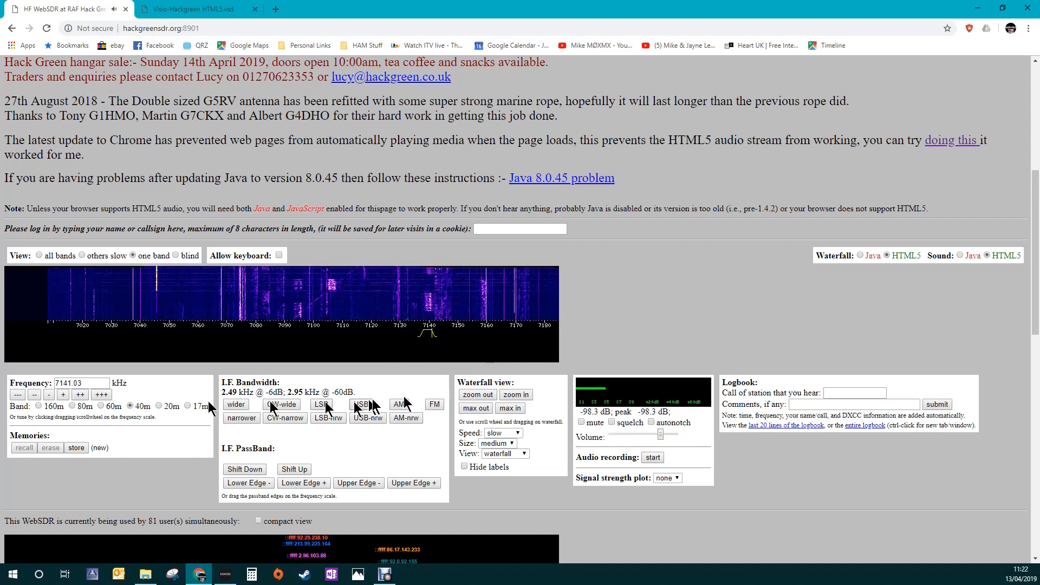
{"action": "left_click", "coordinate": [516, 394]}
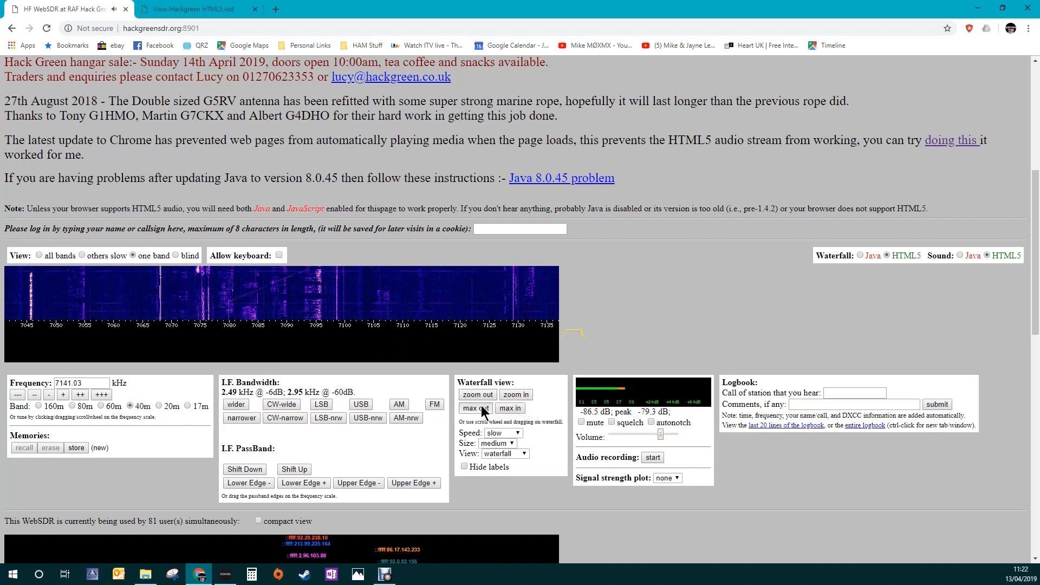
{"action": "left_click", "coordinate": [476, 394]}
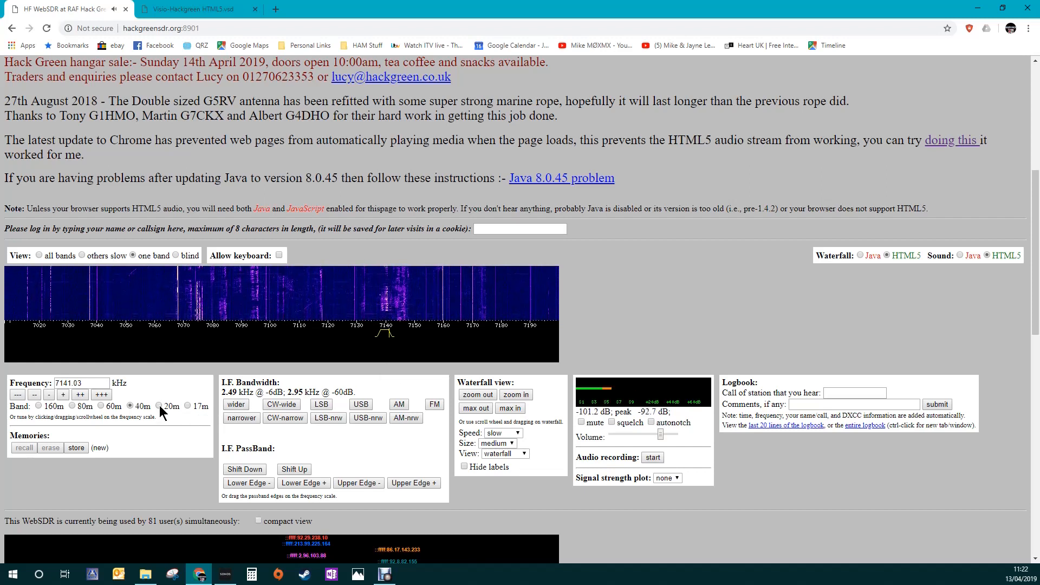
{"action": "mouse_move", "coordinate": [384, 345]}
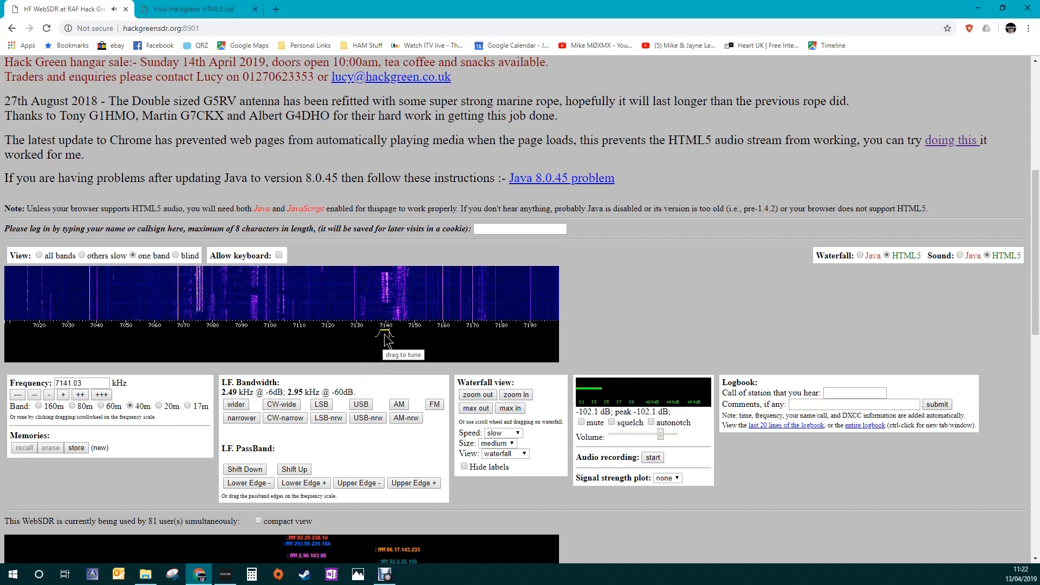
Retune near 7145 kHz, then switch the receiver from the 40 m band to the 20 m band.
{"action": "left_click", "coordinate": [400, 335]}
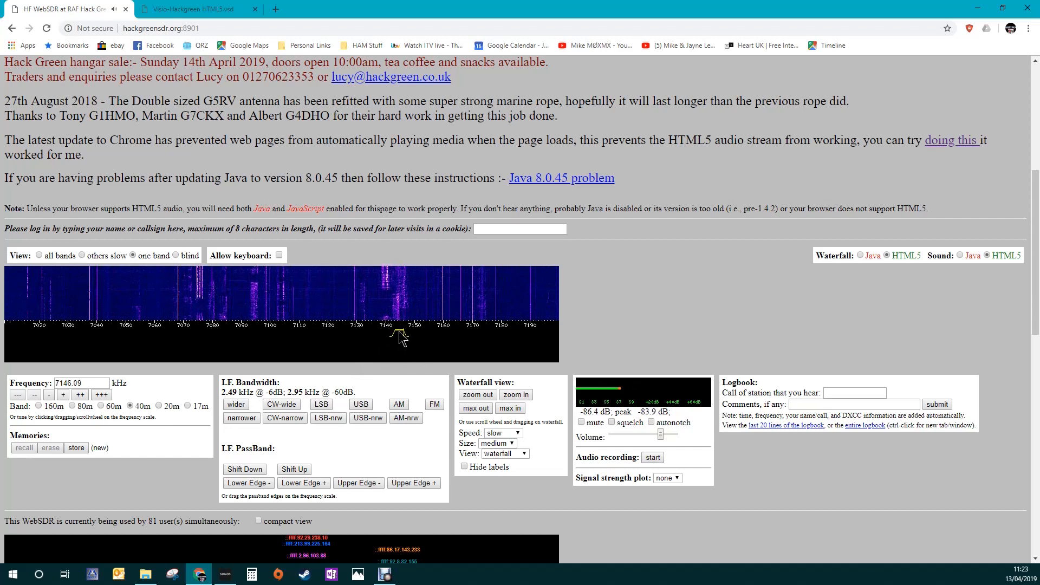
{"action": "left_click", "coordinate": [396, 334]}
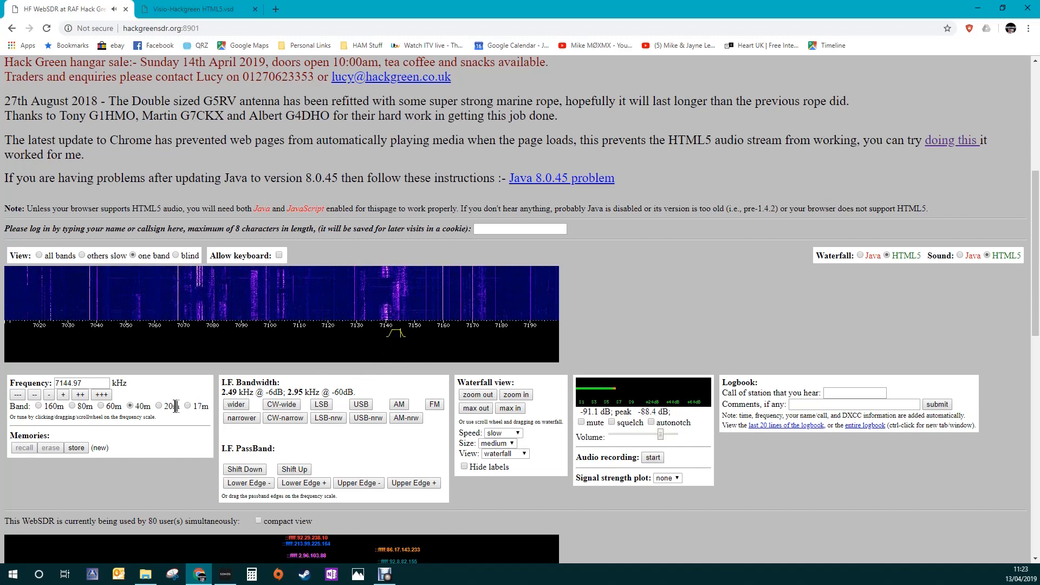
{"action": "left_click", "coordinate": [159, 405]}
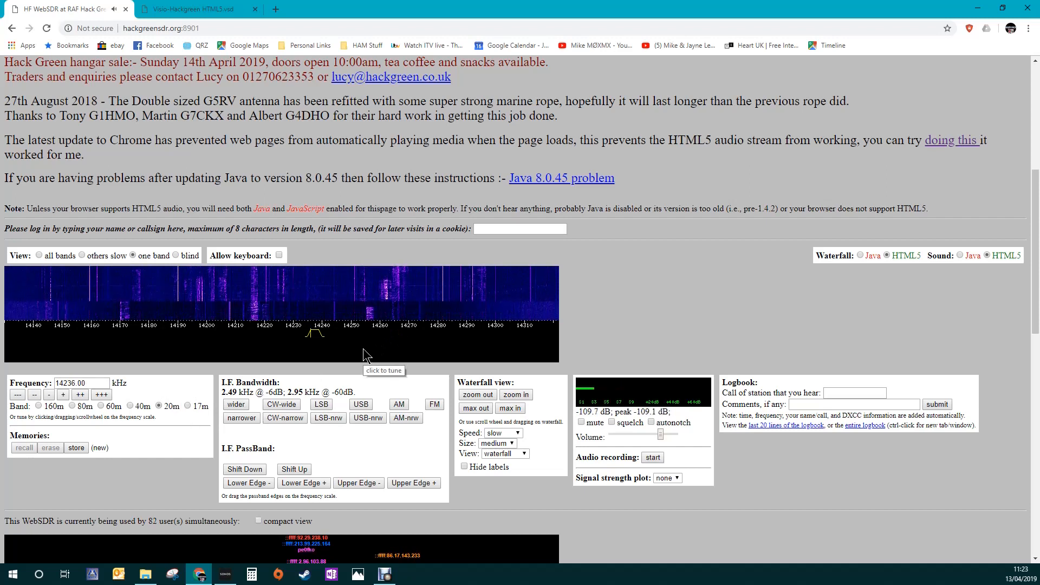
{"action": "mouse_move", "coordinate": [325, 354]}
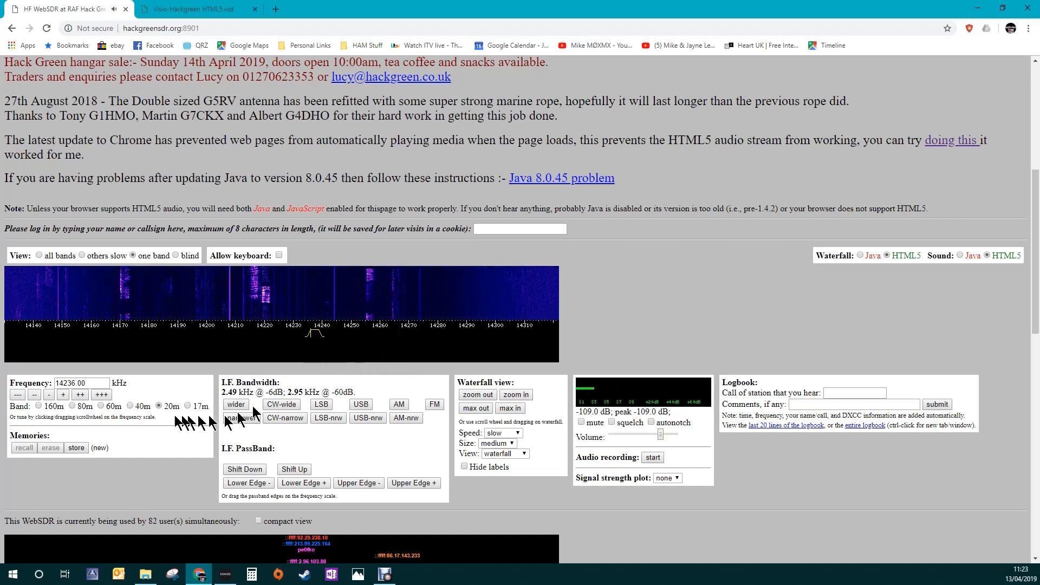
{"action": "left_click", "coordinate": [131, 406]}
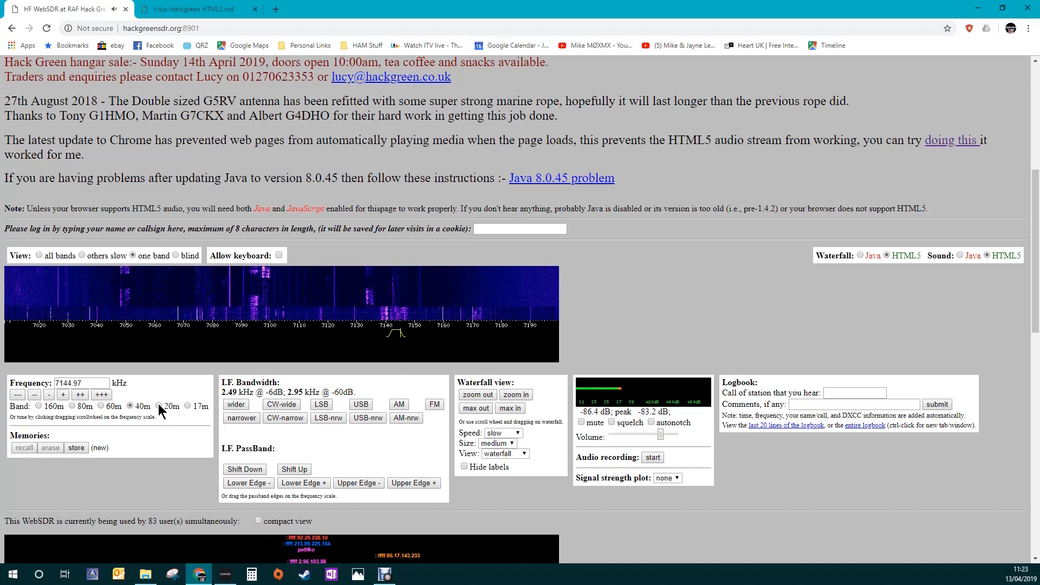
{"action": "left_click", "coordinate": [170, 406]}
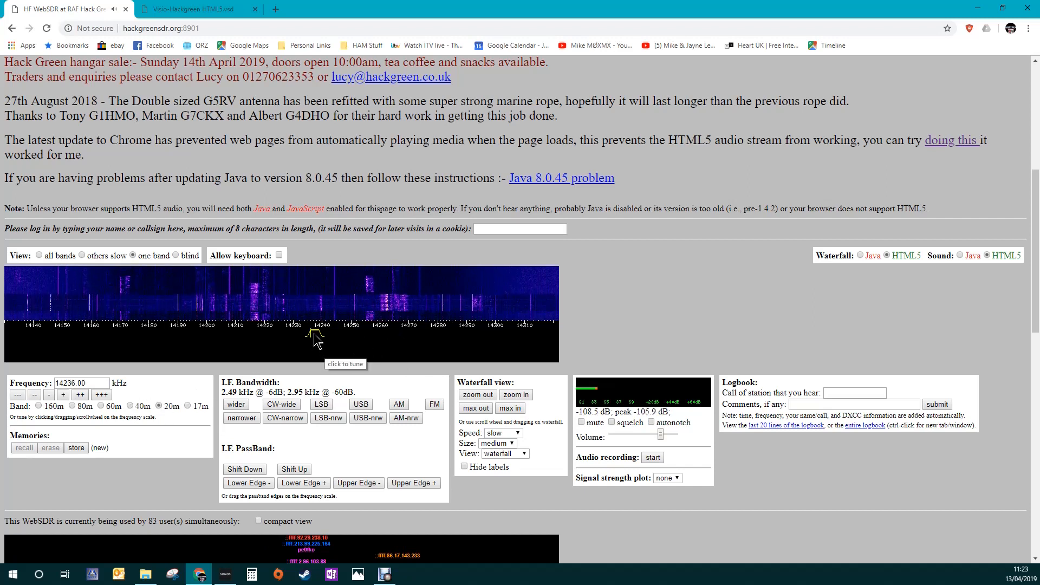
Tune onto the 20 m signal near 14254 kHz and fine-tune up to 14255.26 kHz.
{"action": "left_click", "coordinate": [370, 315]}
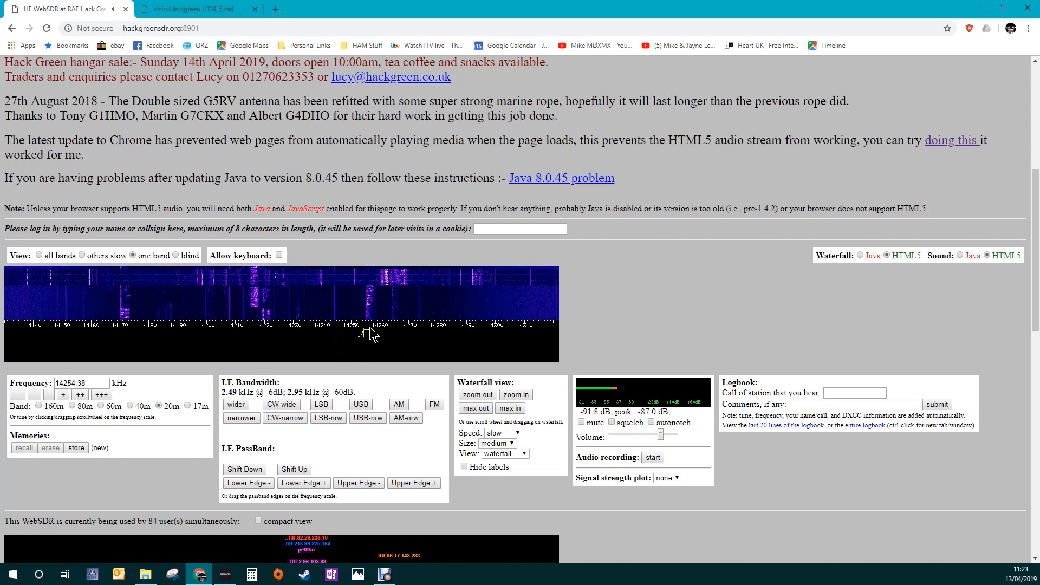
{"action": "left_click", "coordinate": [372, 332]}
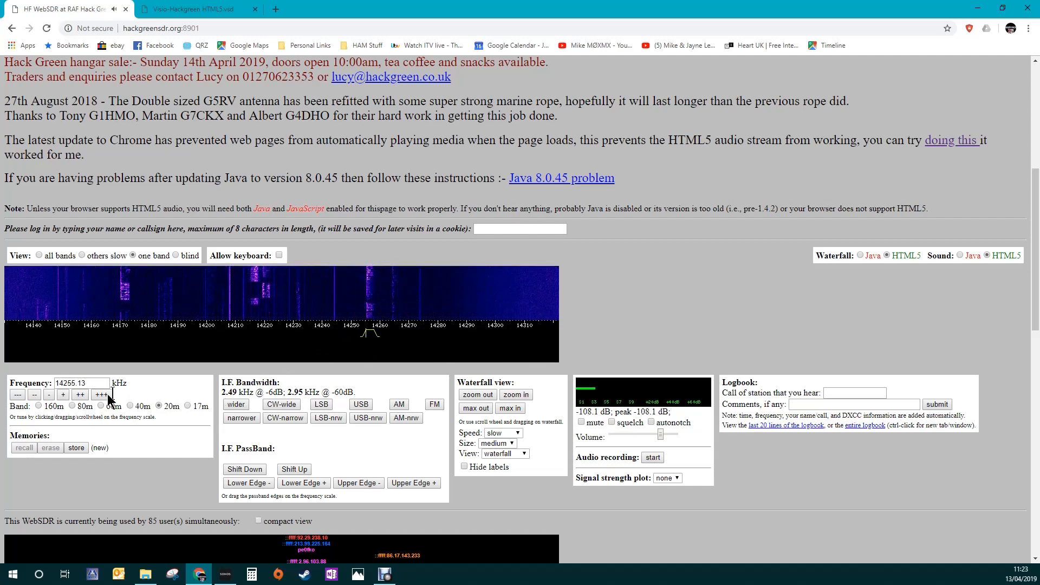
{"action": "left_click", "coordinate": [64, 394]}
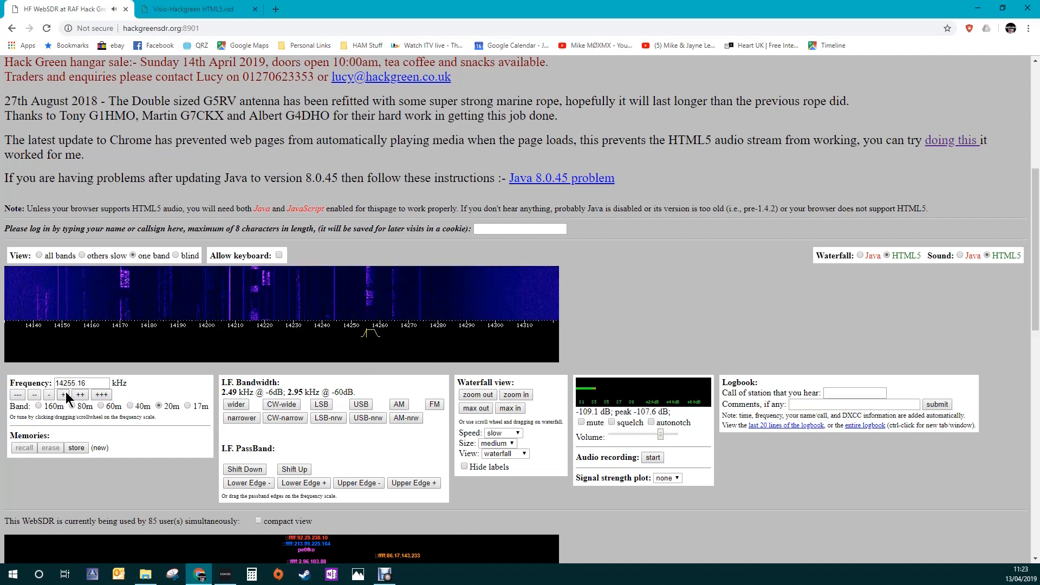
{"action": "left_click", "coordinate": [64, 394]}
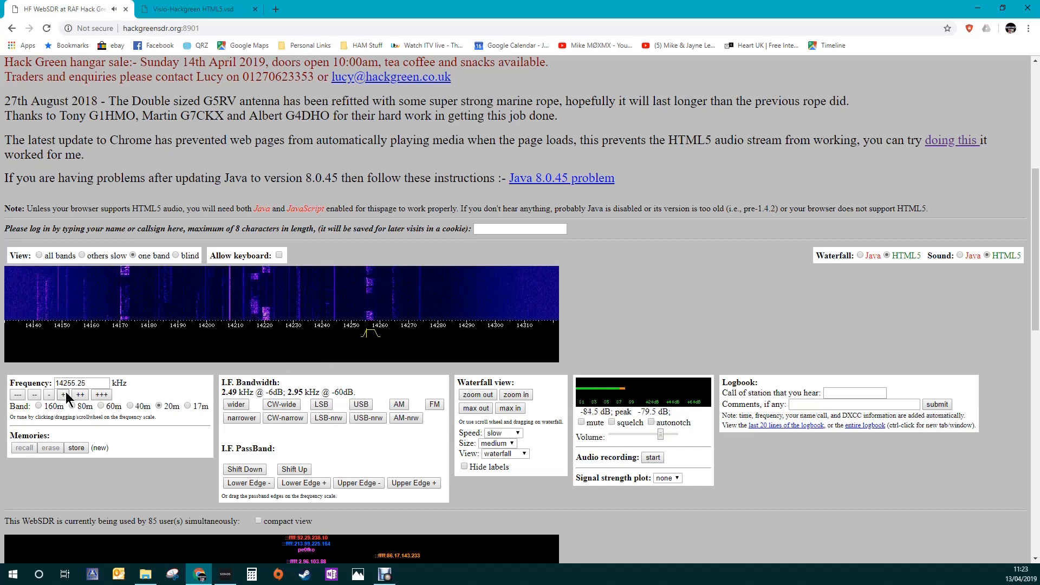
{"action": "left_click", "coordinate": [64, 394]}
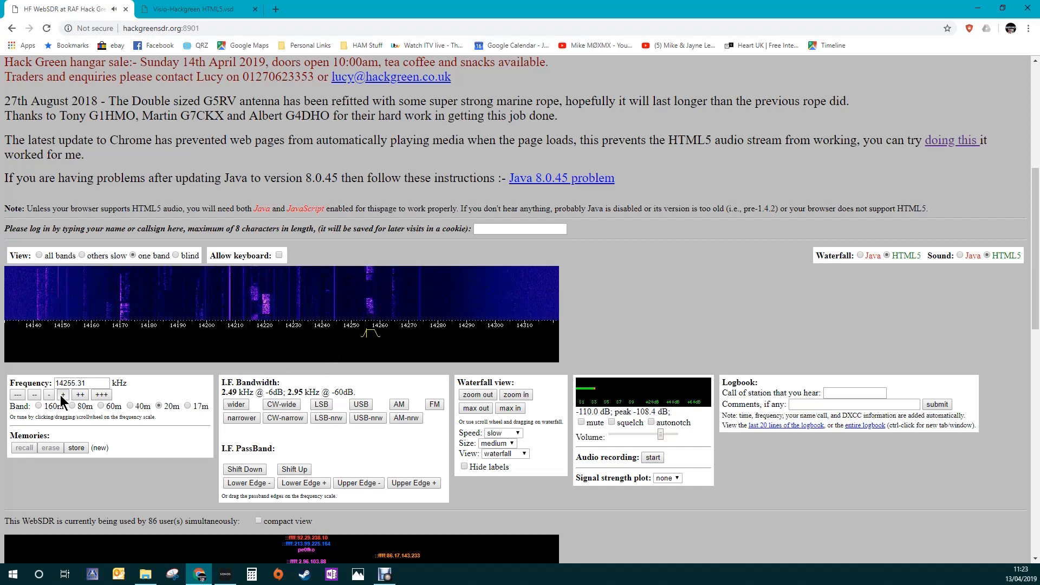
{"action": "left_click", "coordinate": [48, 394]}
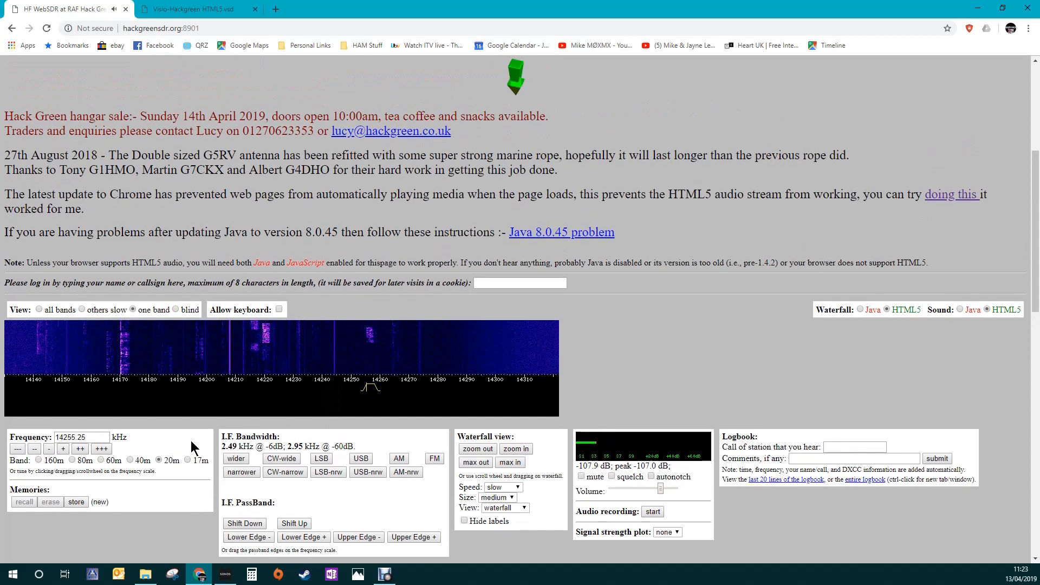
Open Hack Green's VHF/UHF WebSDR page at hackgreensdr.org:8902.
{"action": "scroll", "scroll_direction": "up", "scroll_amount": 3}
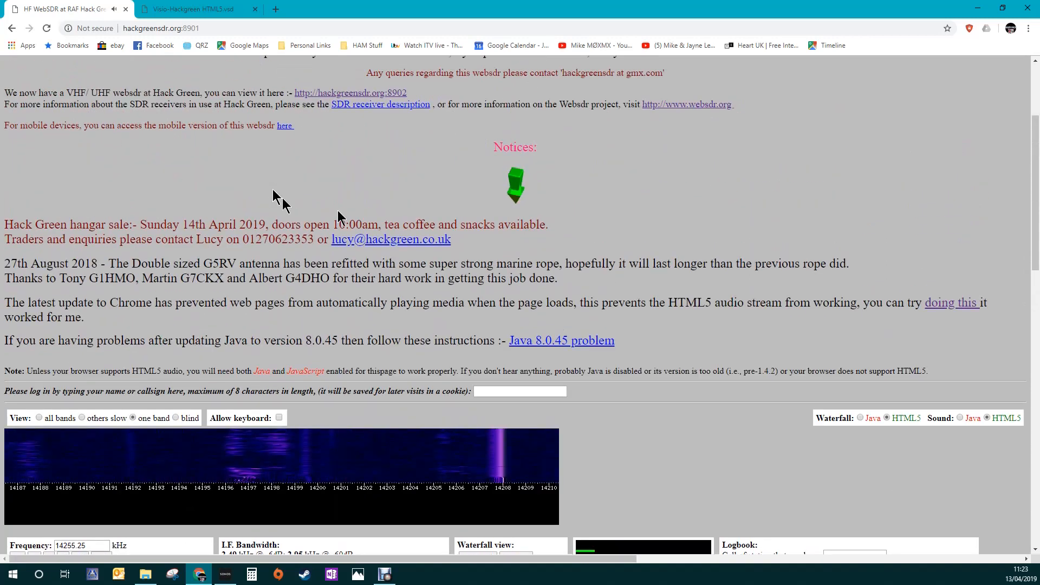
{"action": "mouse_move", "coordinate": [397, 97]}
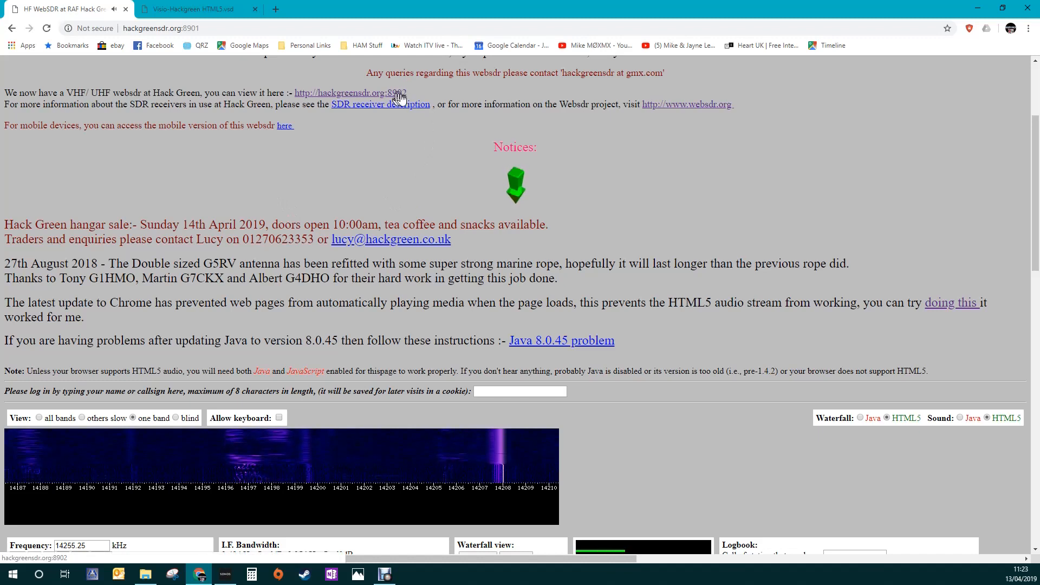
{"action": "left_click", "coordinate": [350, 93]}
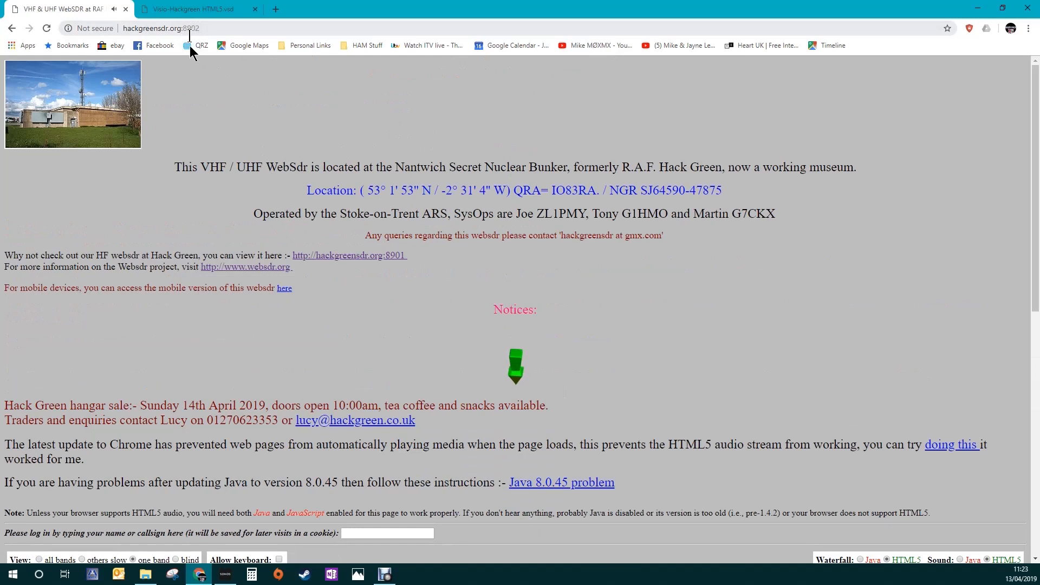
{"action": "mouse_move", "coordinate": [190, 285]}
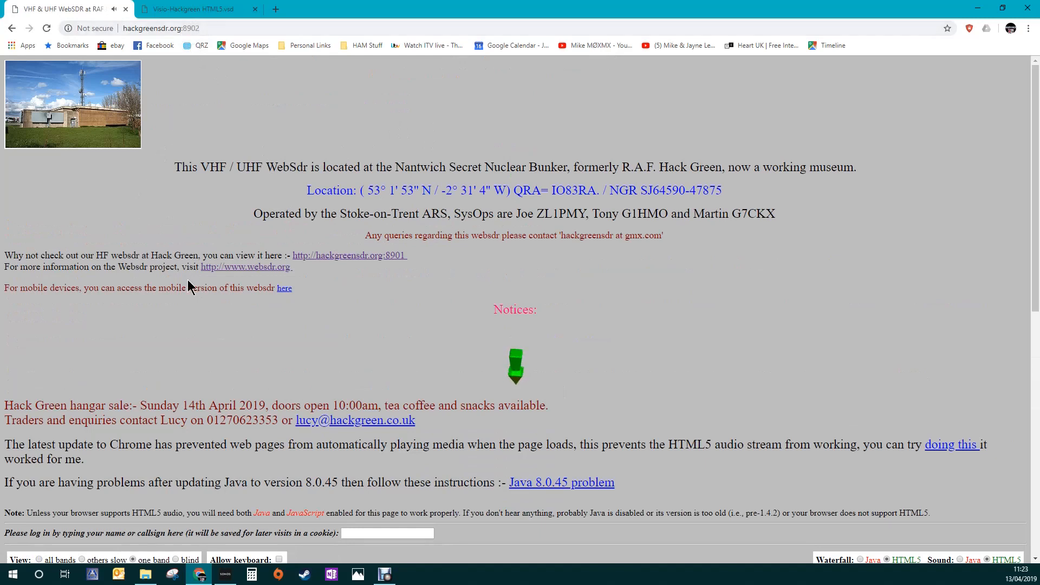
Switch from 70 cm to the 2 m band and tune into the SSB section at 144774.50 kHz.
{"action": "scroll", "scroll_direction": "down", "scroll_amount": 3}
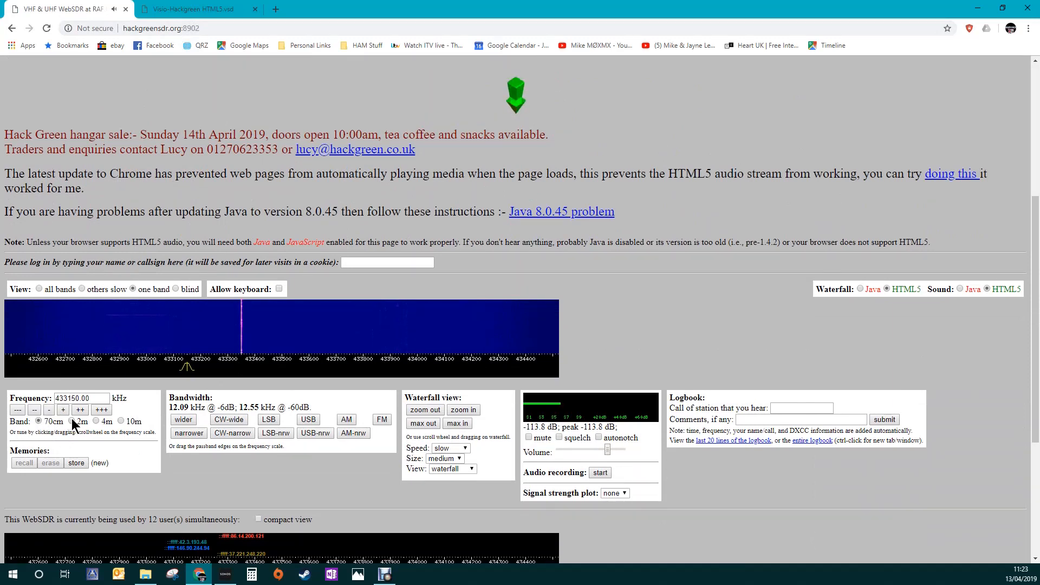
{"action": "left_click", "coordinate": [78, 420]}
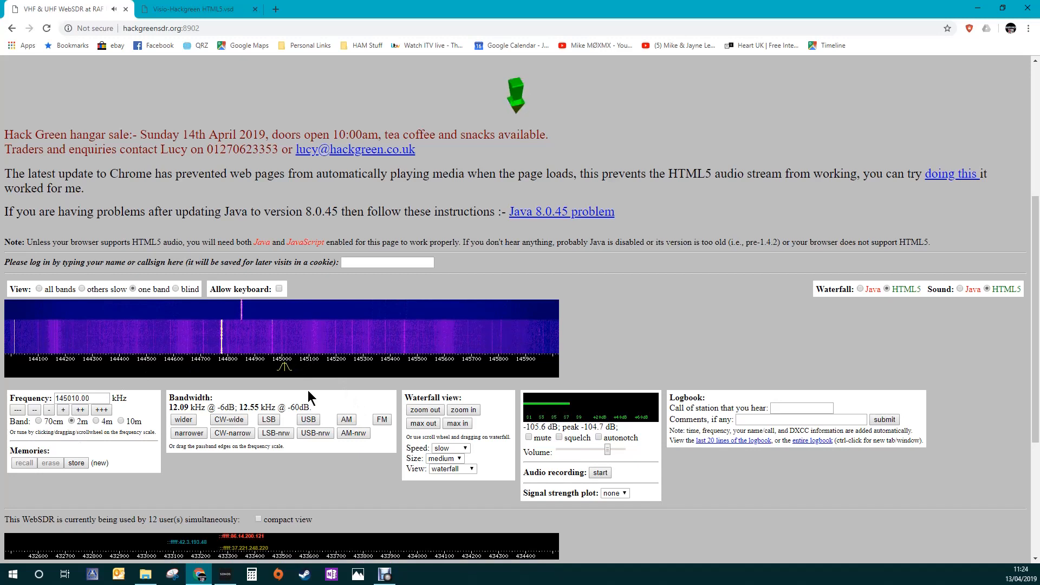
{"action": "mouse_move", "coordinate": [128, 376]}
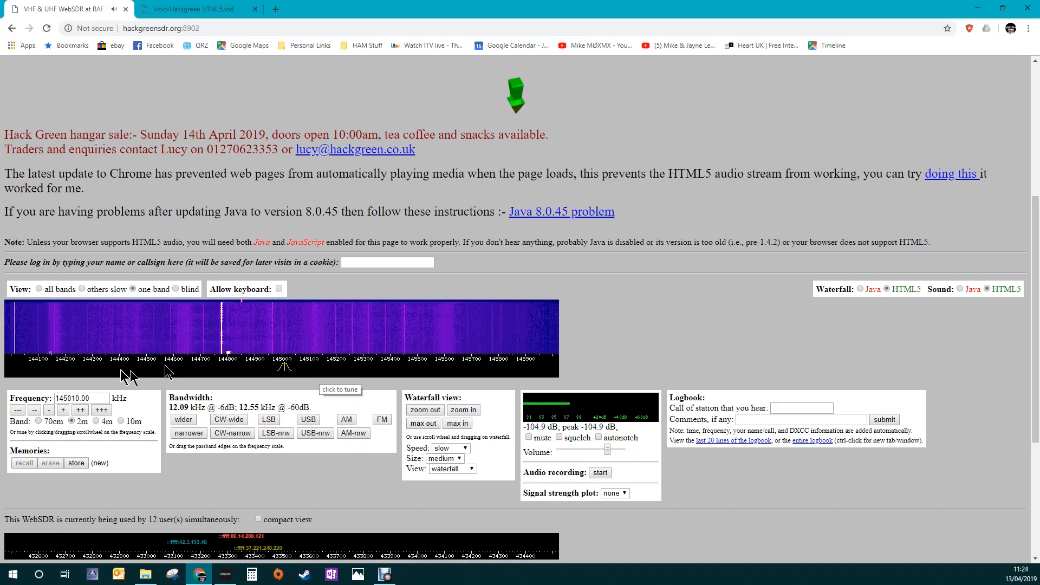
{"action": "mouse_move", "coordinate": [232, 368]}
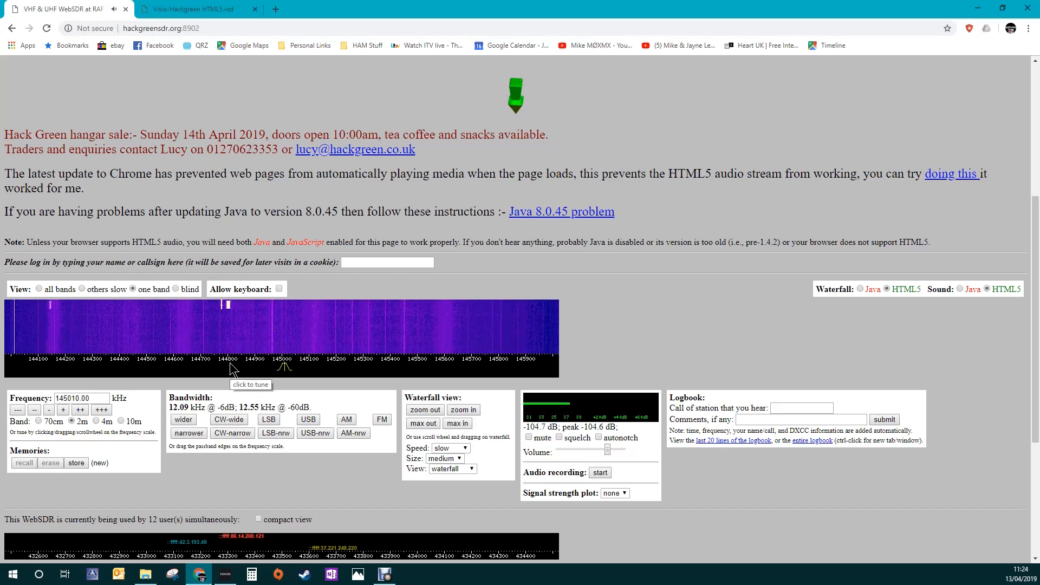
{"action": "left_click", "coordinate": [229, 368]}
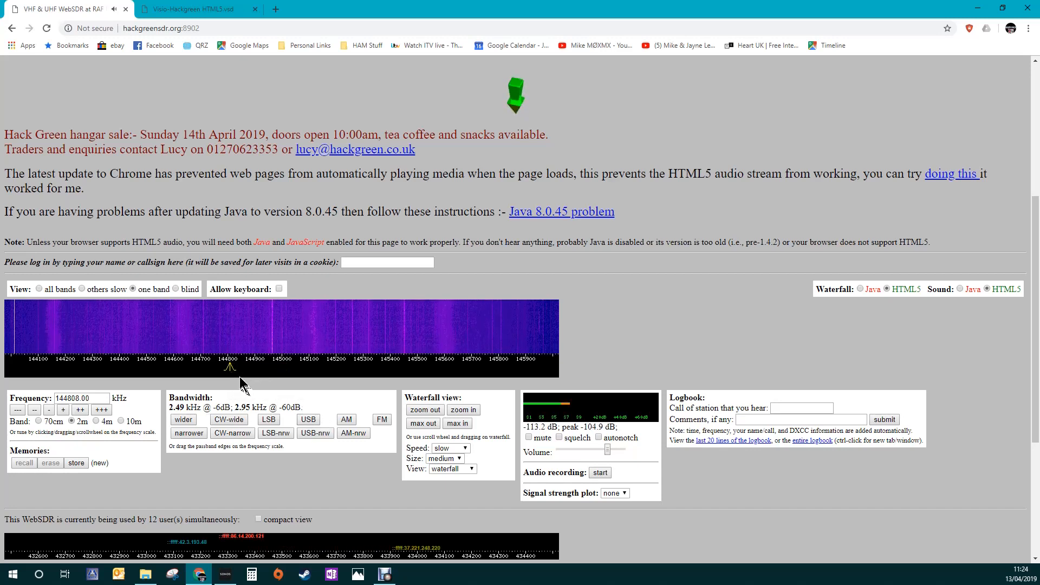
{"action": "left_click", "coordinate": [462, 410]}
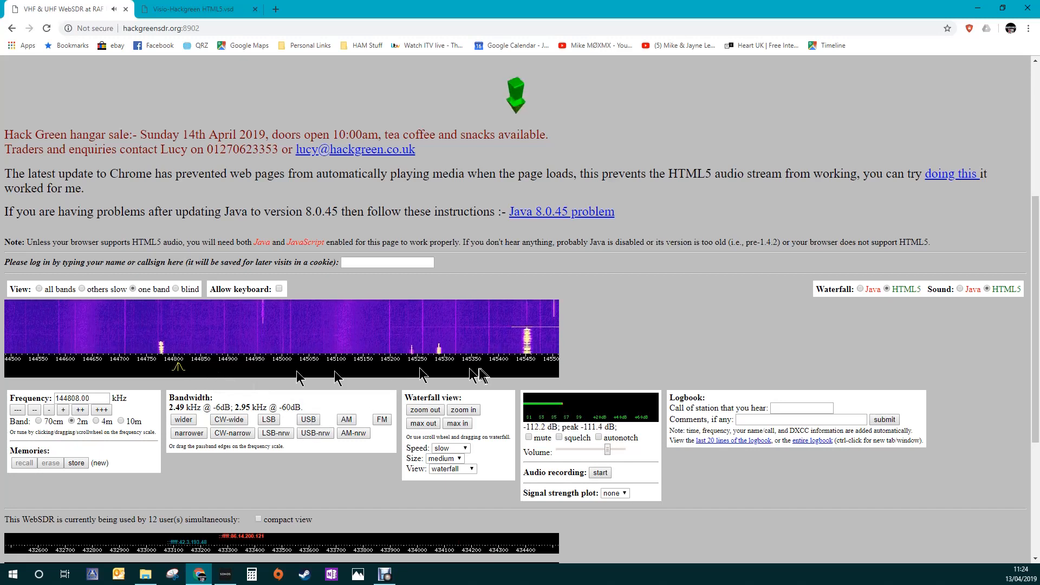
{"action": "left_click", "coordinate": [162, 368]}
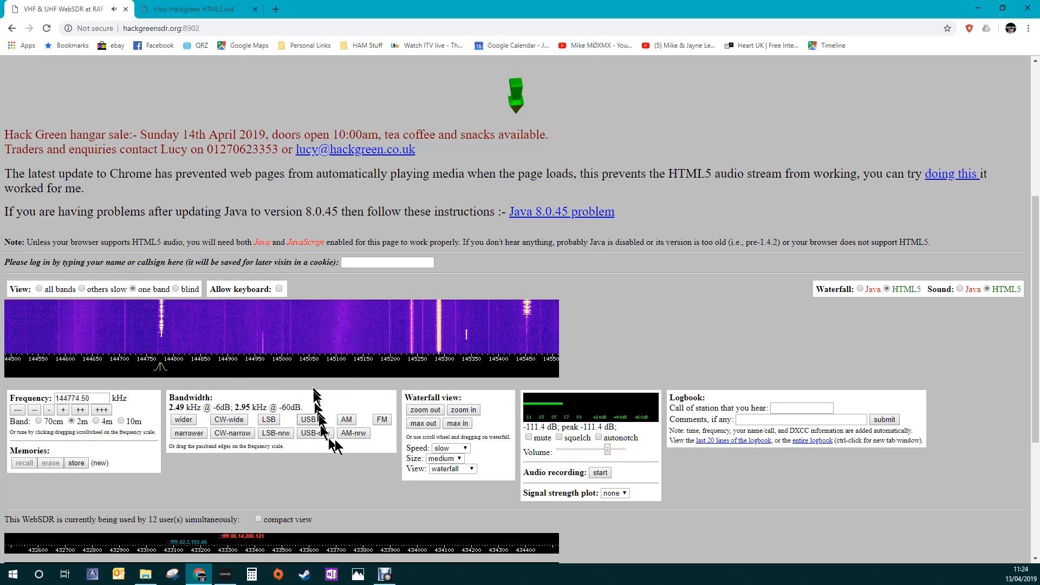
{"action": "left_click", "coordinate": [424, 410]}
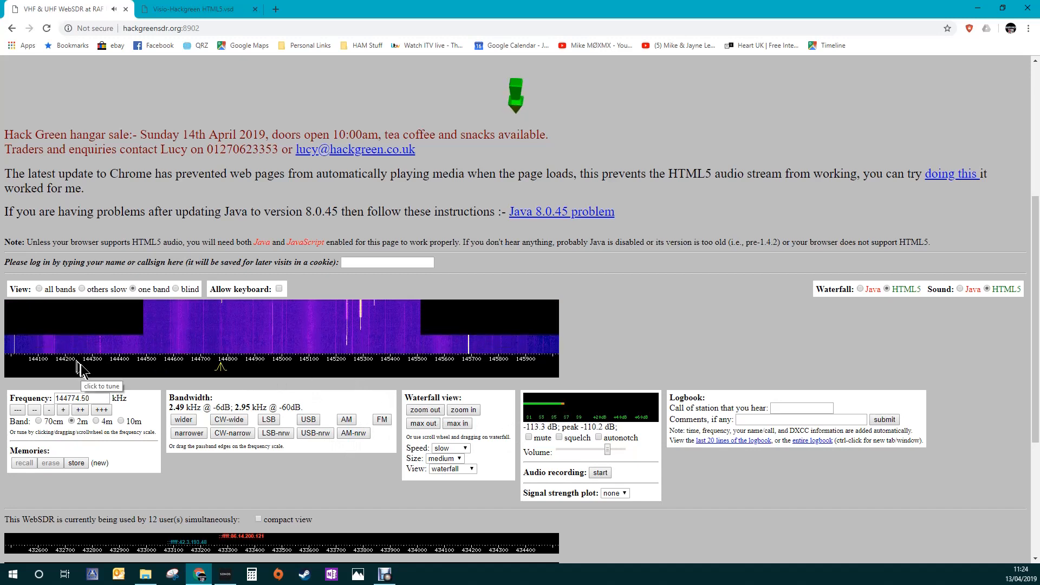
Tune down through the signals near 144700 kHz and set the frequency to 144300 kHz on 2 m.
{"action": "left_click", "coordinate": [99, 368]}
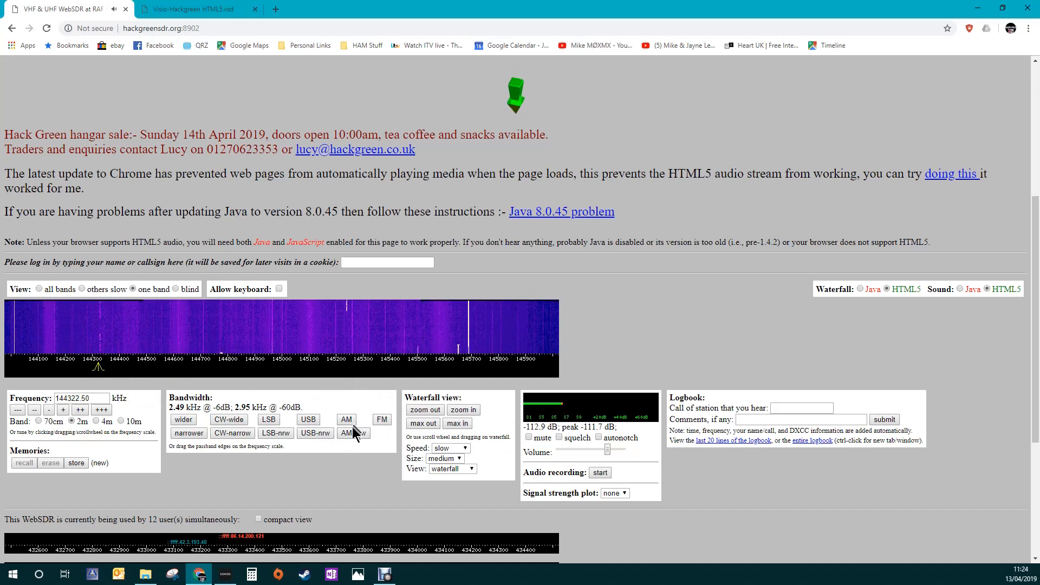
{"action": "mouse_move", "coordinate": [108, 368]}
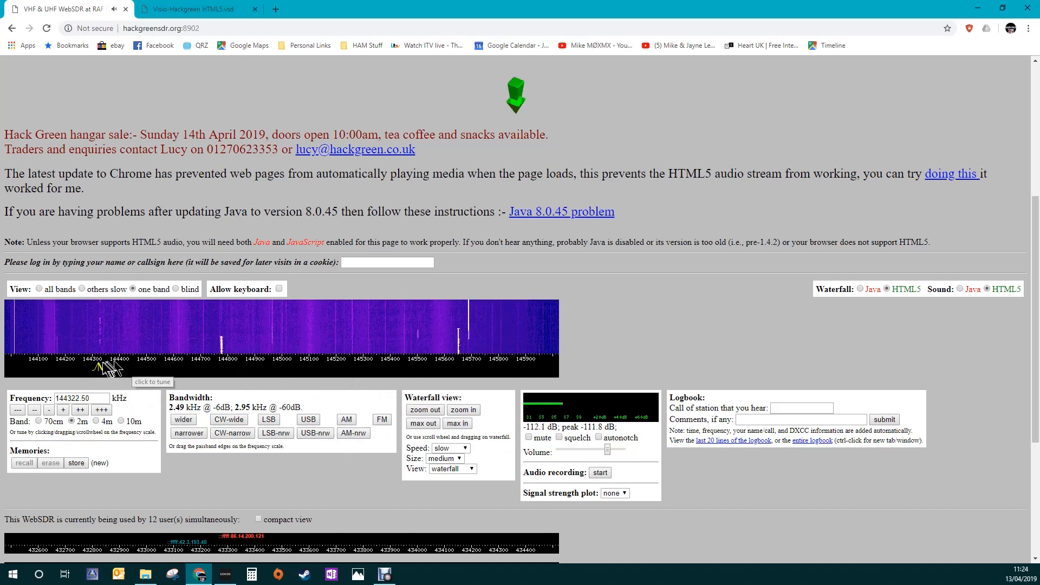
{"action": "left_click", "coordinate": [462, 409]}
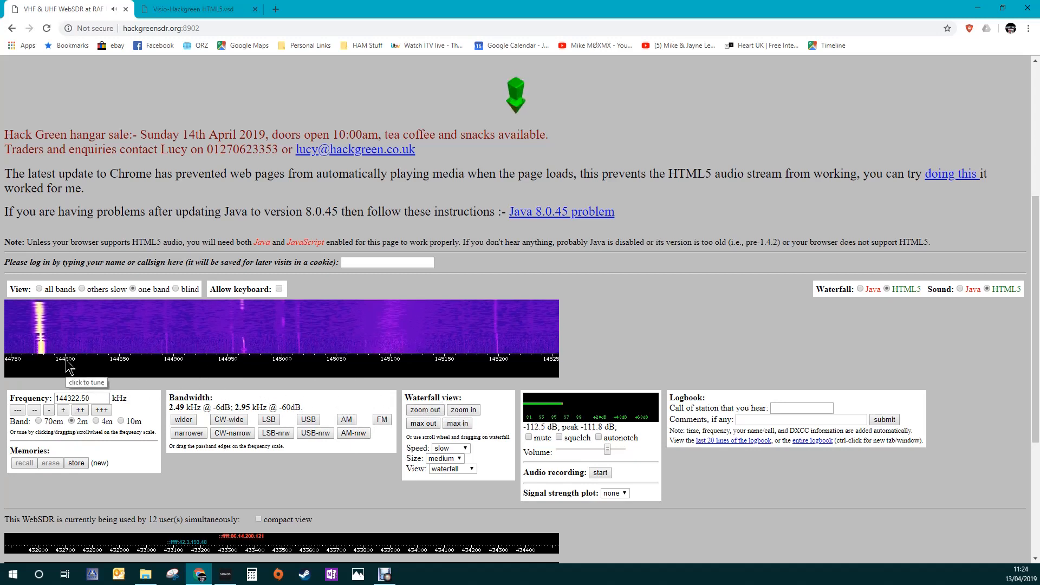
{"action": "left_click", "coordinate": [41, 359]}
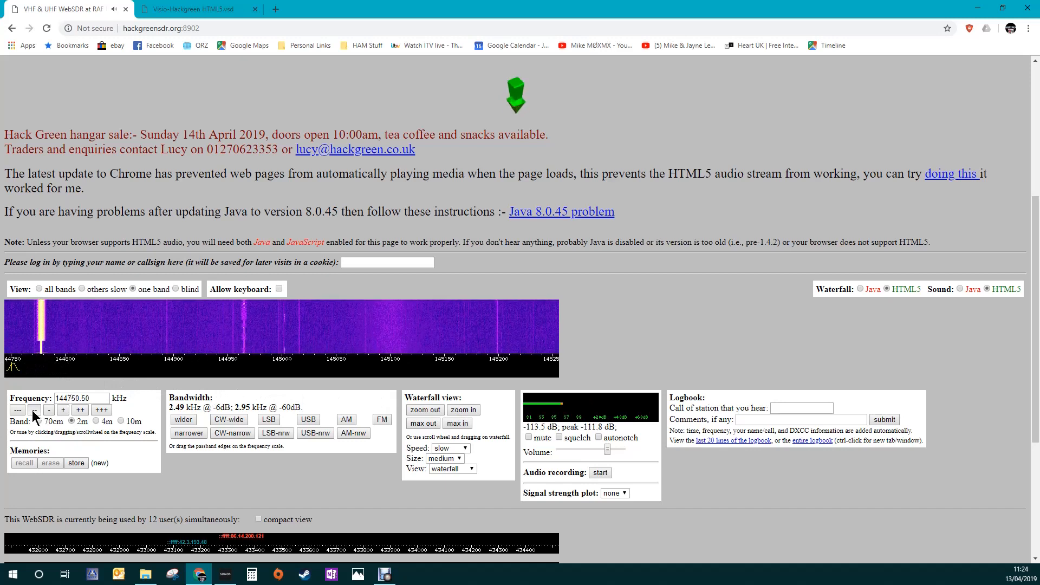
{"action": "left_click", "coordinate": [33, 410]}
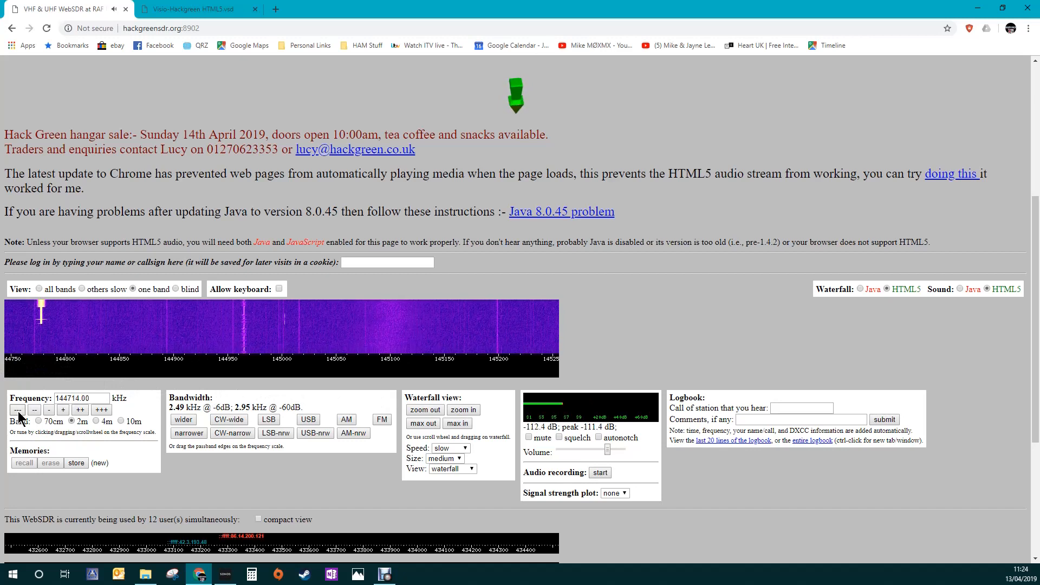
{"action": "left_click", "coordinate": [35, 409]}
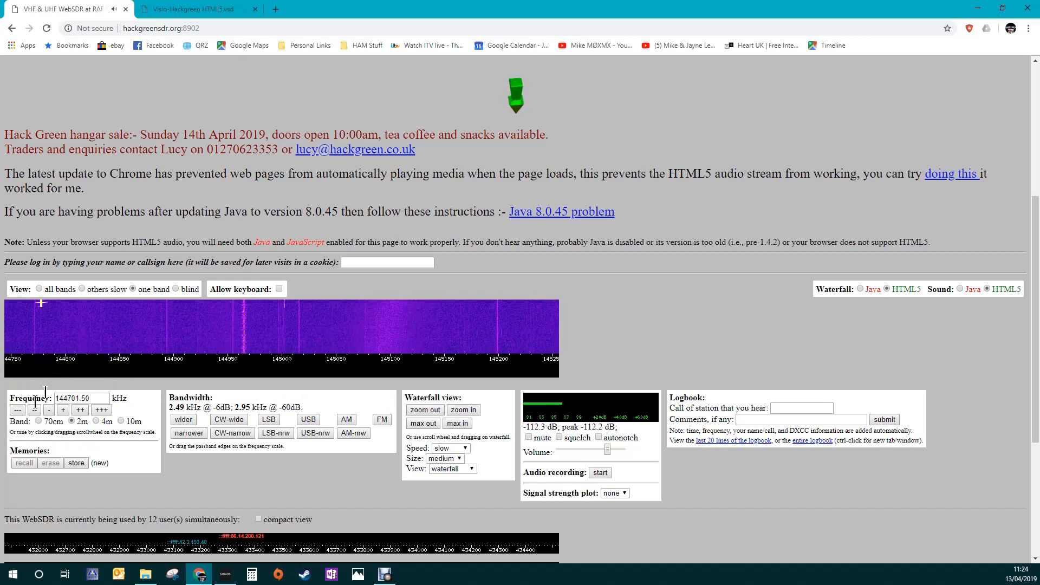
{"action": "left_click", "coordinate": [423, 409]}
{"action": "type", "text": "144300"}
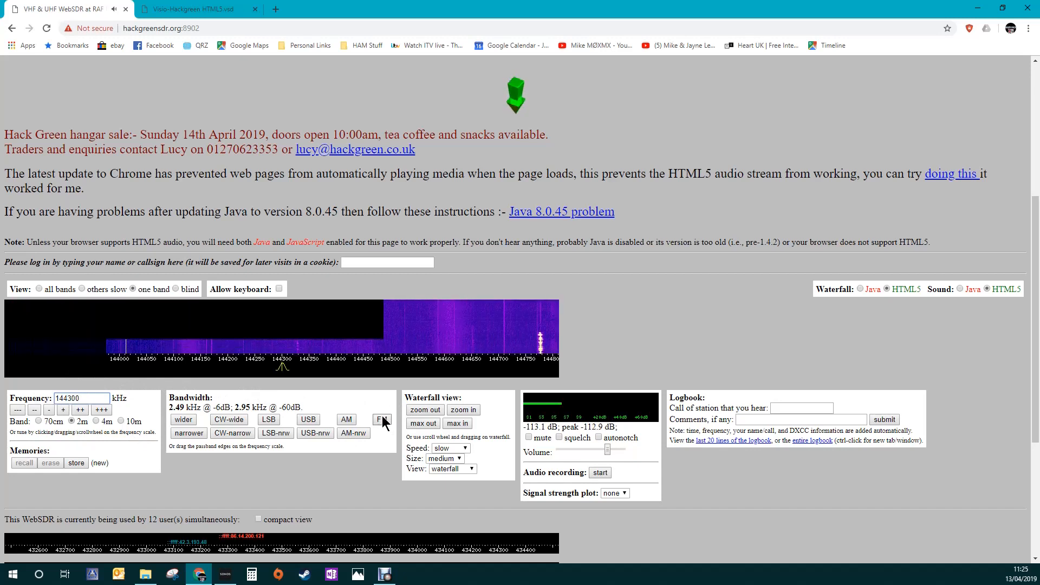
Zoom the waterfall in and tune onto the weak signal at 144328 kHz.
{"action": "left_click", "coordinate": [462, 409]}
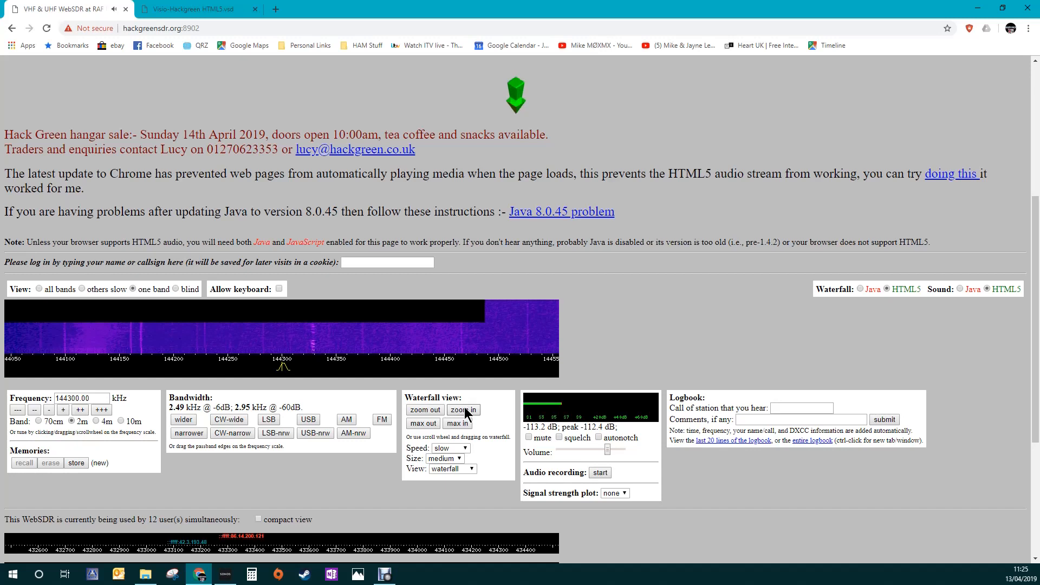
{"action": "left_click", "coordinate": [312, 362]}
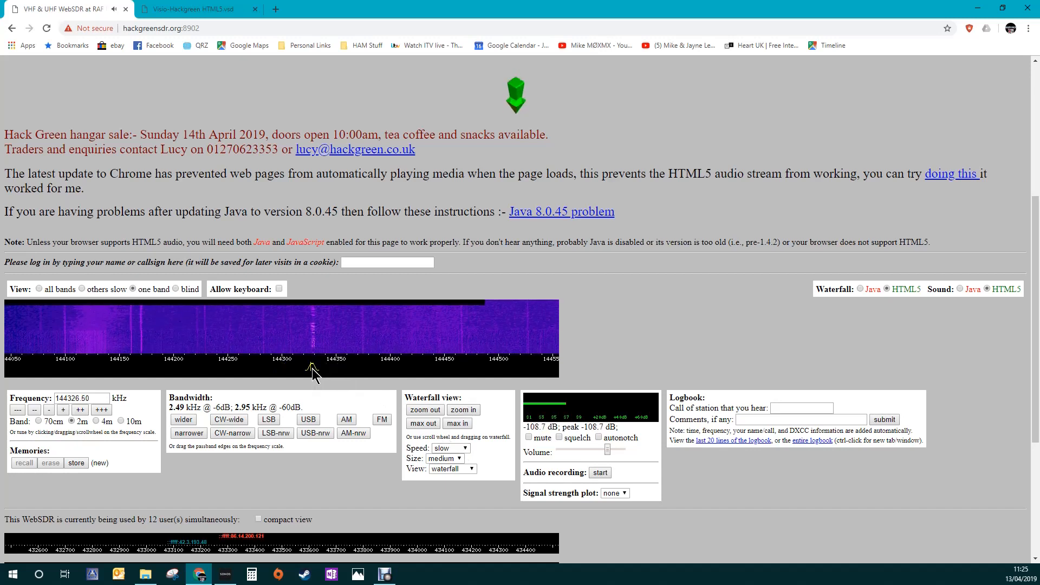
{"action": "left_click", "coordinate": [183, 419]}
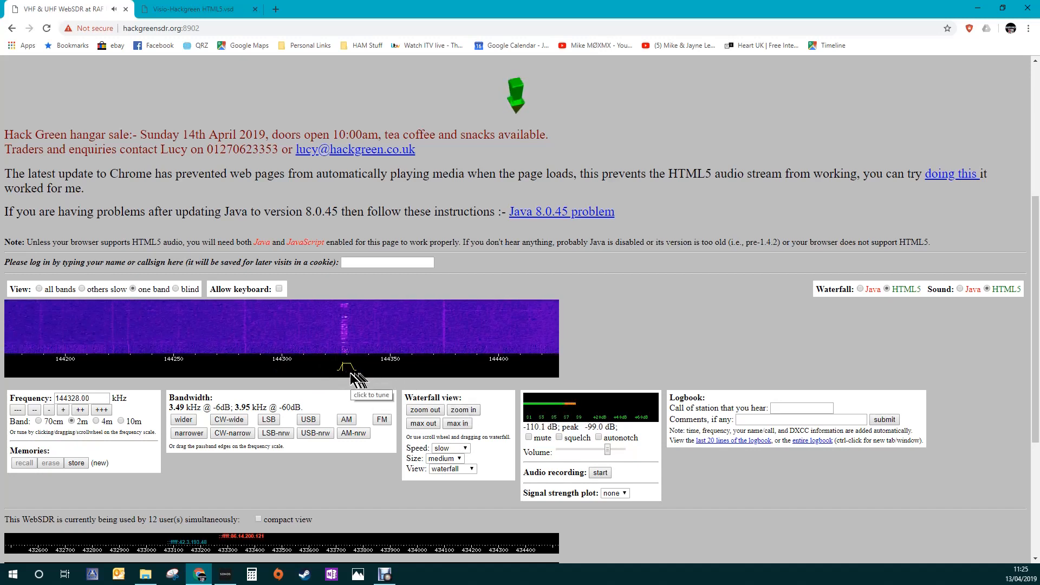
{"action": "left_click", "coordinate": [462, 410]}
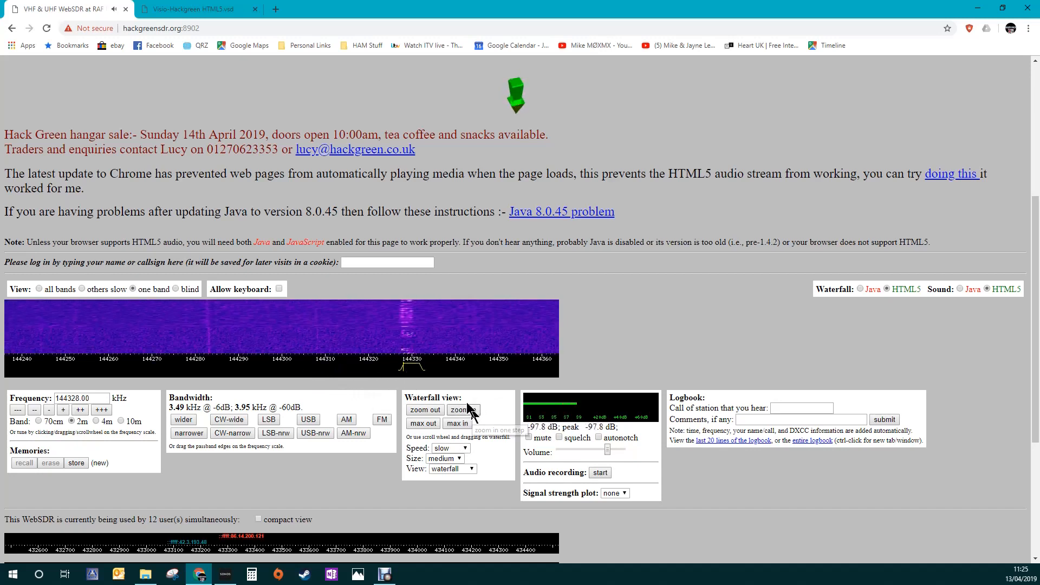
{"action": "left_click", "coordinate": [463, 409]}
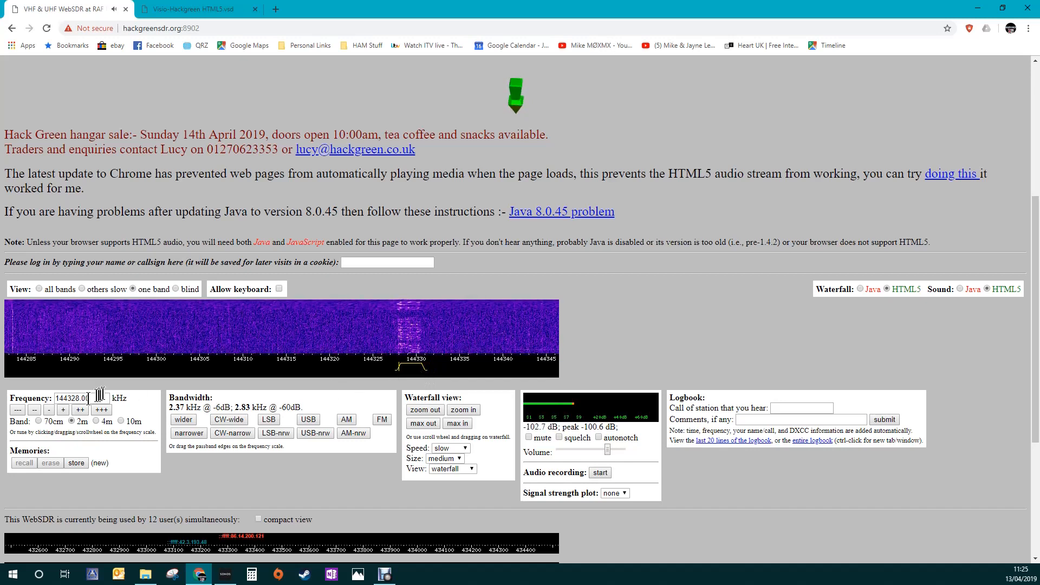
Fine-tune with the step buttons to land on 144328.00 kHz with a 9.09 kHz passband.
{"action": "left_click", "coordinate": [49, 409]}
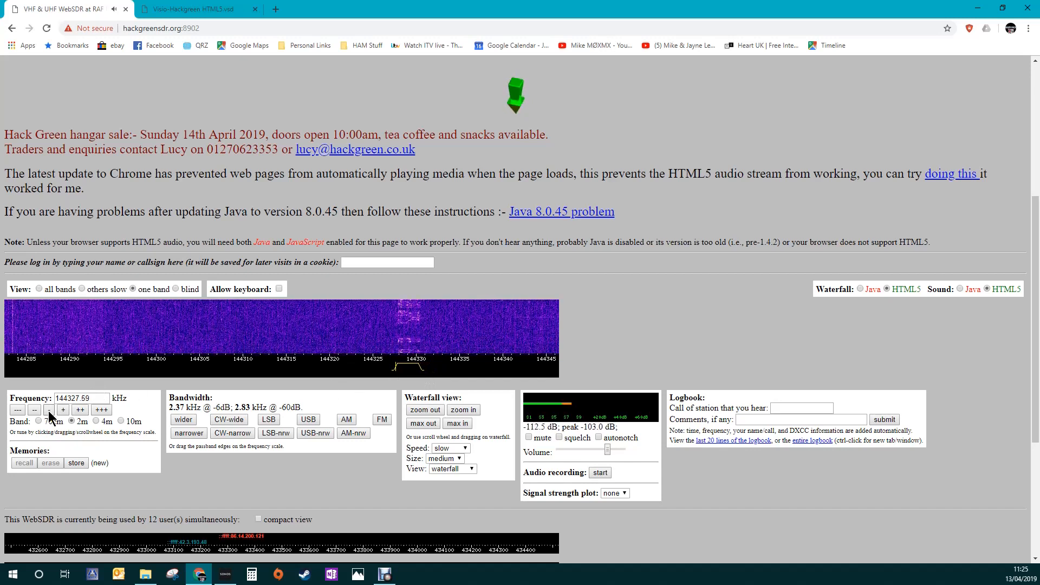
{"action": "left_click", "coordinate": [49, 409]}
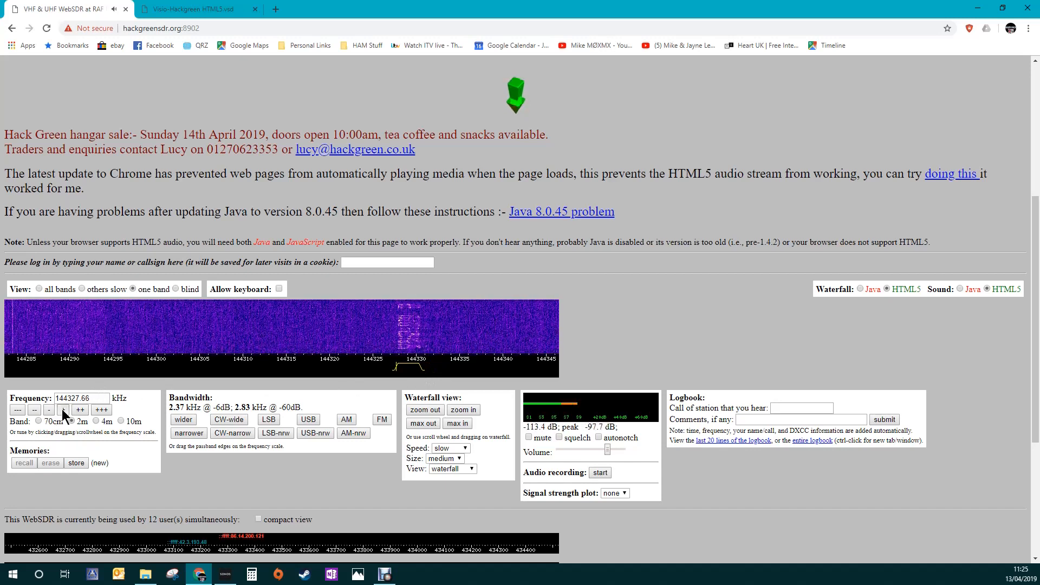
{"action": "left_click", "coordinate": [64, 409]}
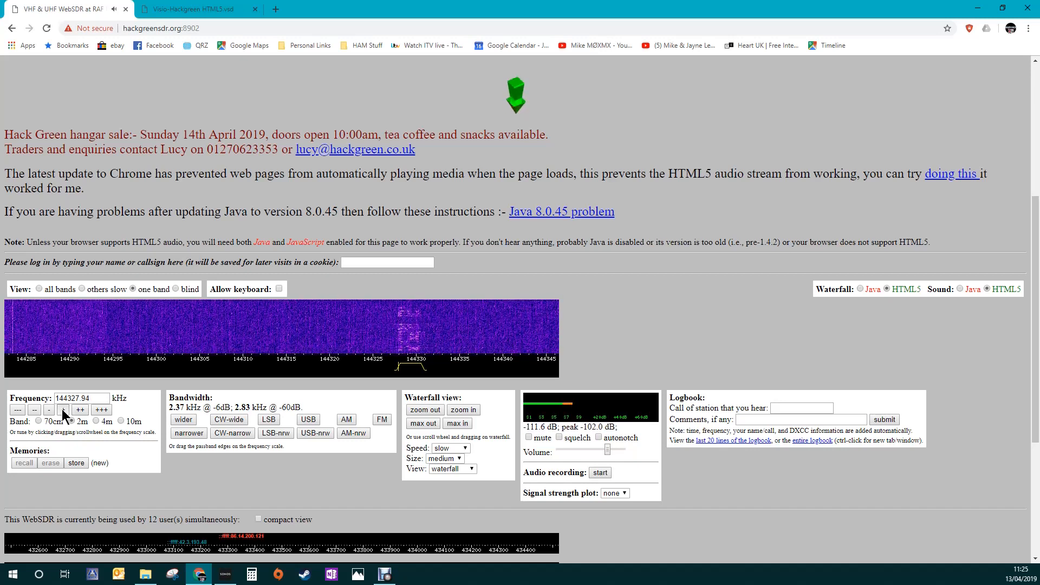
{"action": "left_click", "coordinate": [63, 409]}
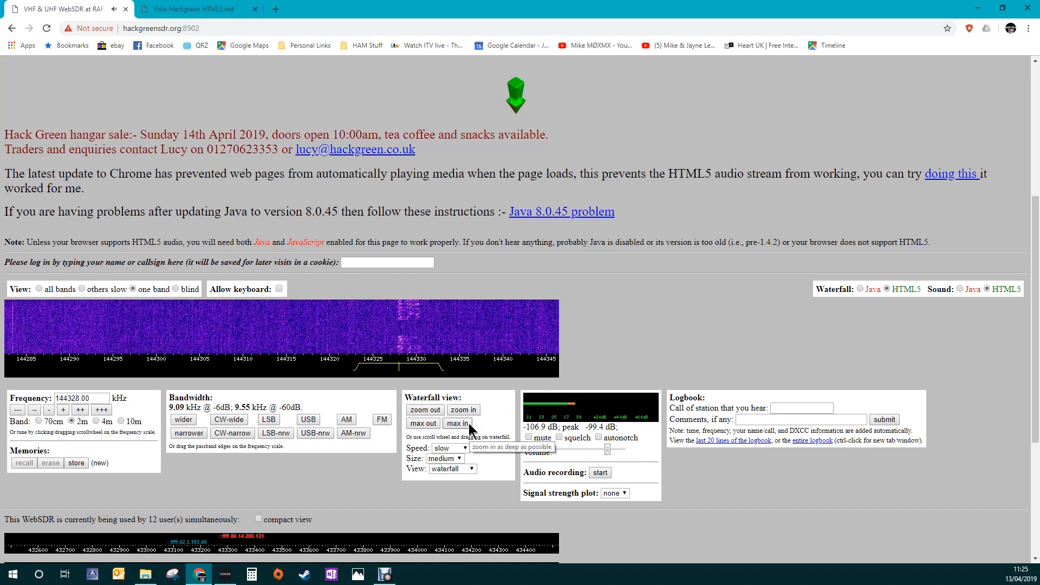
Switch to FM, enter 145500 kHz as the frequency and widen the waterfall to about 145250–145750 kHz.
{"action": "triple_click", "coordinate": [81, 398]}
{"action": "type", "text": "14550"}
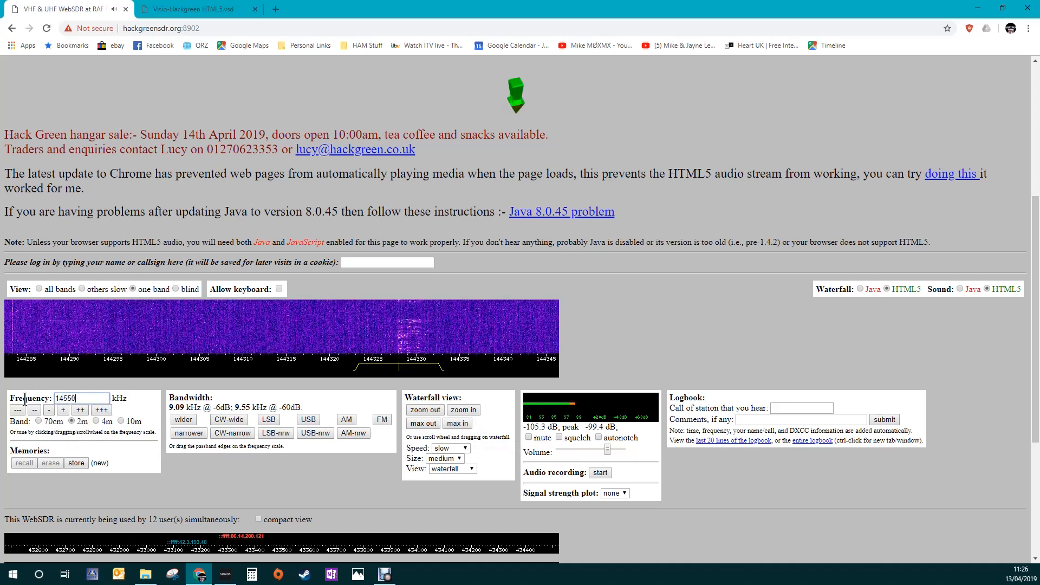
{"action": "left_click", "coordinate": [63, 409]}
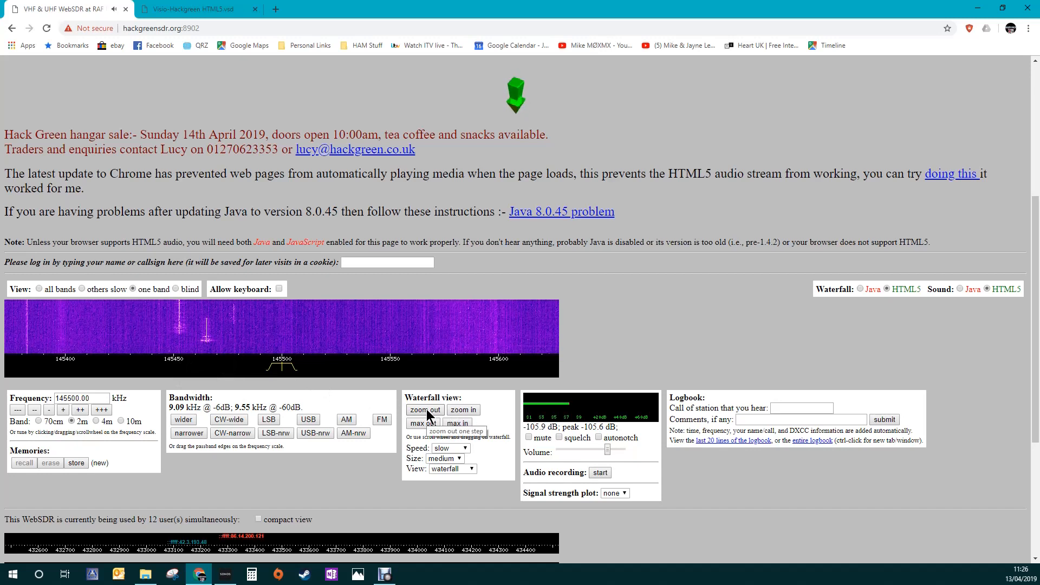
{"action": "left_click", "coordinate": [424, 410]}
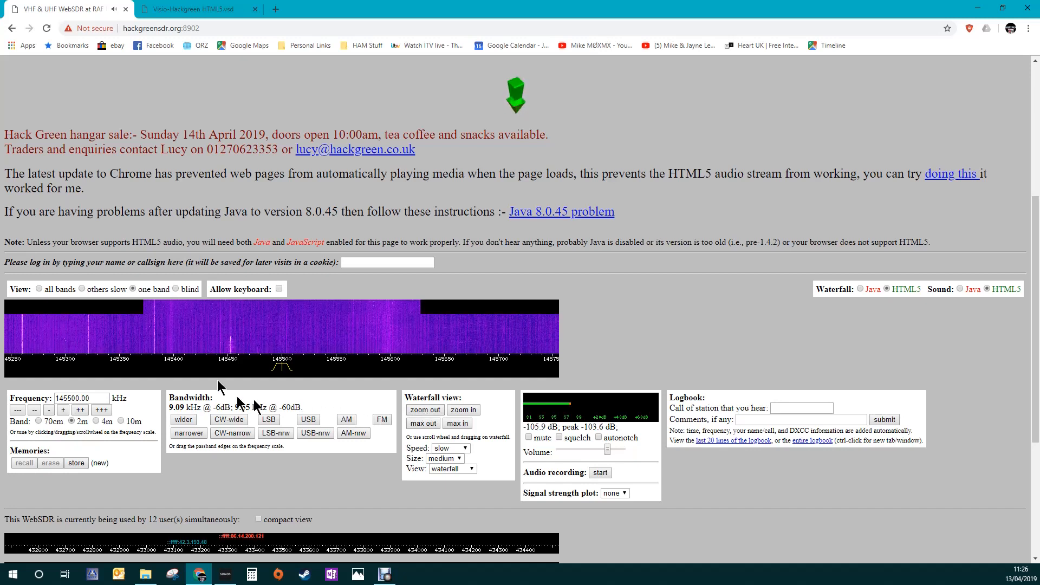
Tune onto the strong FM signal near 145450 kHz, ending at 145463.13 kHz with an 11.8 kHz passband.
{"action": "left_click", "coordinate": [230, 359]}
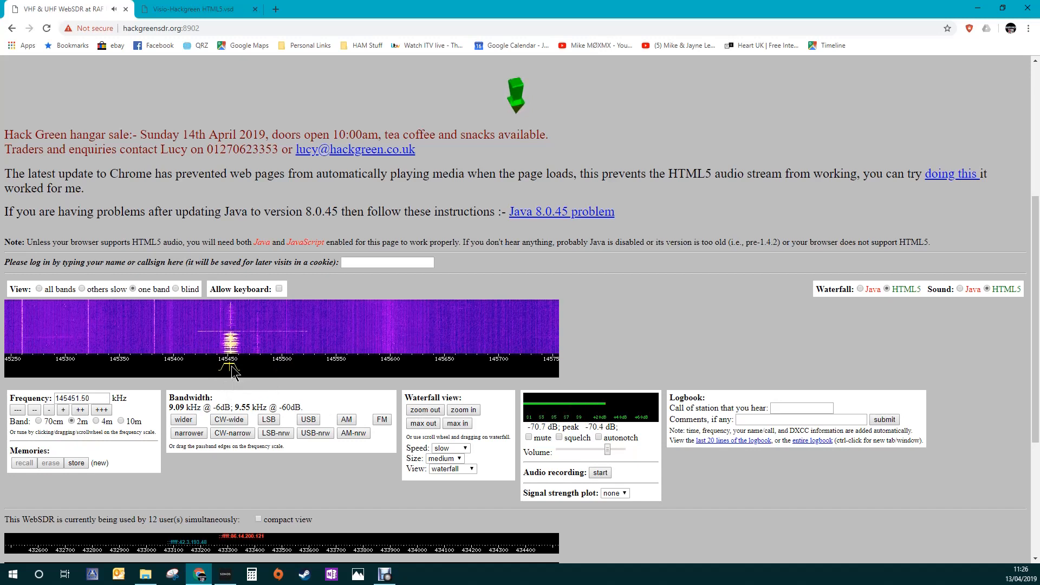
{"action": "mouse_move", "coordinate": [274, 379]}
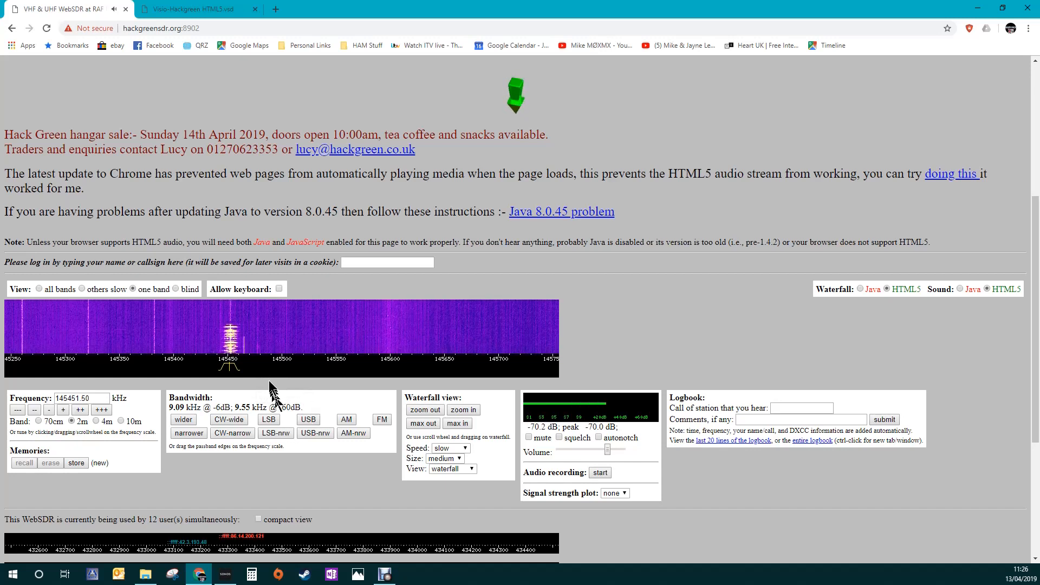
{"action": "left_click", "coordinate": [463, 410]}
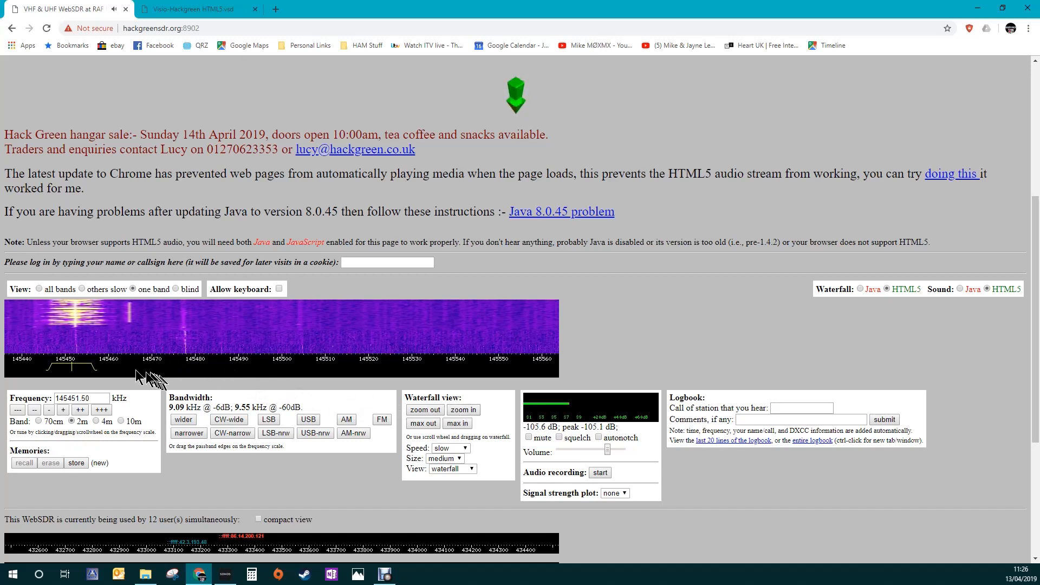
{"action": "mouse_move", "coordinate": [152, 373]}
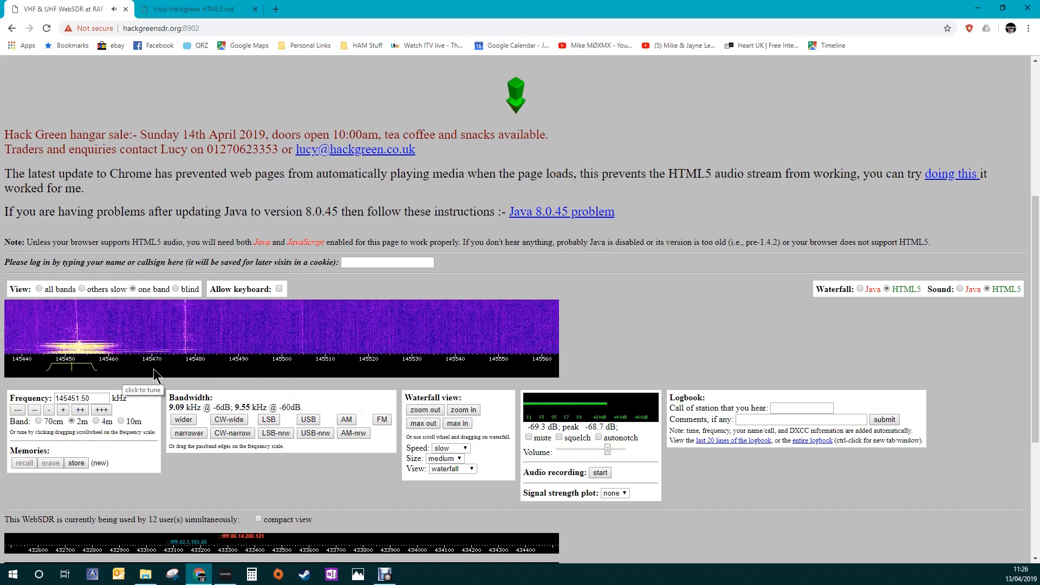
{"action": "left_click", "coordinate": [49, 409]}
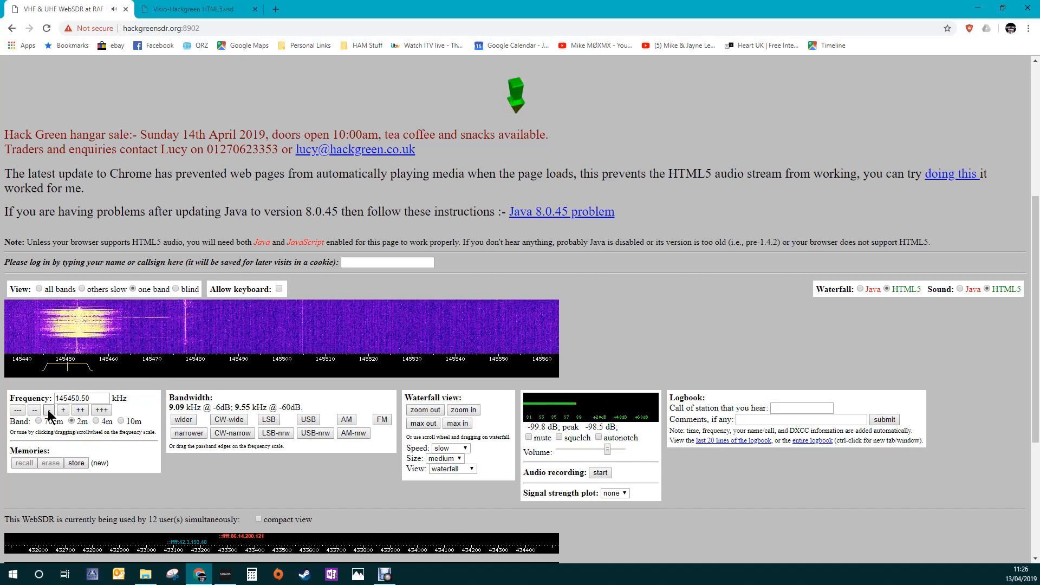
{"action": "left_click", "coordinate": [48, 410]}
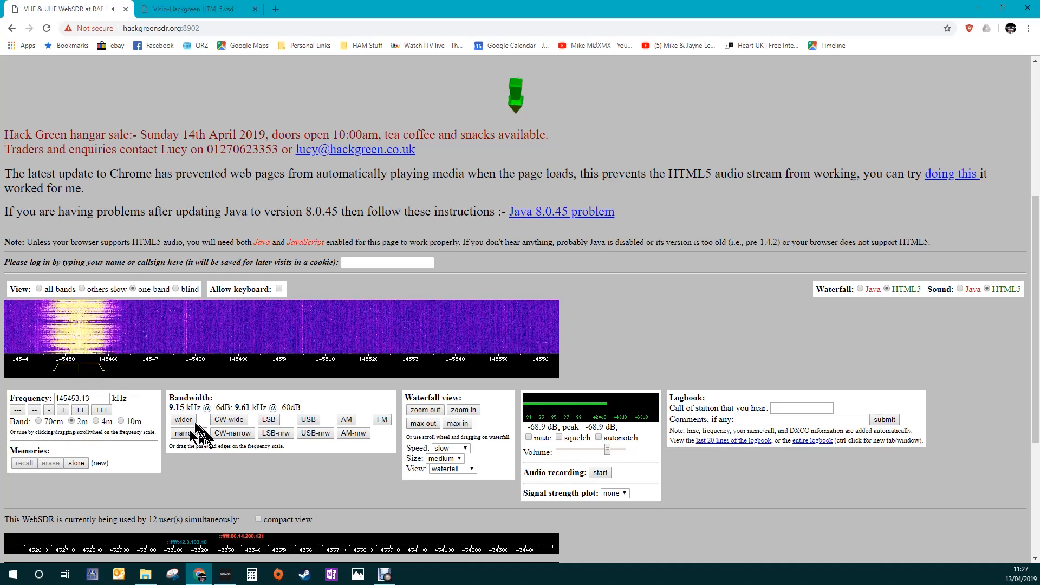
{"action": "mouse_move", "coordinate": [106, 368]}
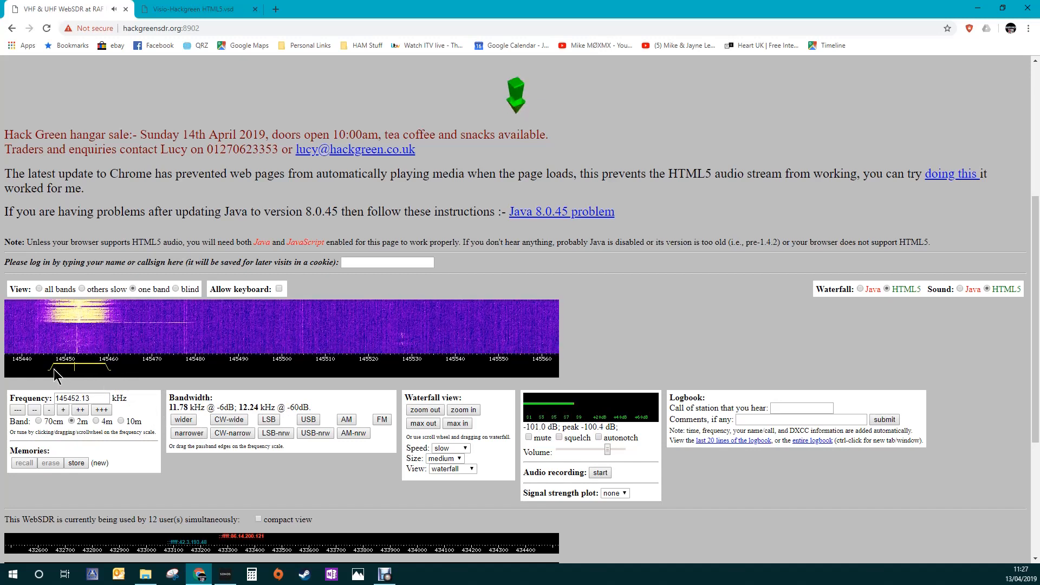
{"action": "mouse_move", "coordinate": [193, 465]}
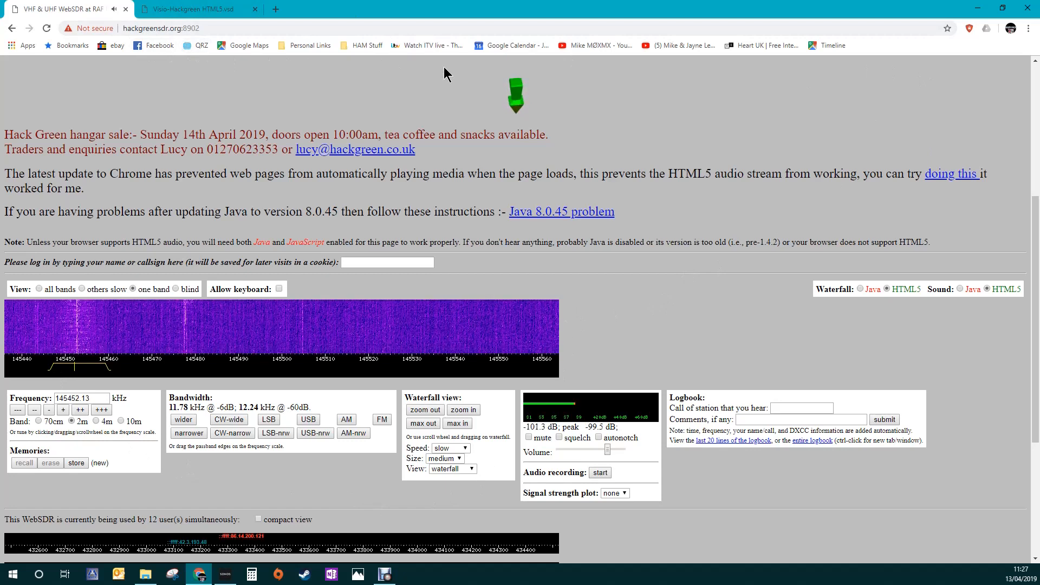
{"action": "mouse_move", "coordinate": [654, 284]}
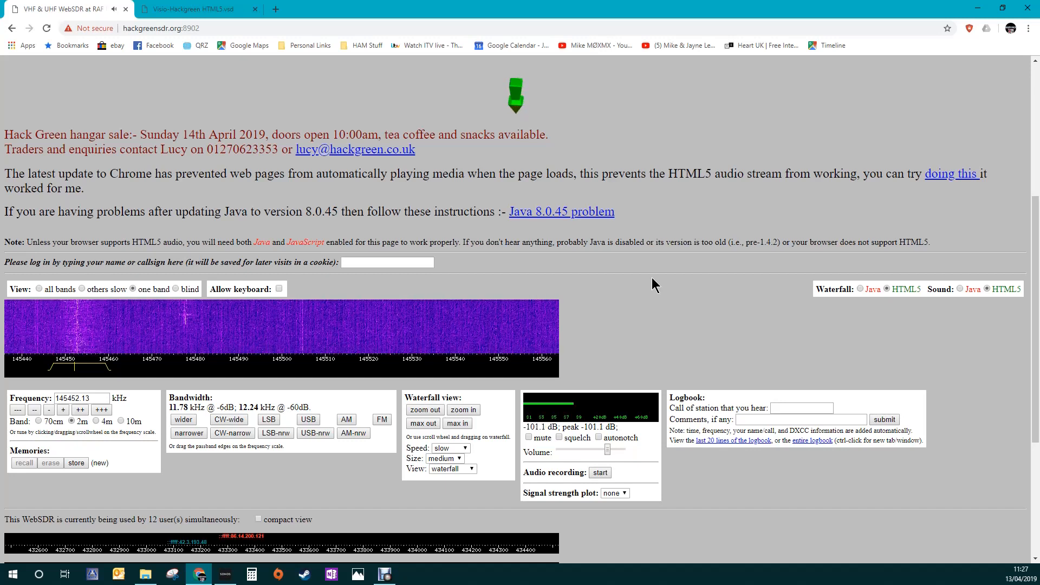
{"action": "mouse_move", "coordinate": [590, 278]}
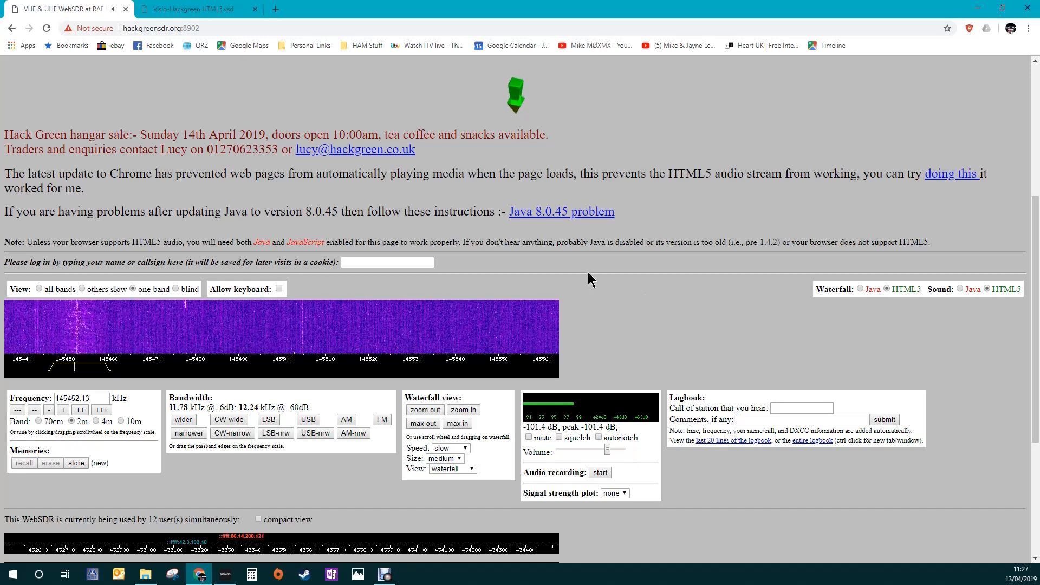
{"action": "mouse_move", "coordinate": [595, 272]}
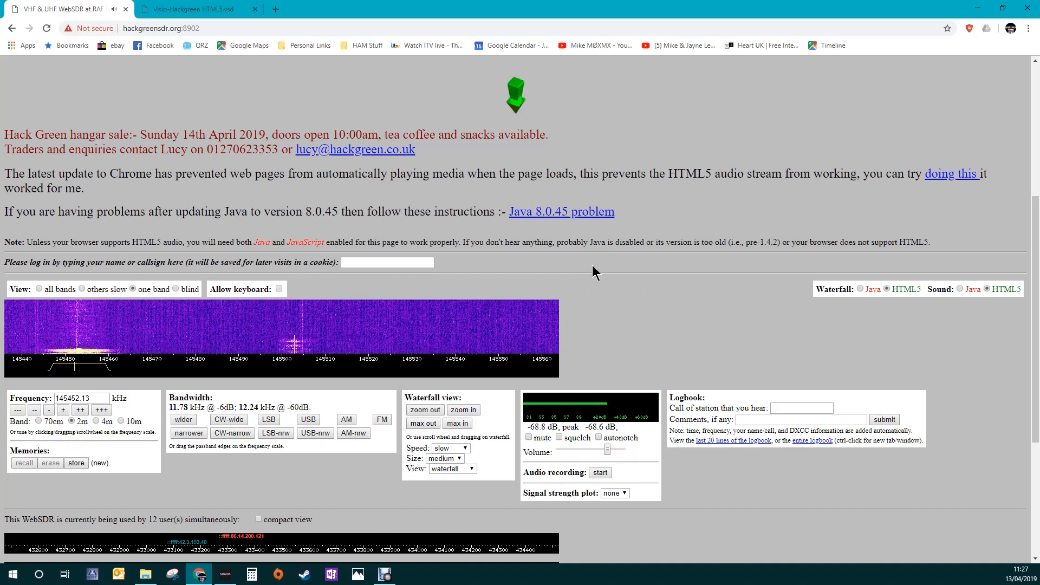
{"action": "mouse_move", "coordinate": [113, 13]}
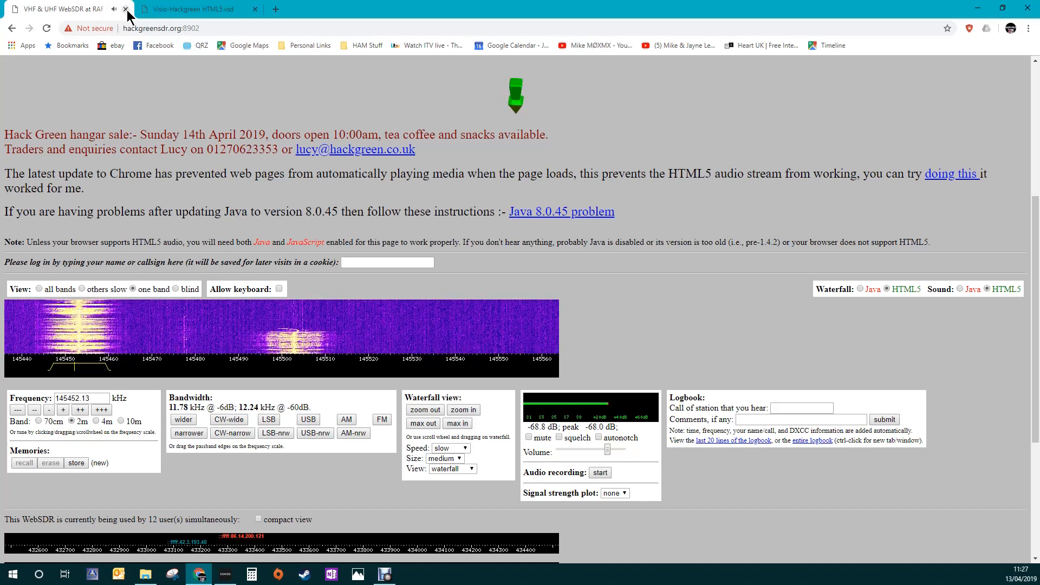
{"action": "mouse_move", "coordinate": [355, 241]}
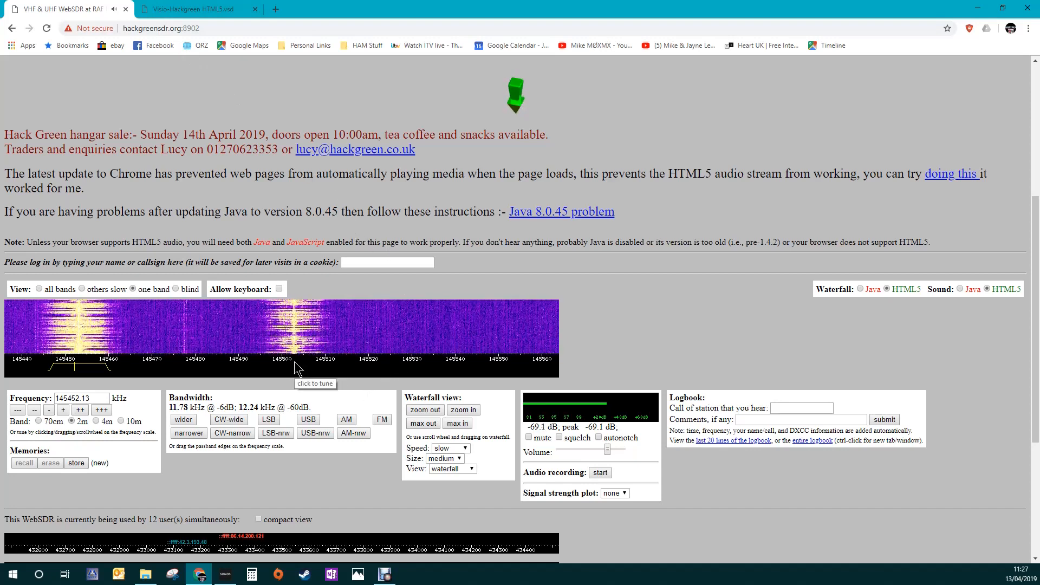
{"action": "mouse_move", "coordinate": [246, 256]}
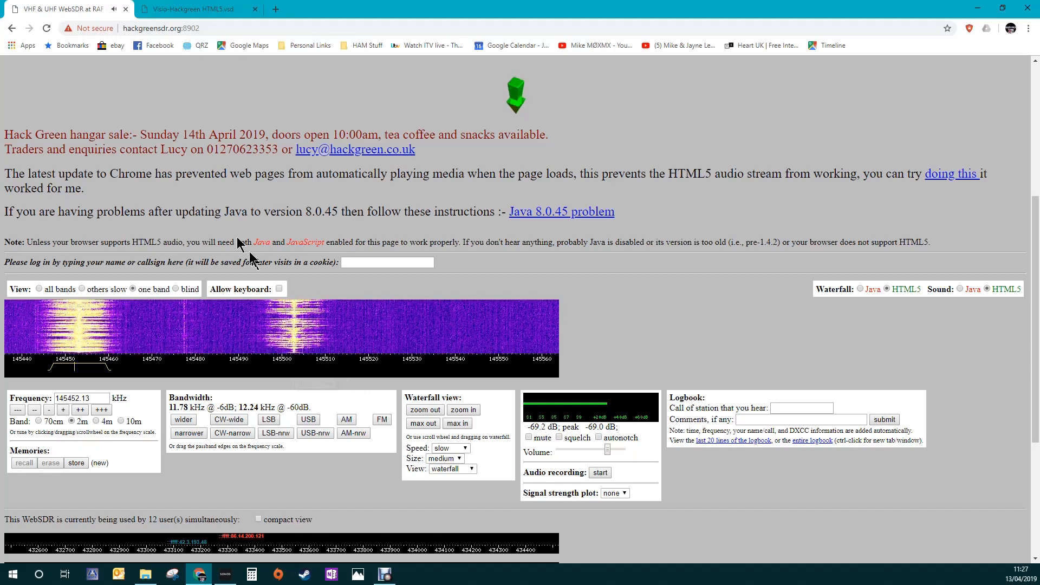